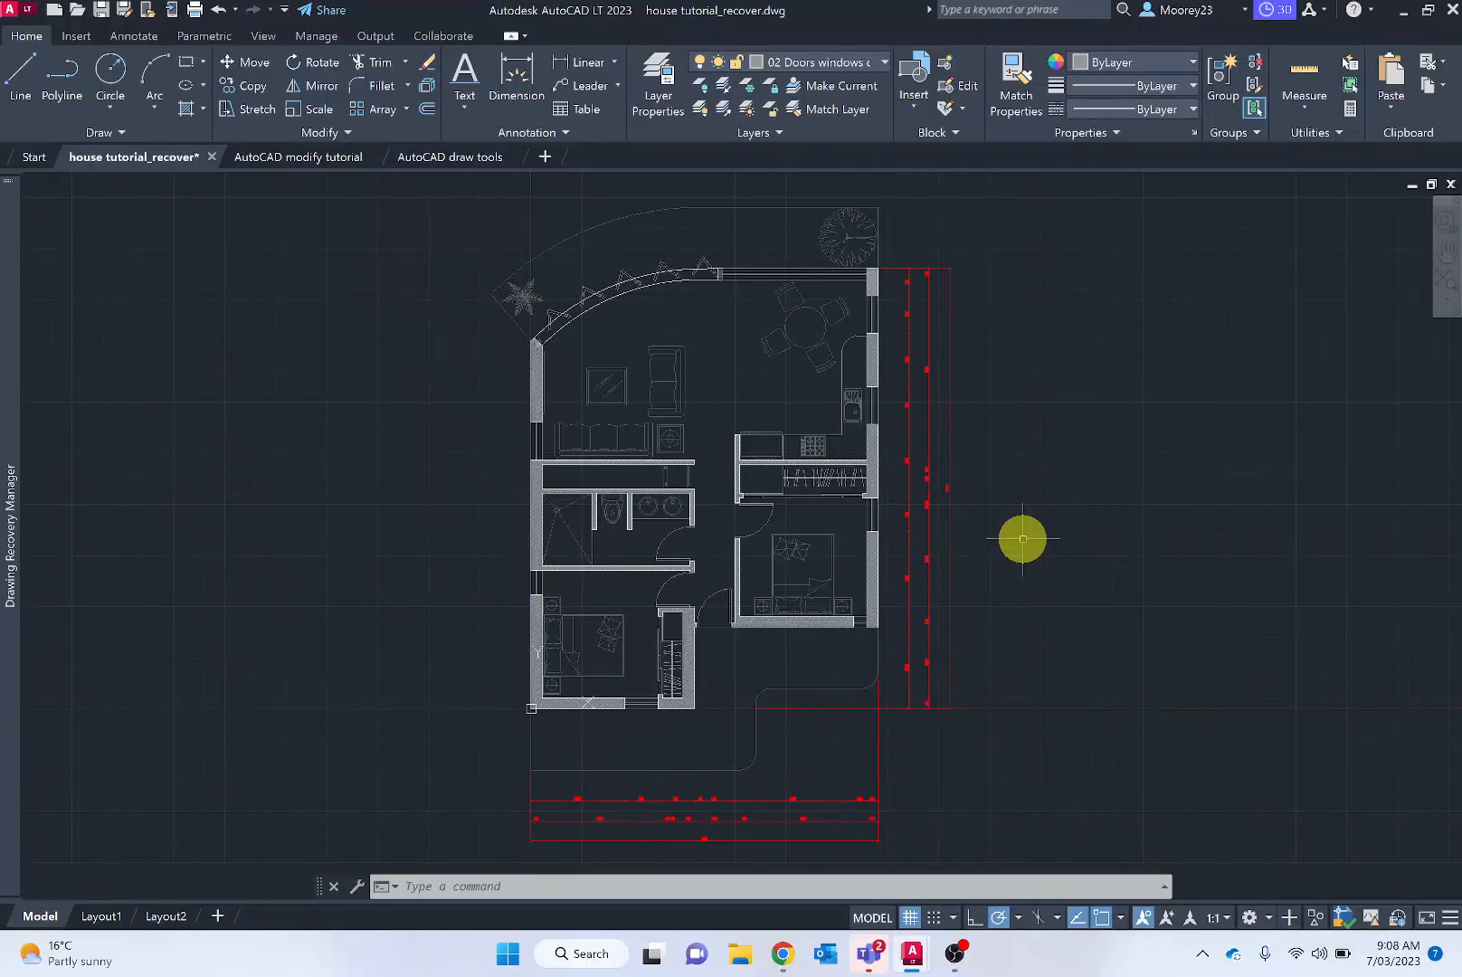
mouse_move(667, 310)
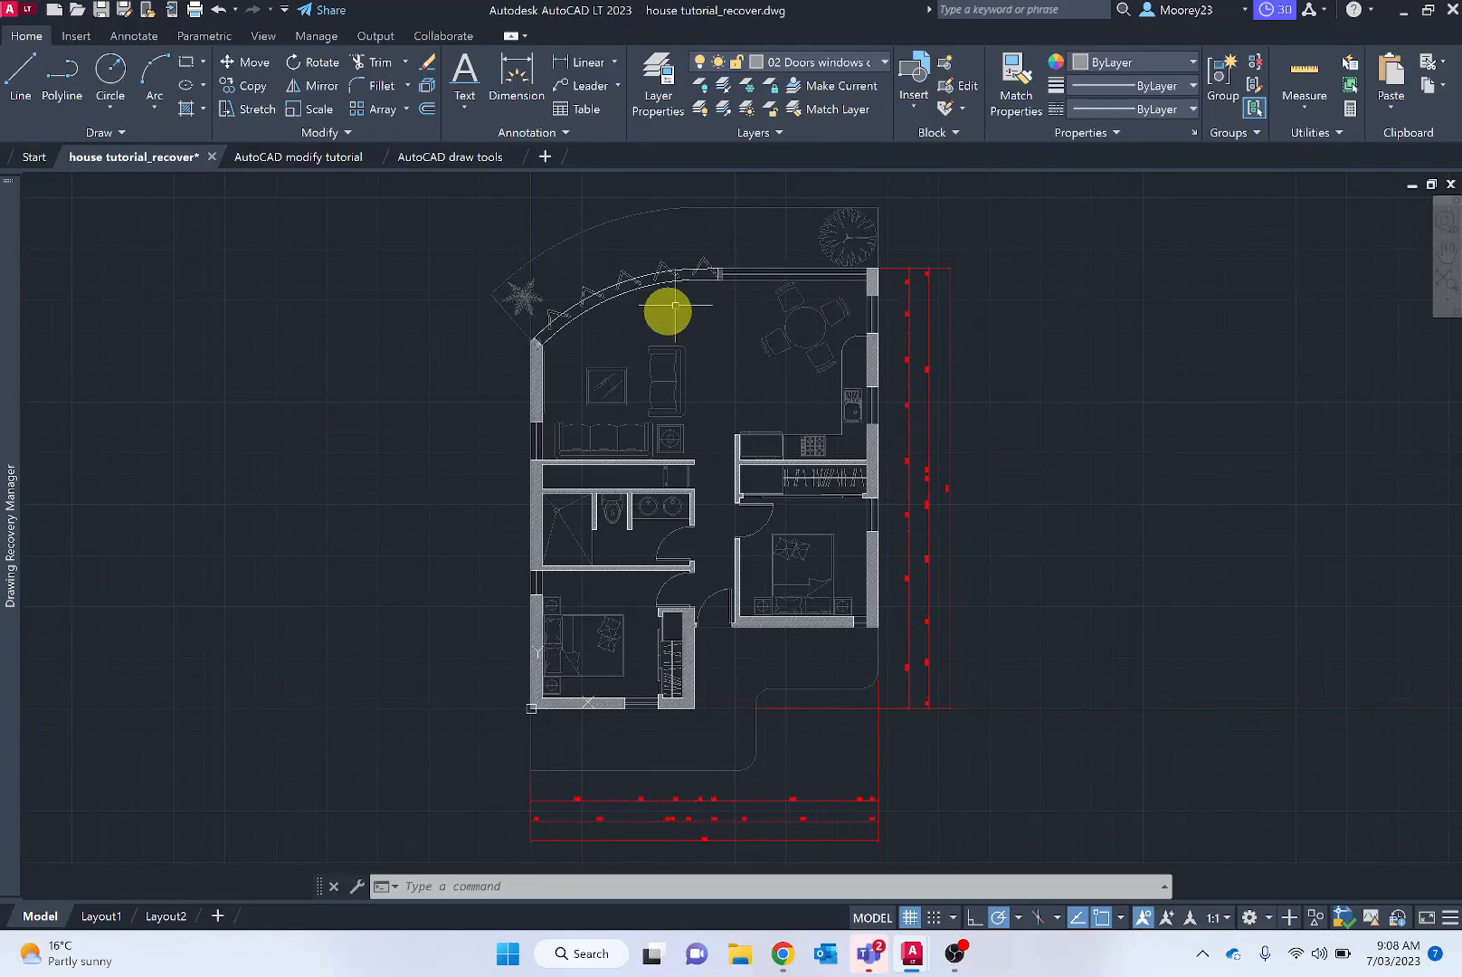
mouse_move(682, 378)
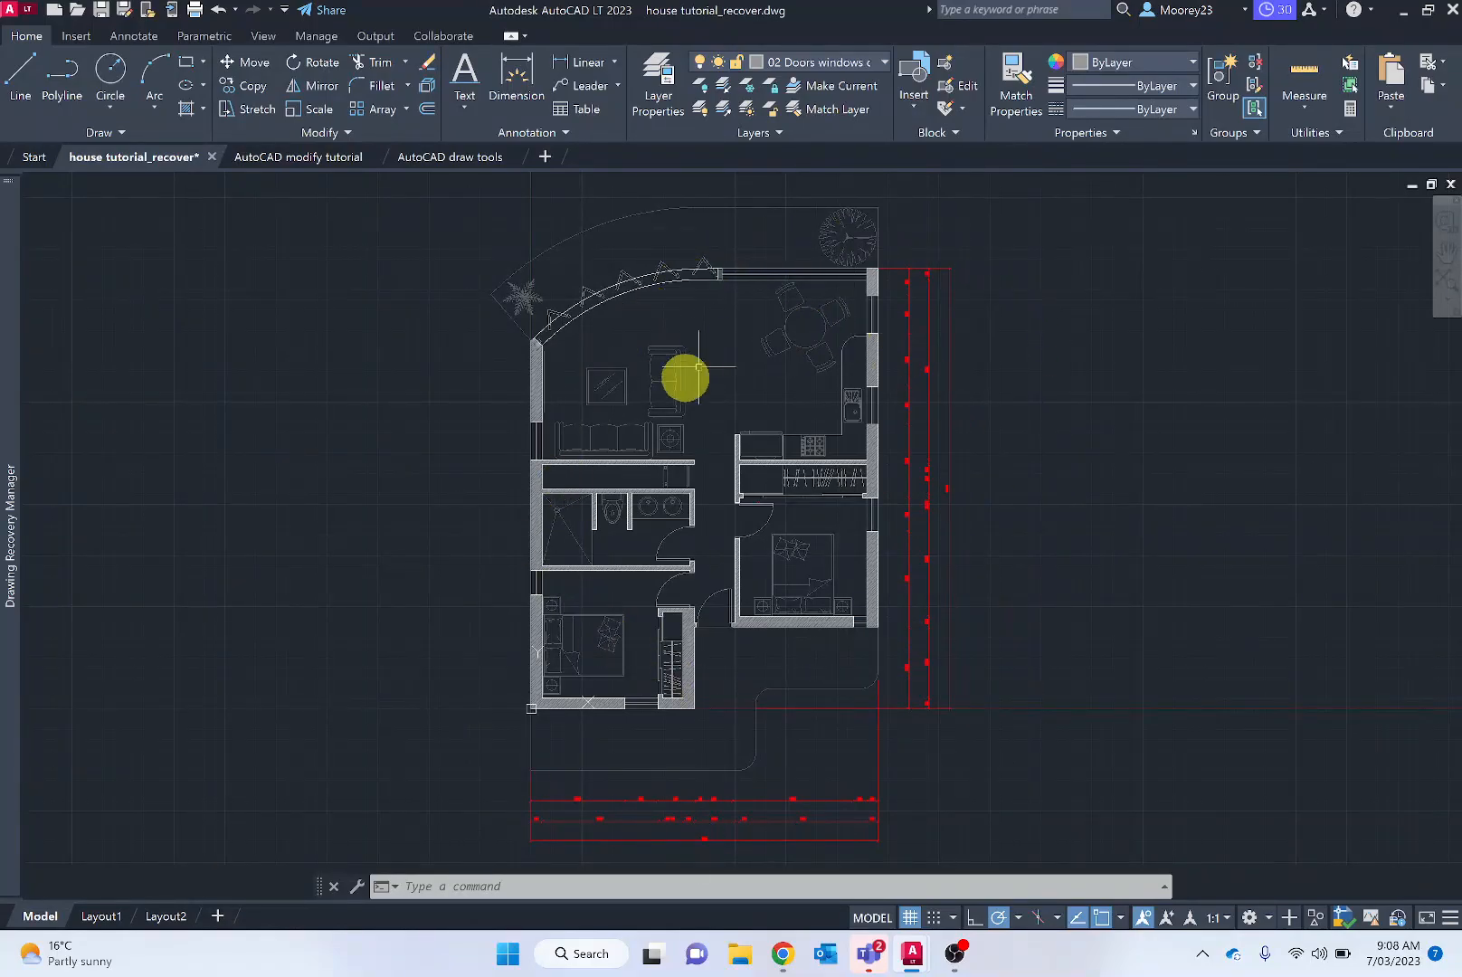
mouse_move(615, 550)
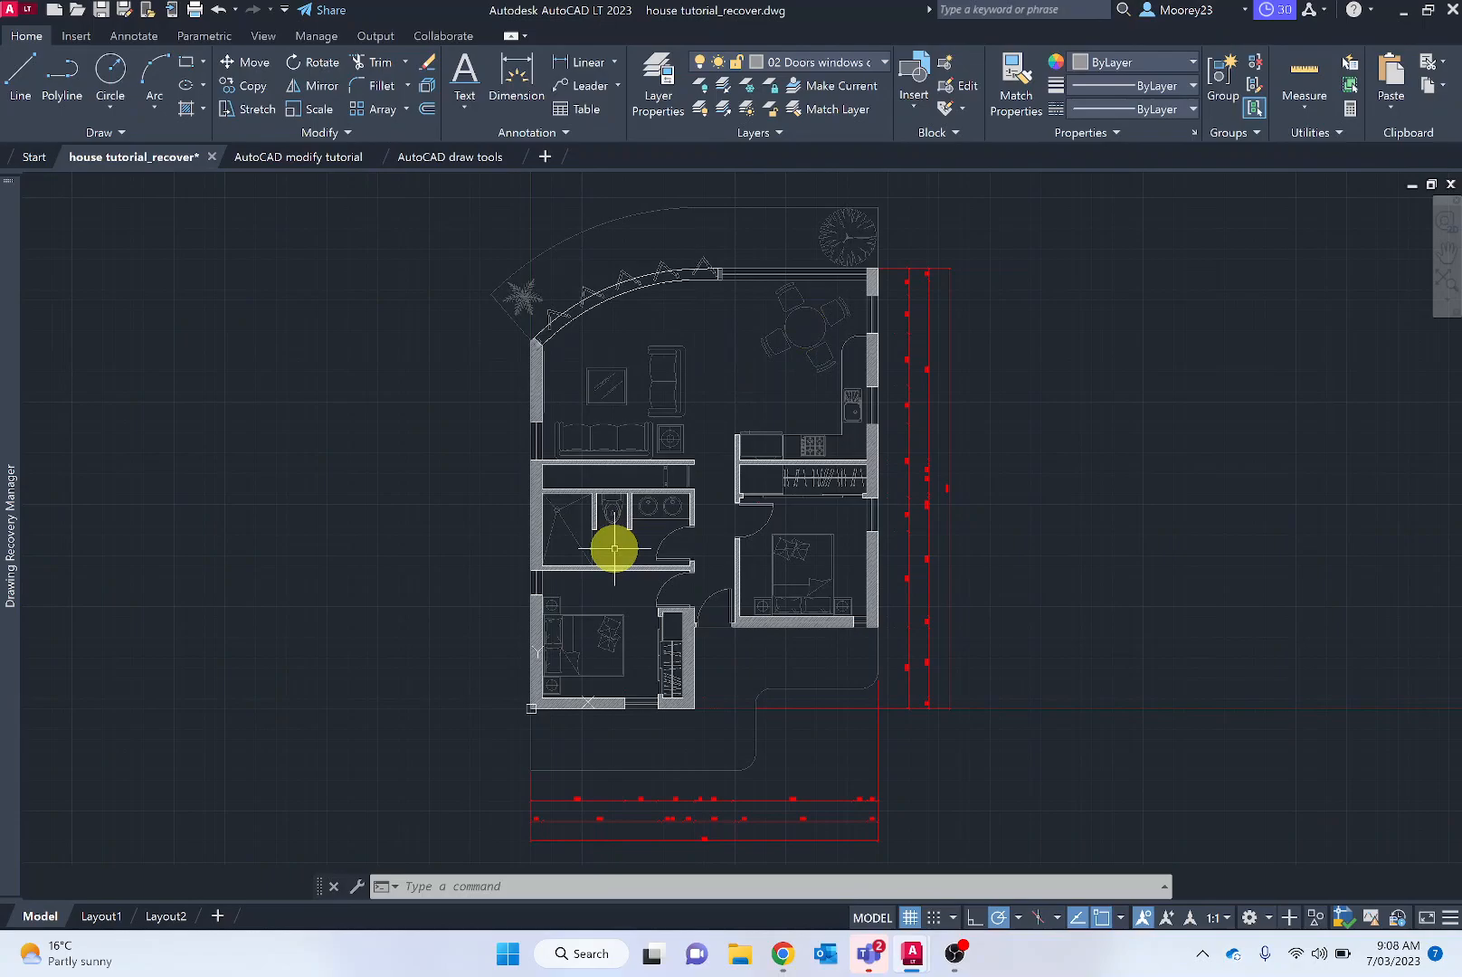
mouse_move(457, 379)
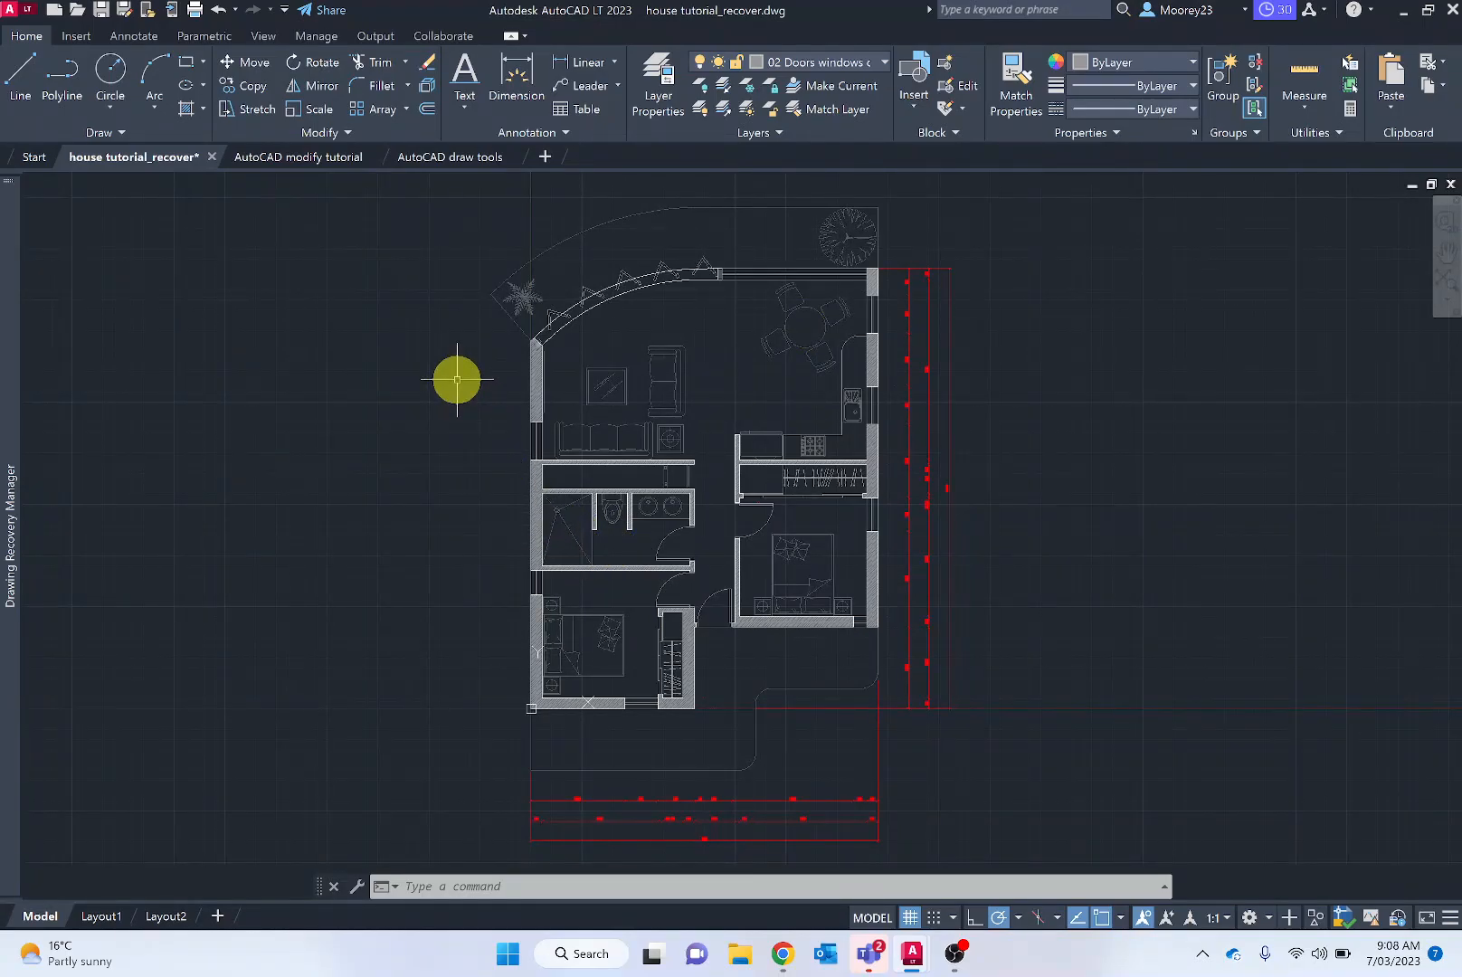
mouse_move(430, 391)
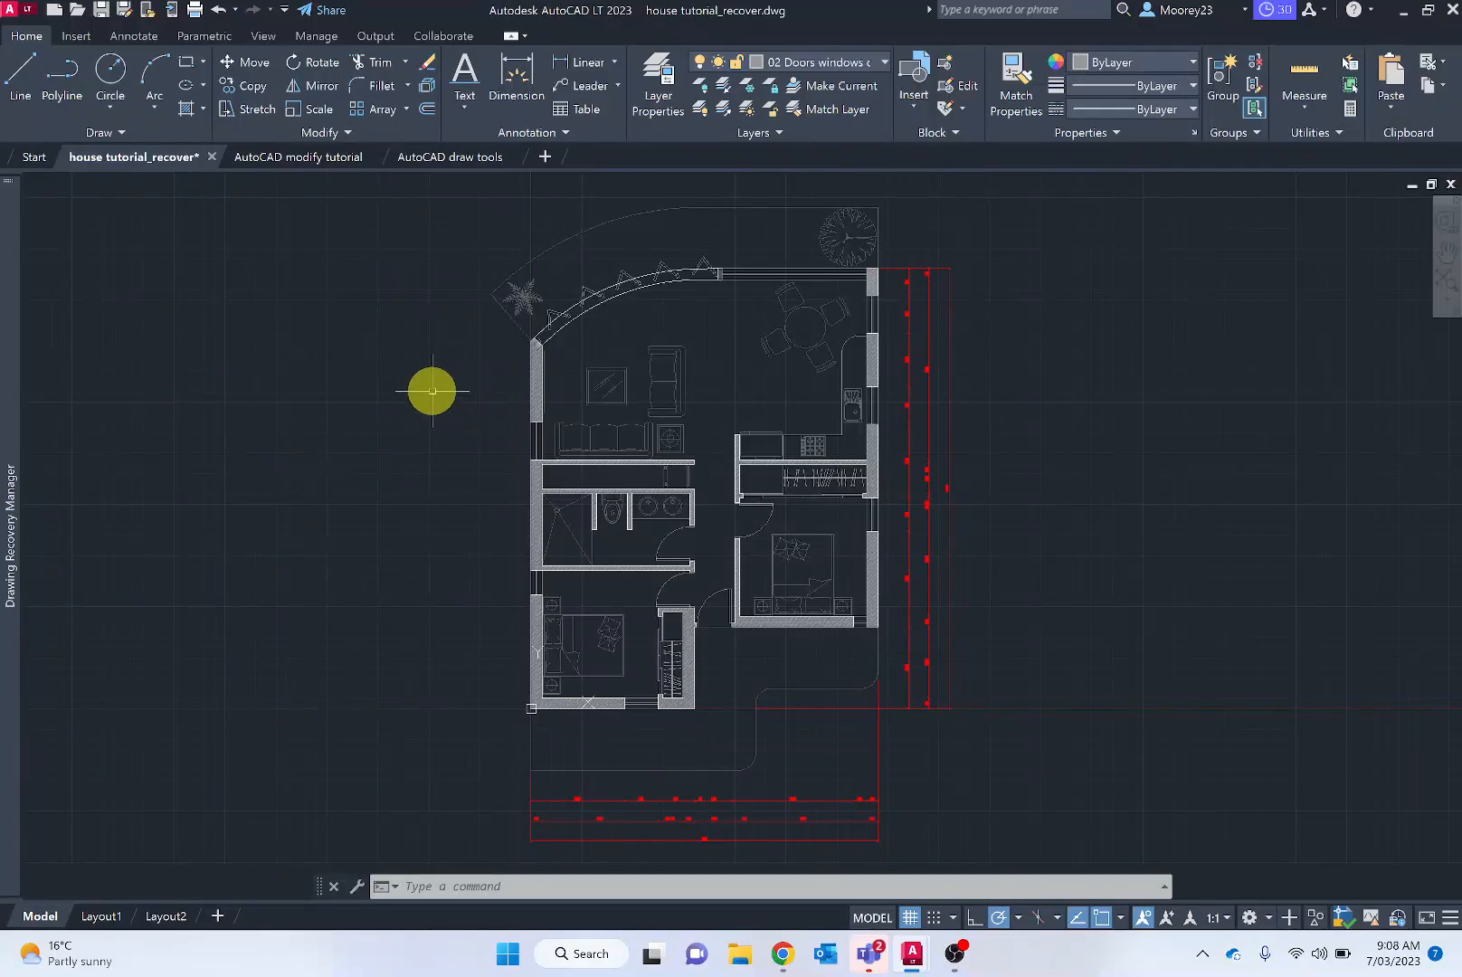
- Switch to the Start page showing the list of recent drawings
click(33, 156)
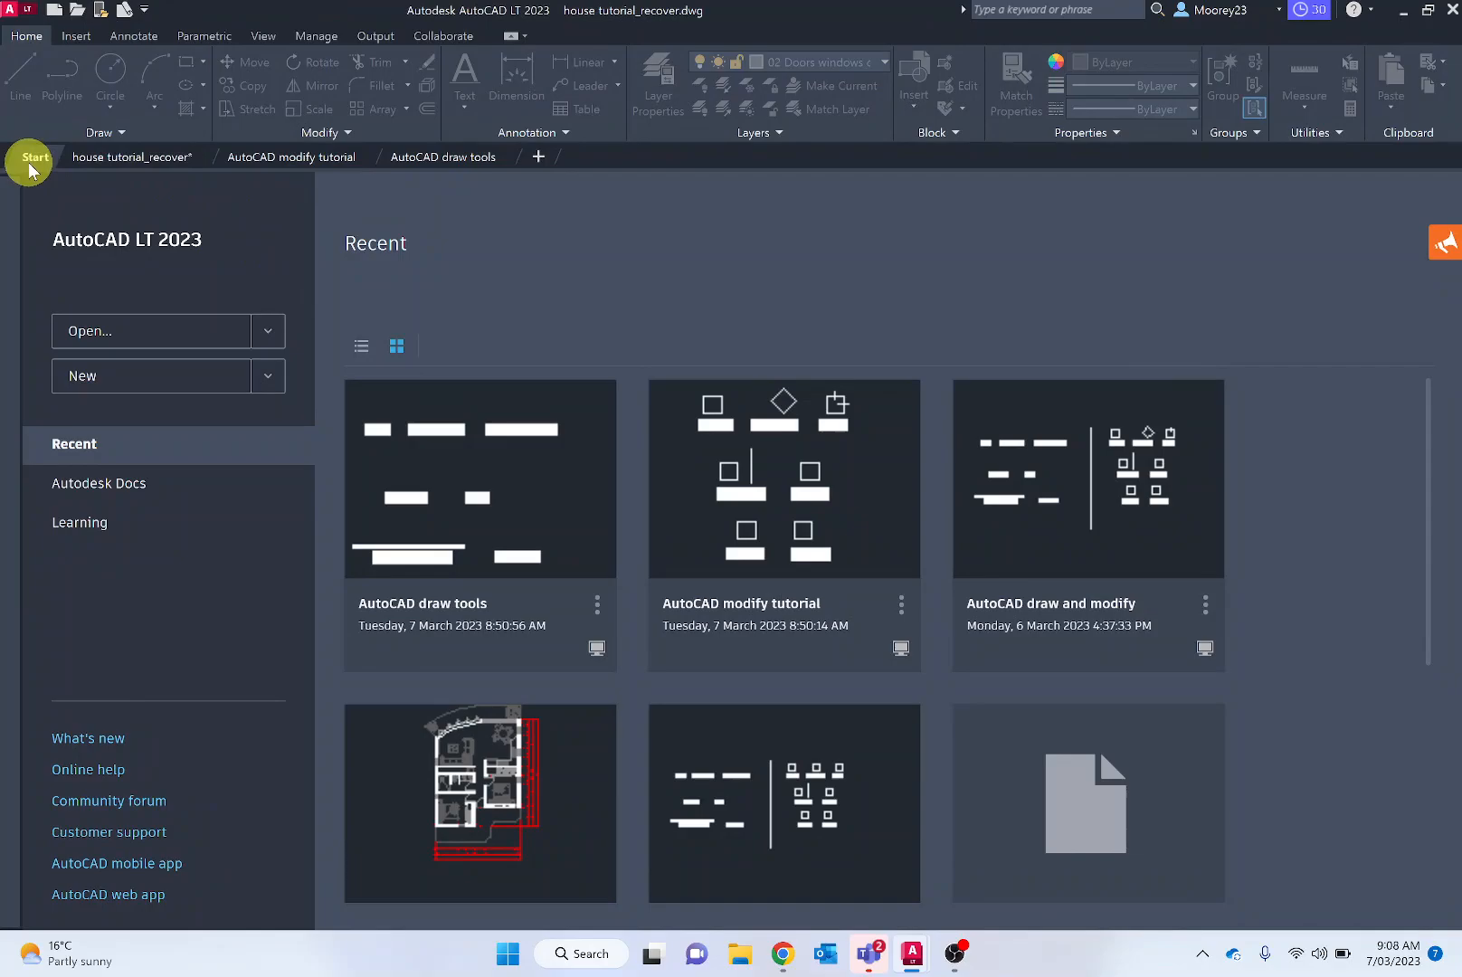
mouse_move(266, 268)
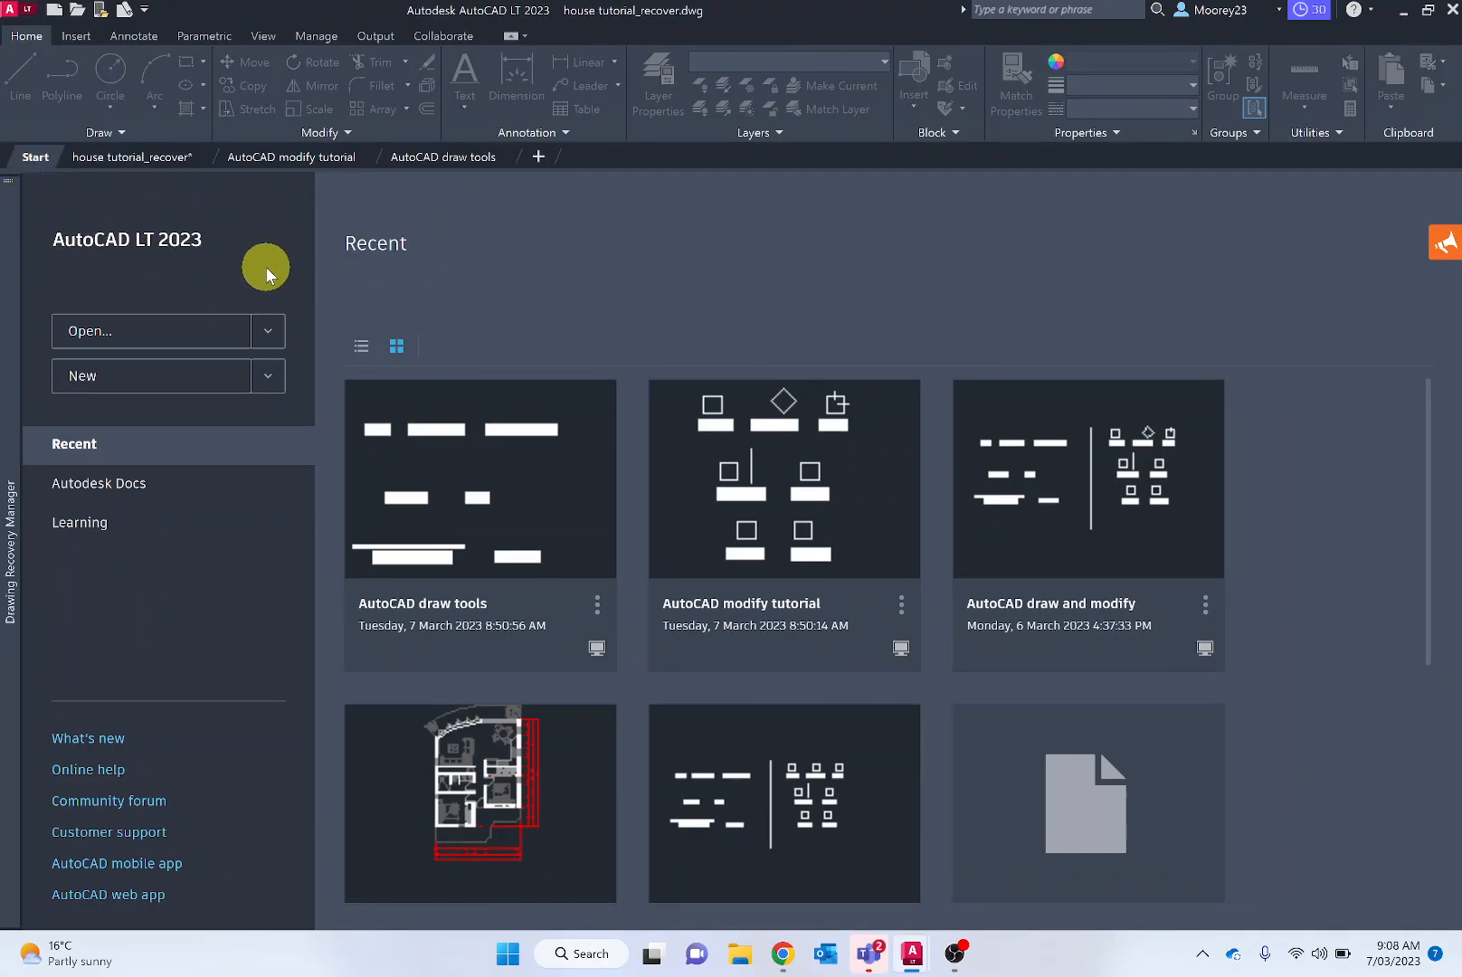
mouse_move(270, 331)
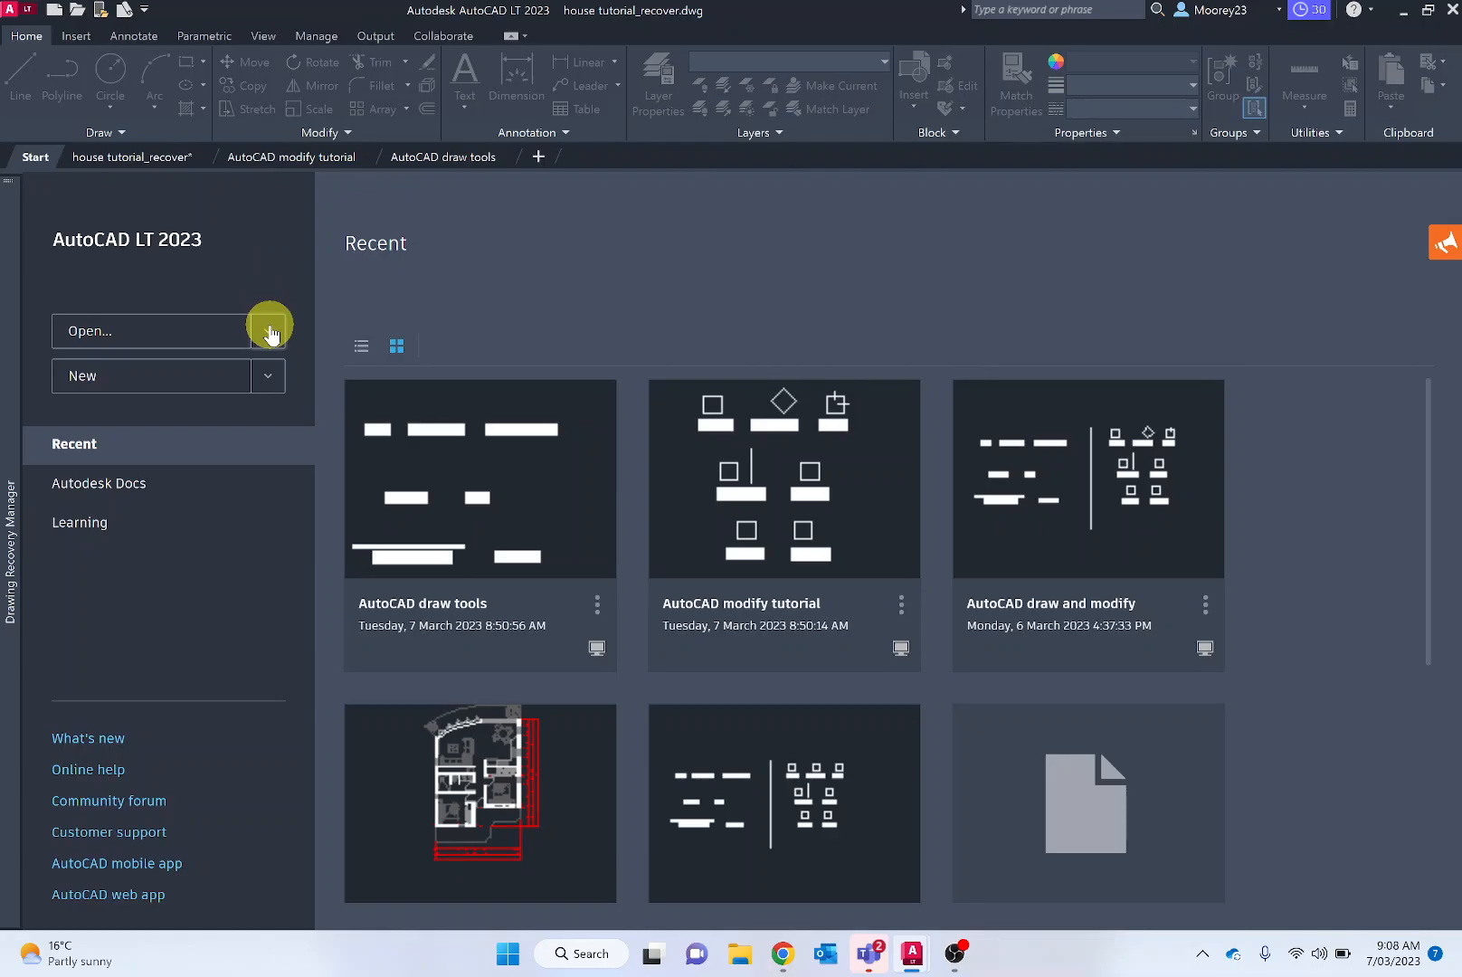
mouse_move(272, 384)
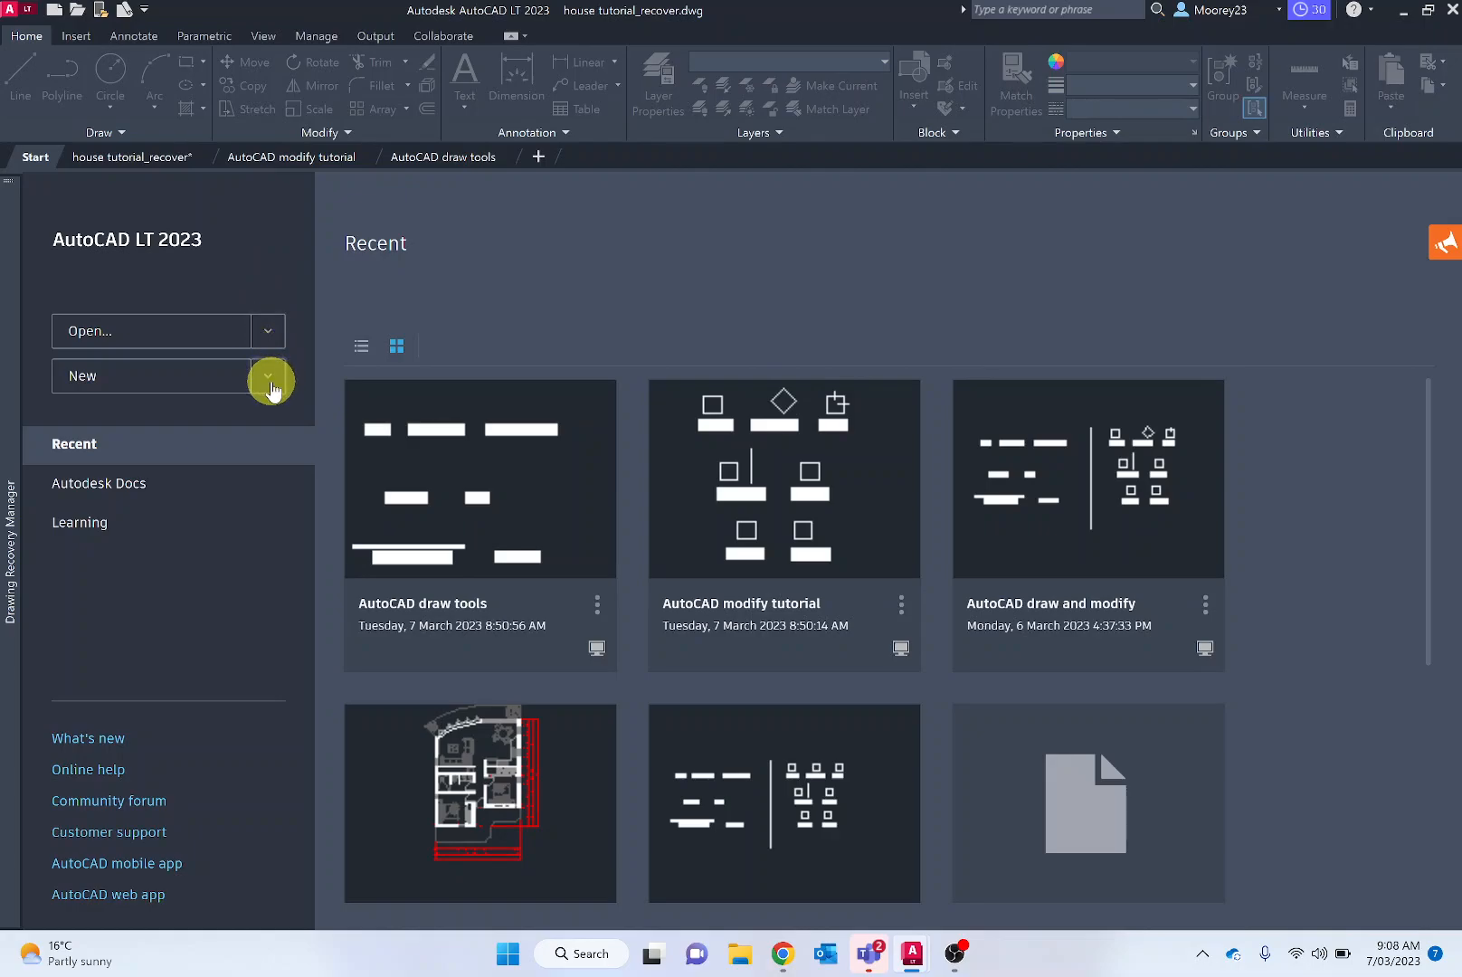
mouse_move(935, 523)
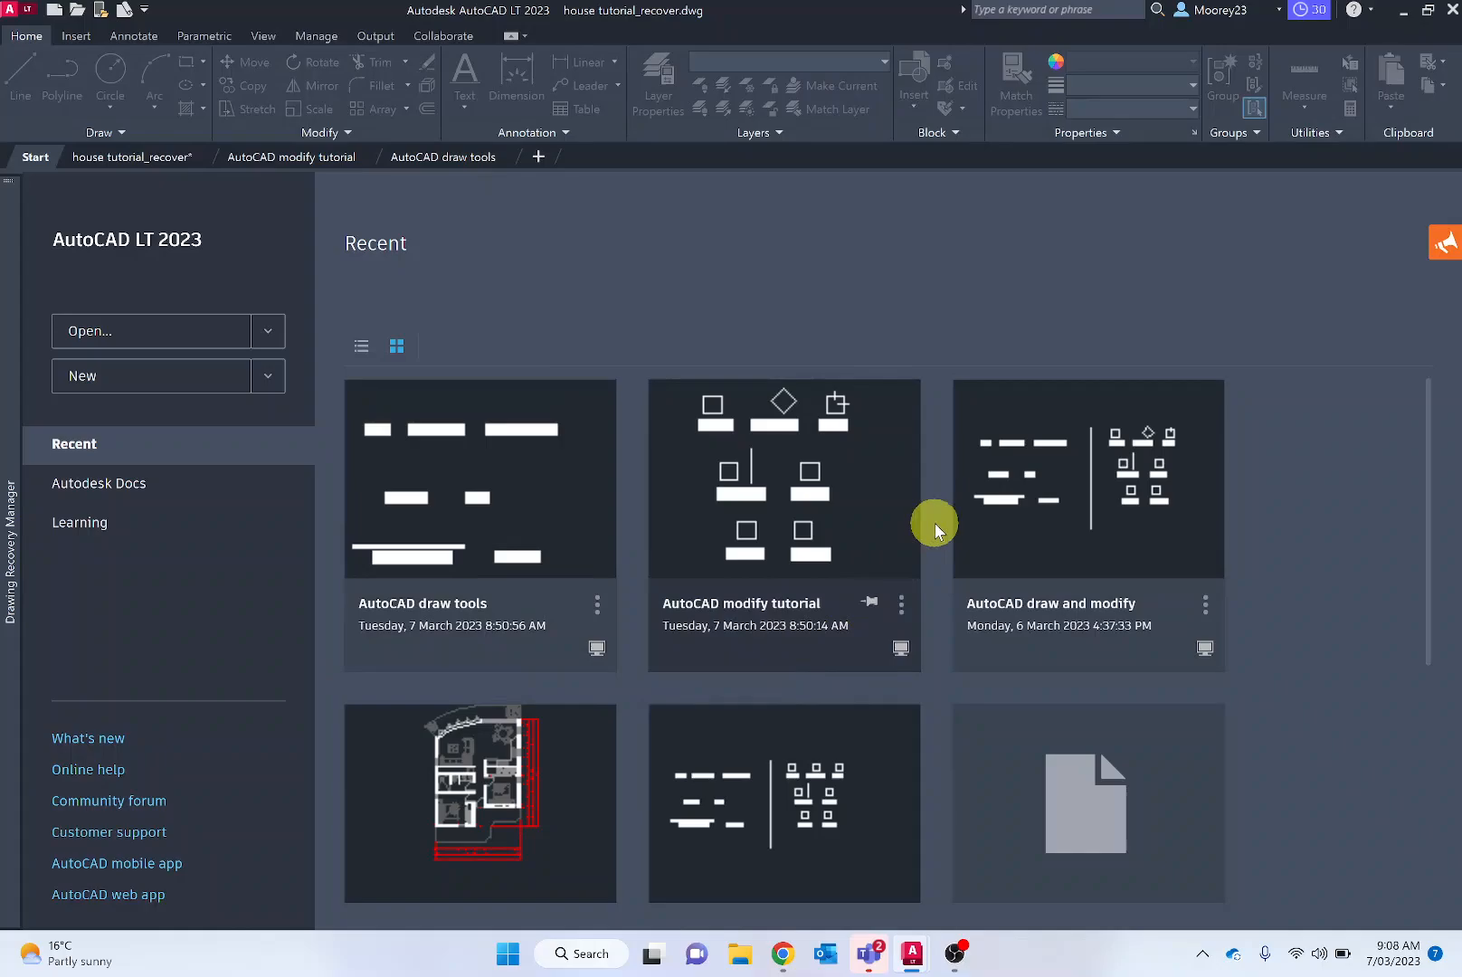
mouse_move(649, 514)
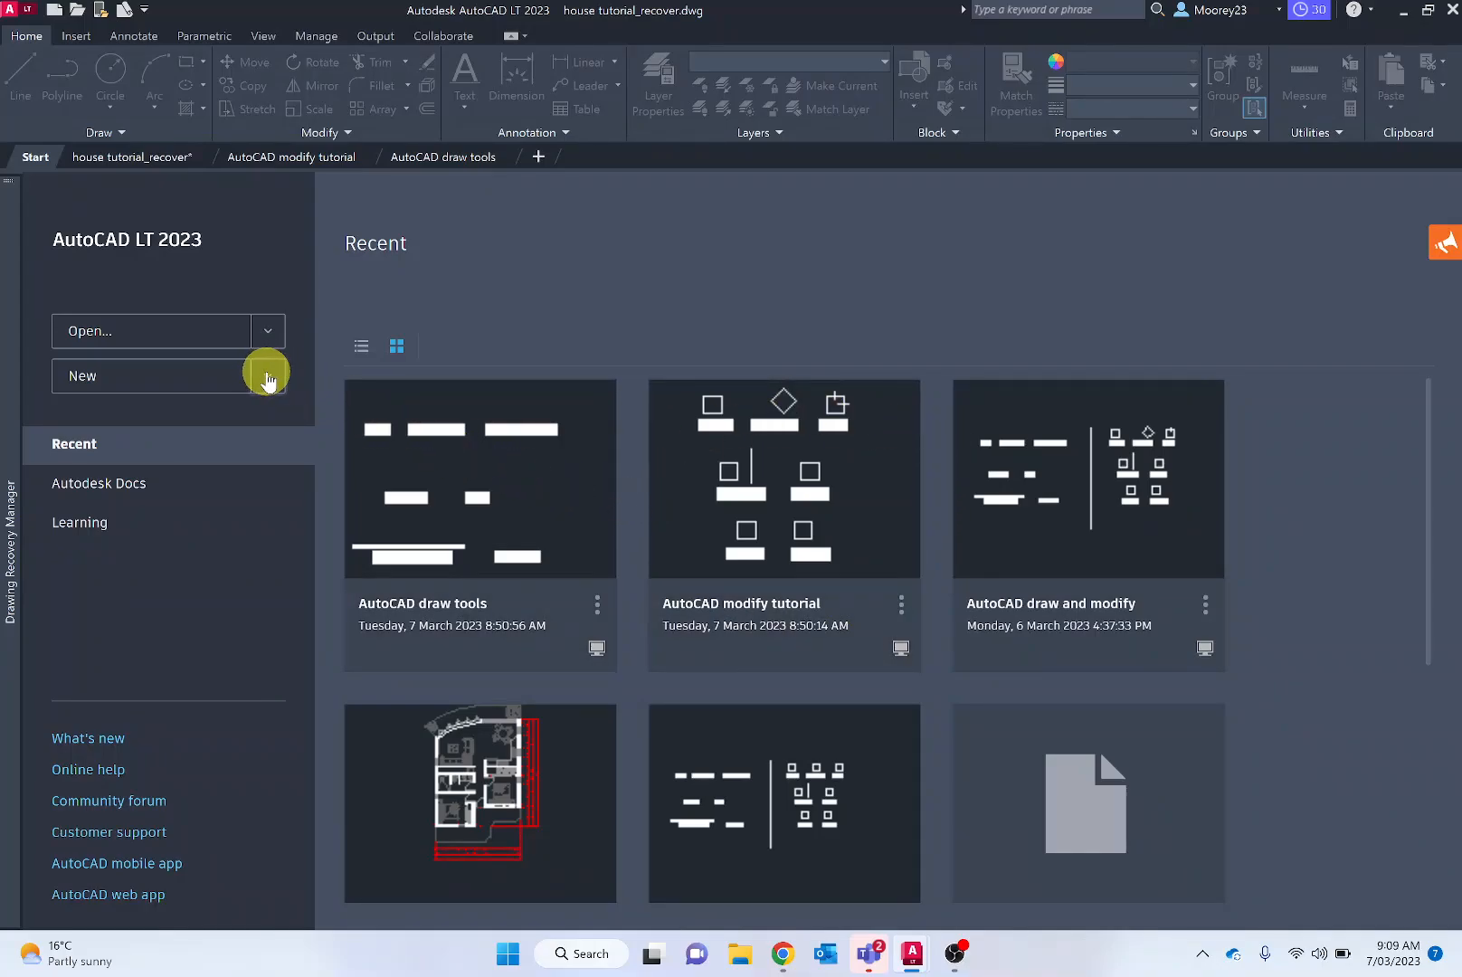
- Create a new blank drawing, Drawing3, from the acadltiso template
click(268, 375)
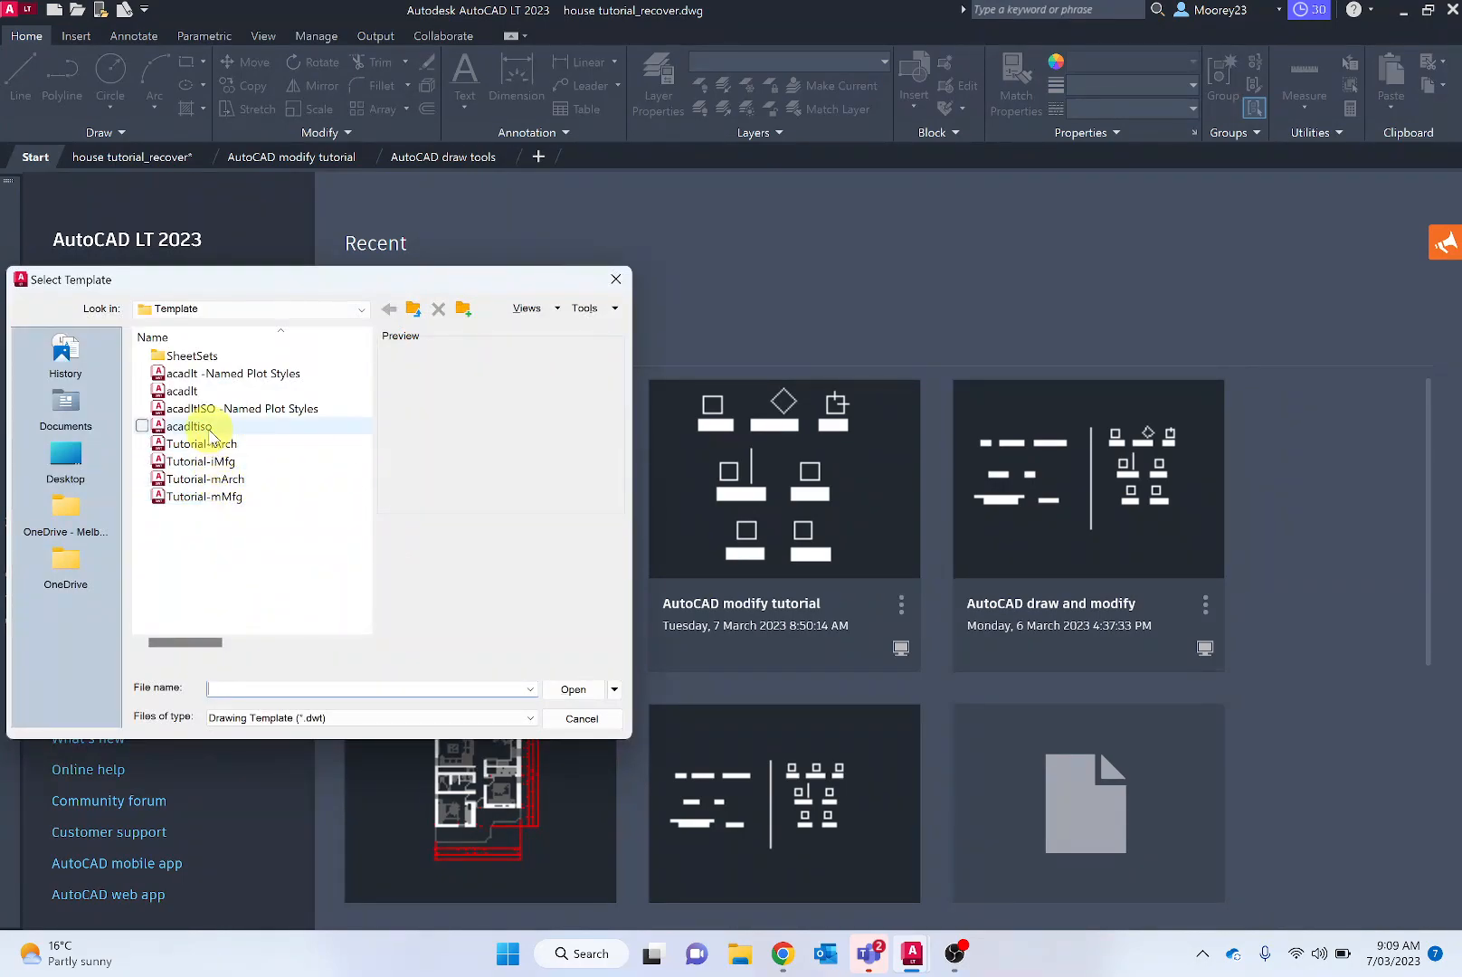
mouse_move(190, 427)
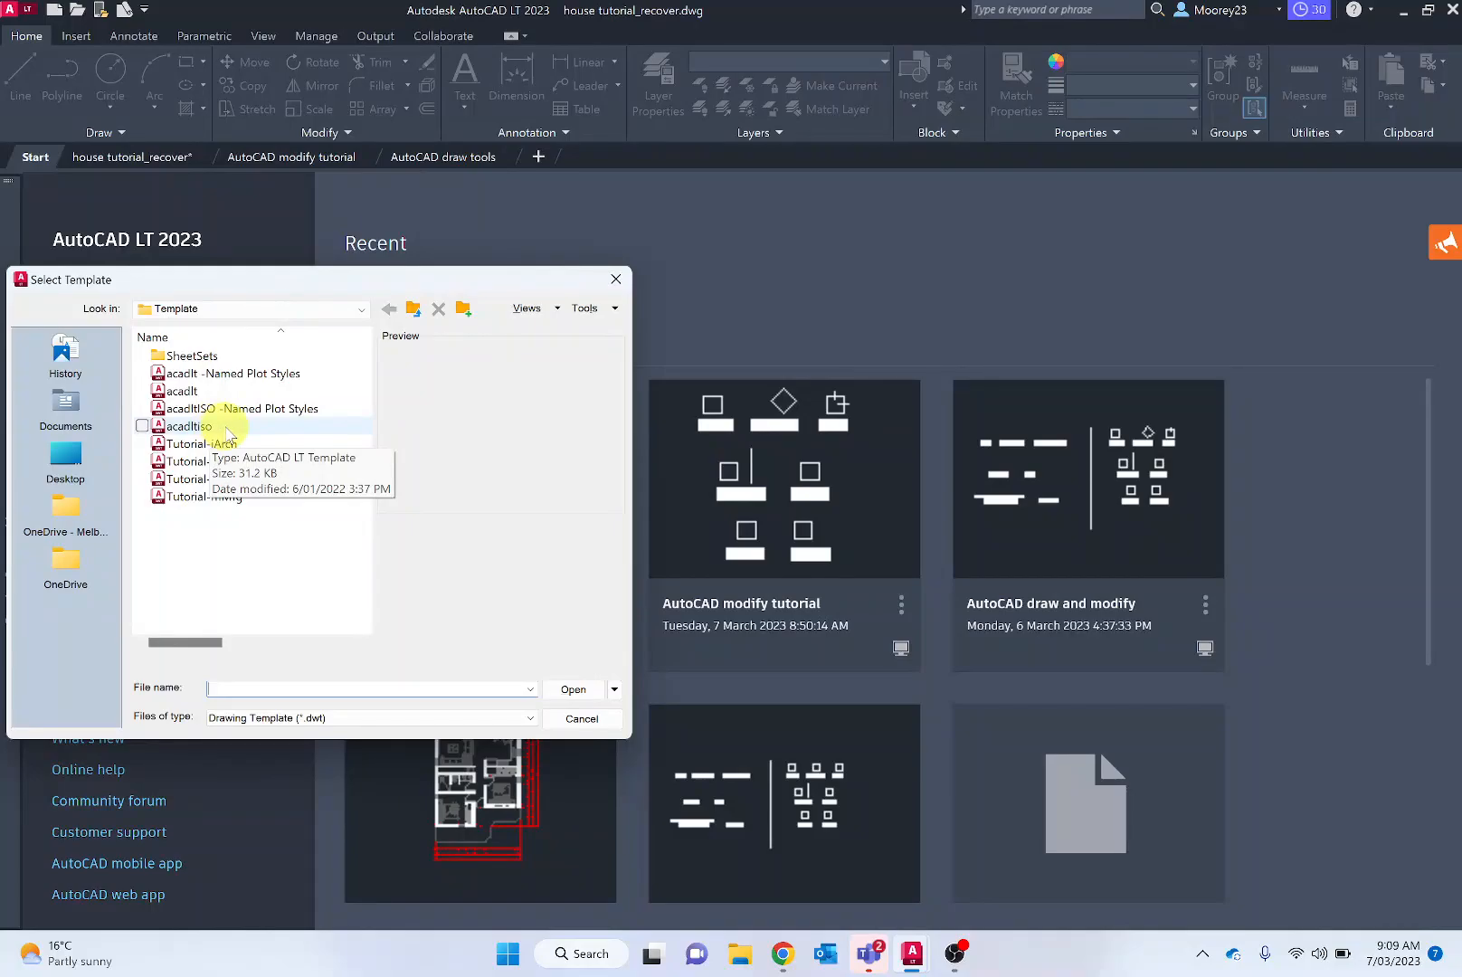
click(186, 426)
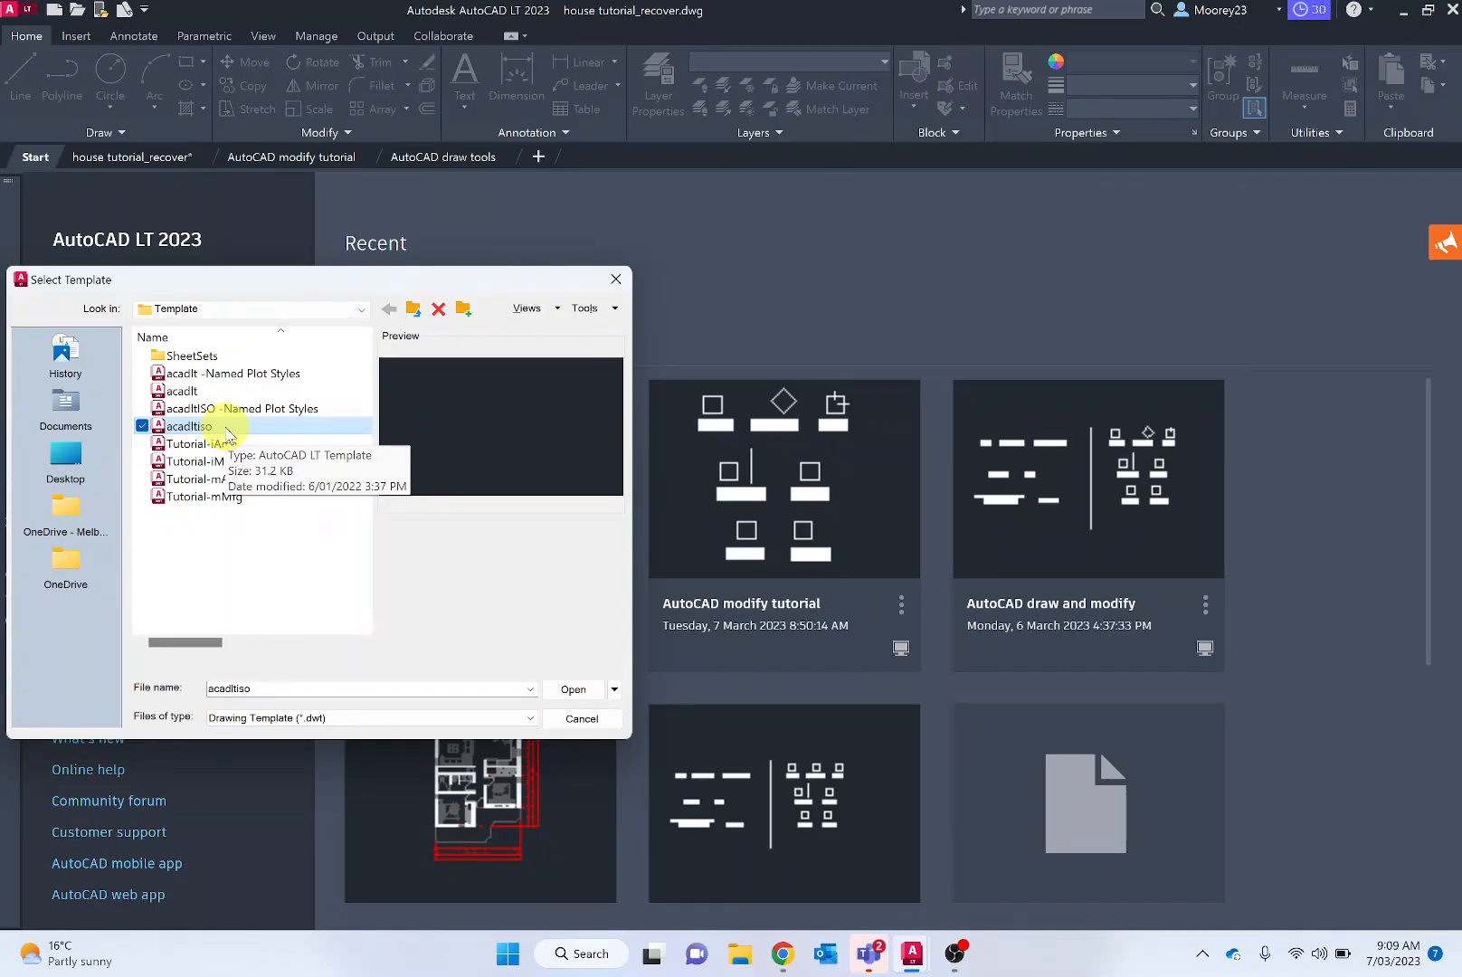
click(572, 690)
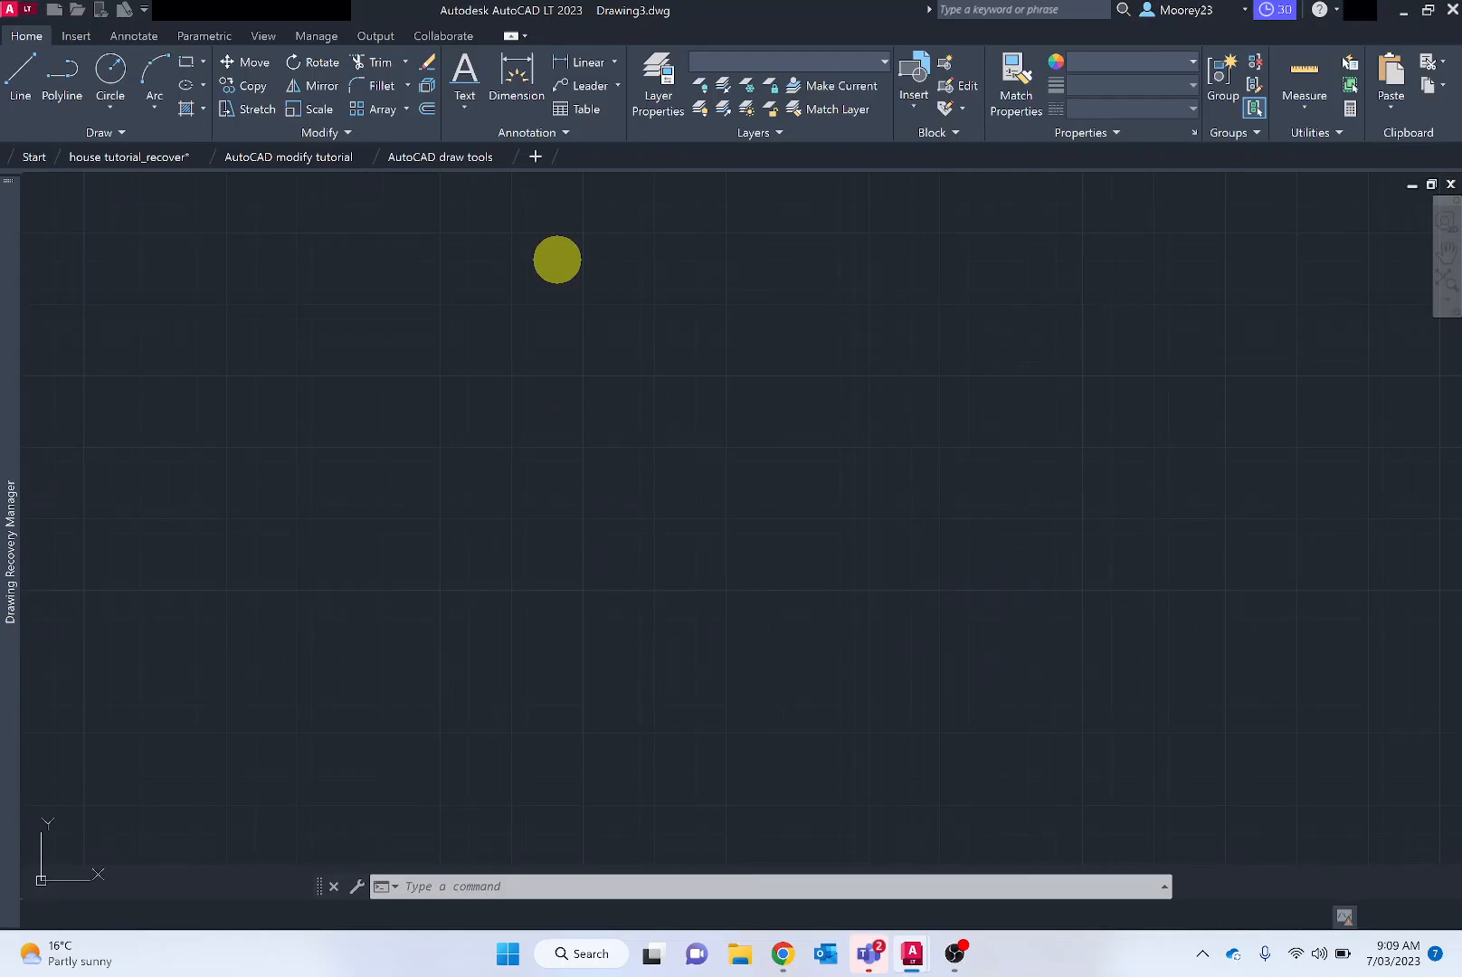
click(555, 156)
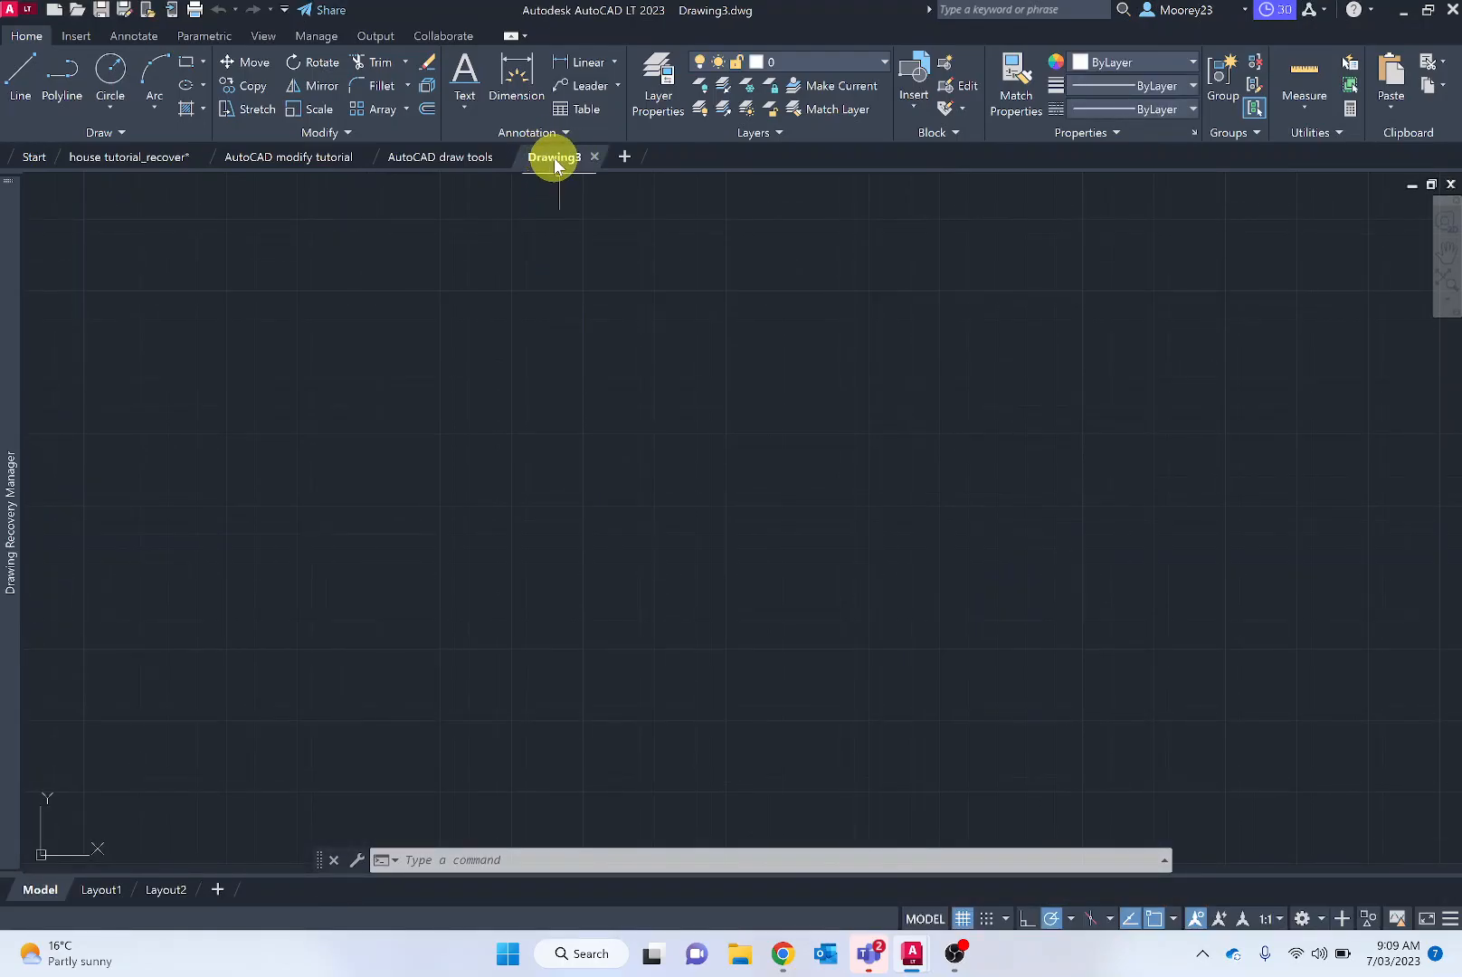
mouse_move(789, 301)
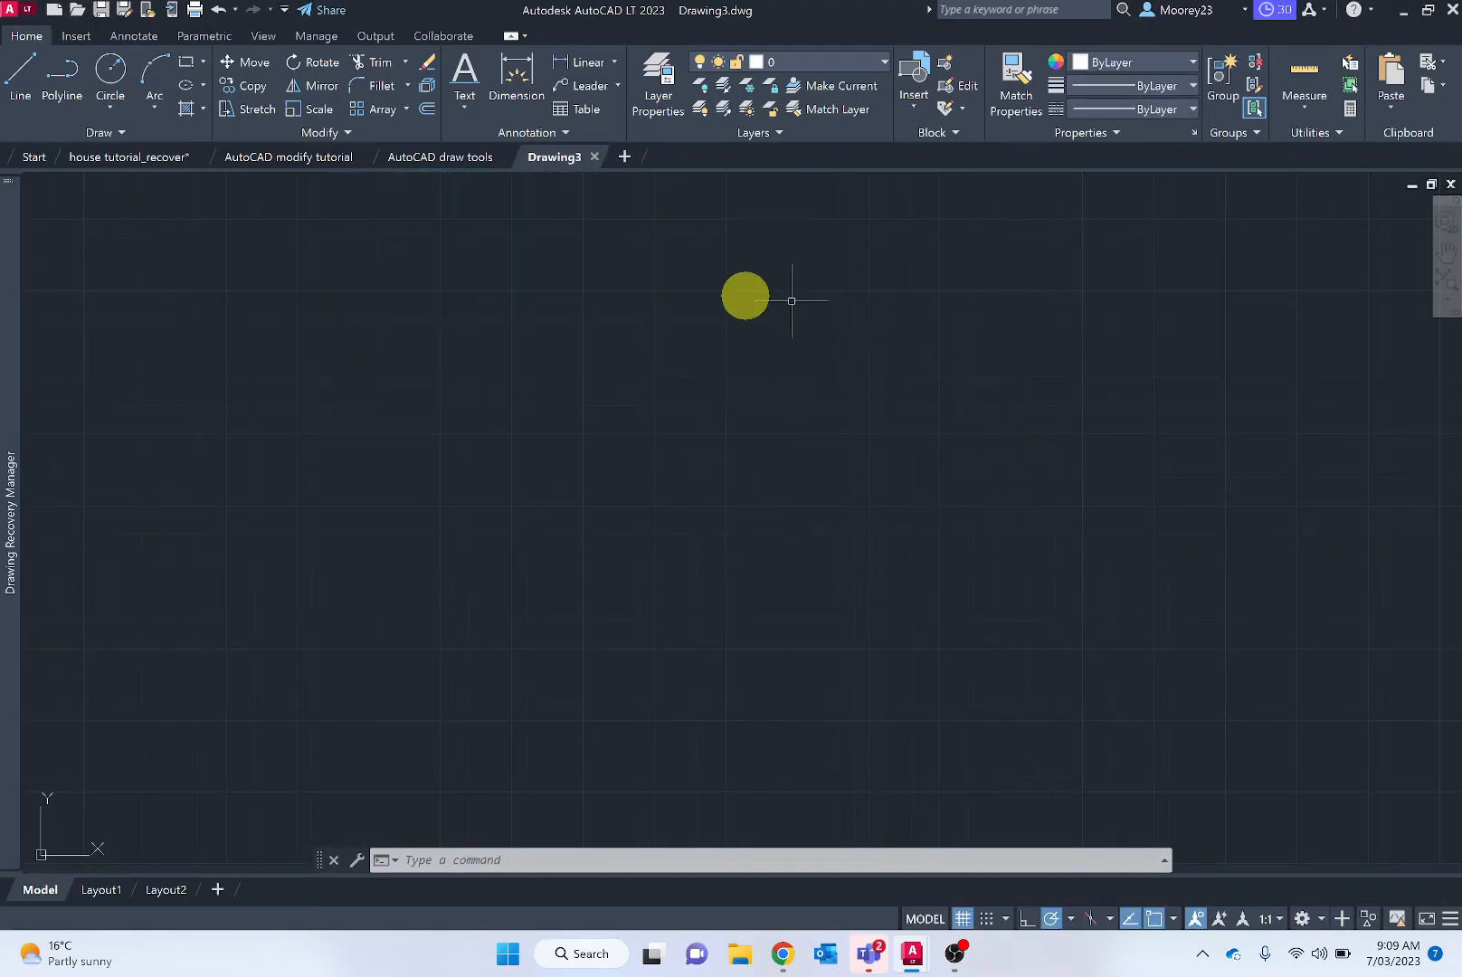
mouse_move(1224, 321)
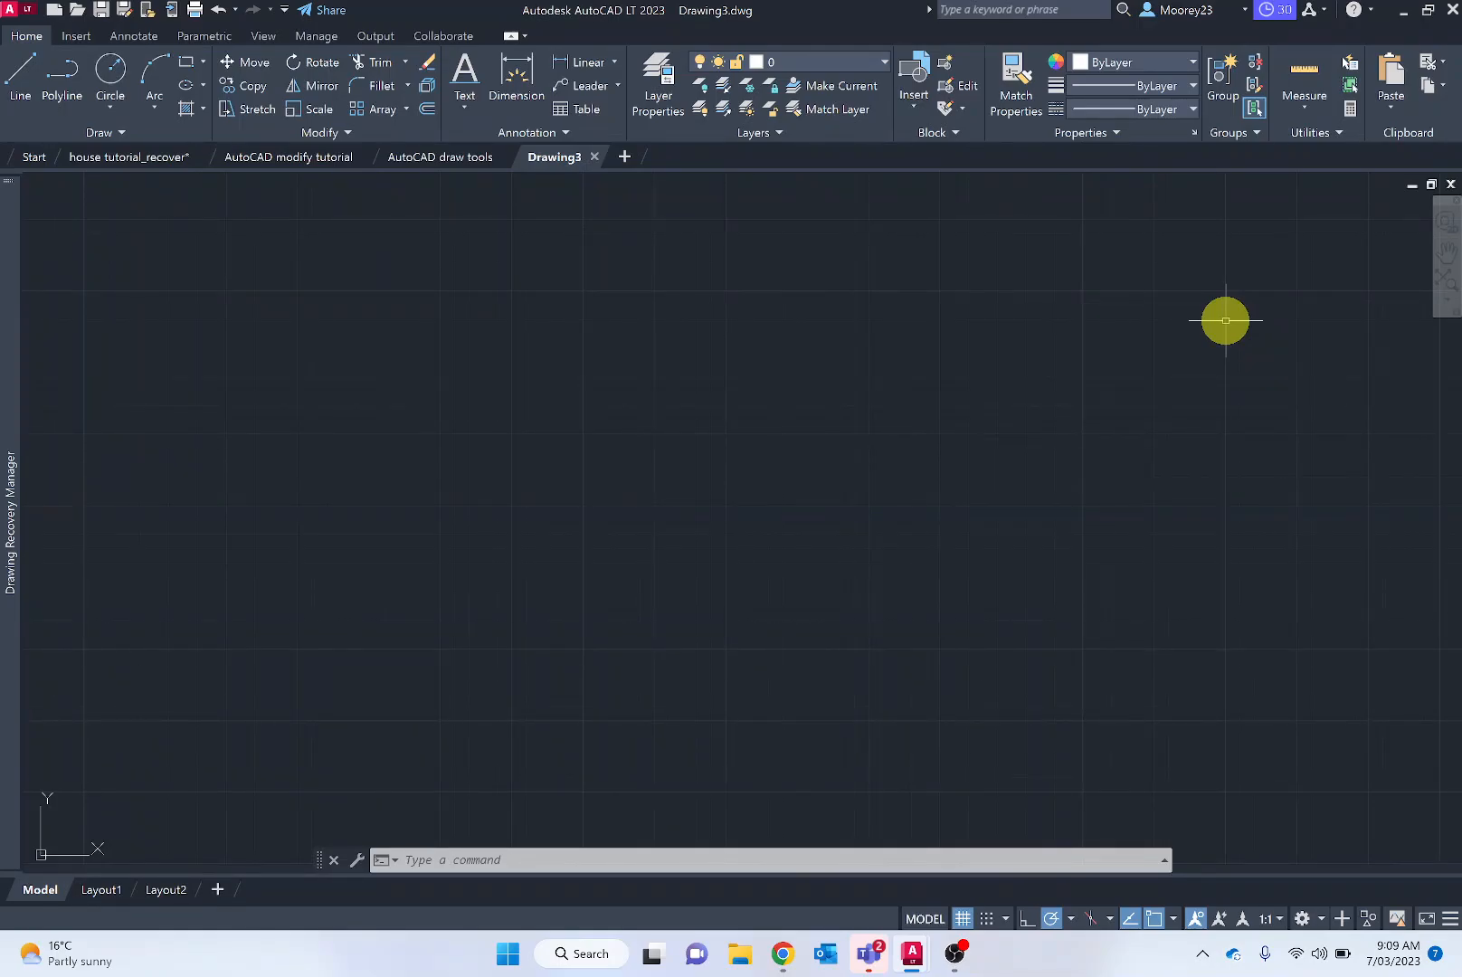
mouse_move(673, 314)
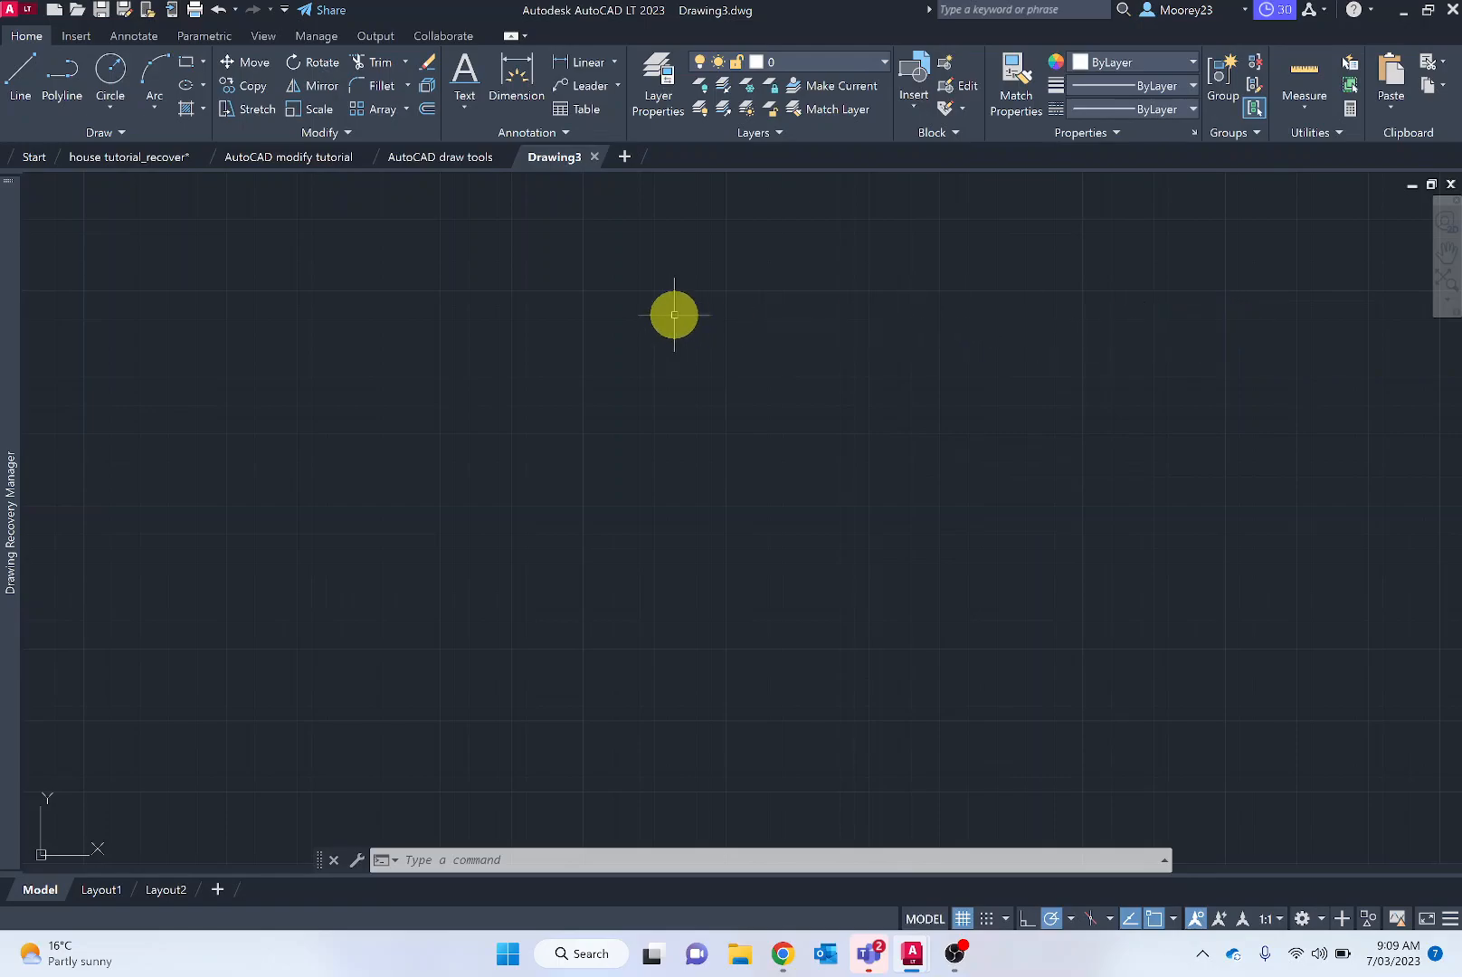
mouse_move(689, 355)
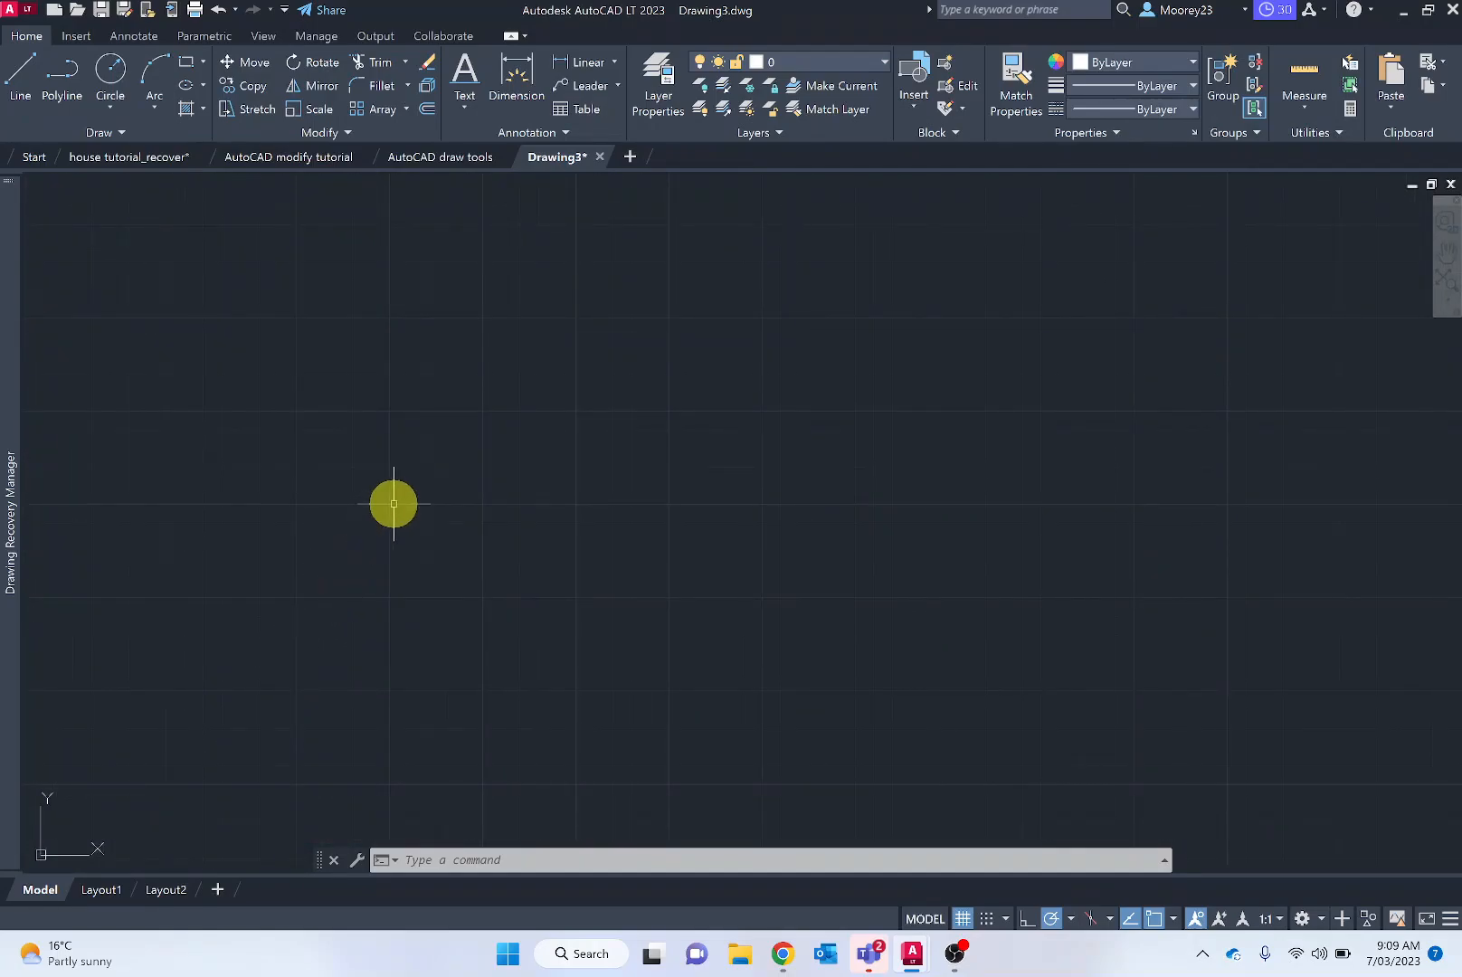
mouse_move(408, 508)
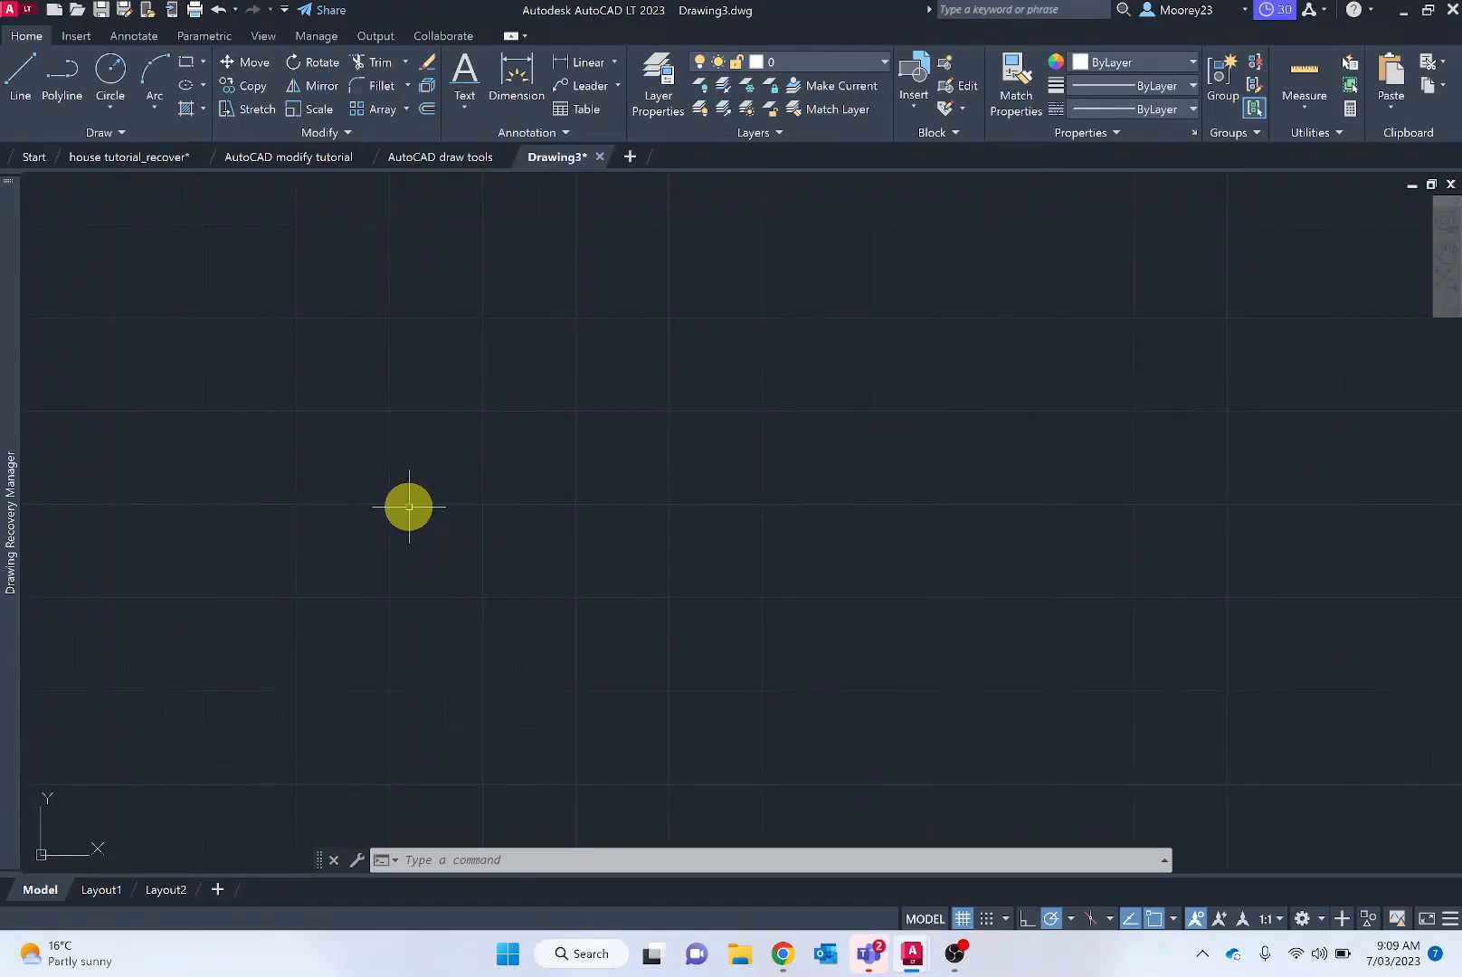
mouse_move(459, 498)
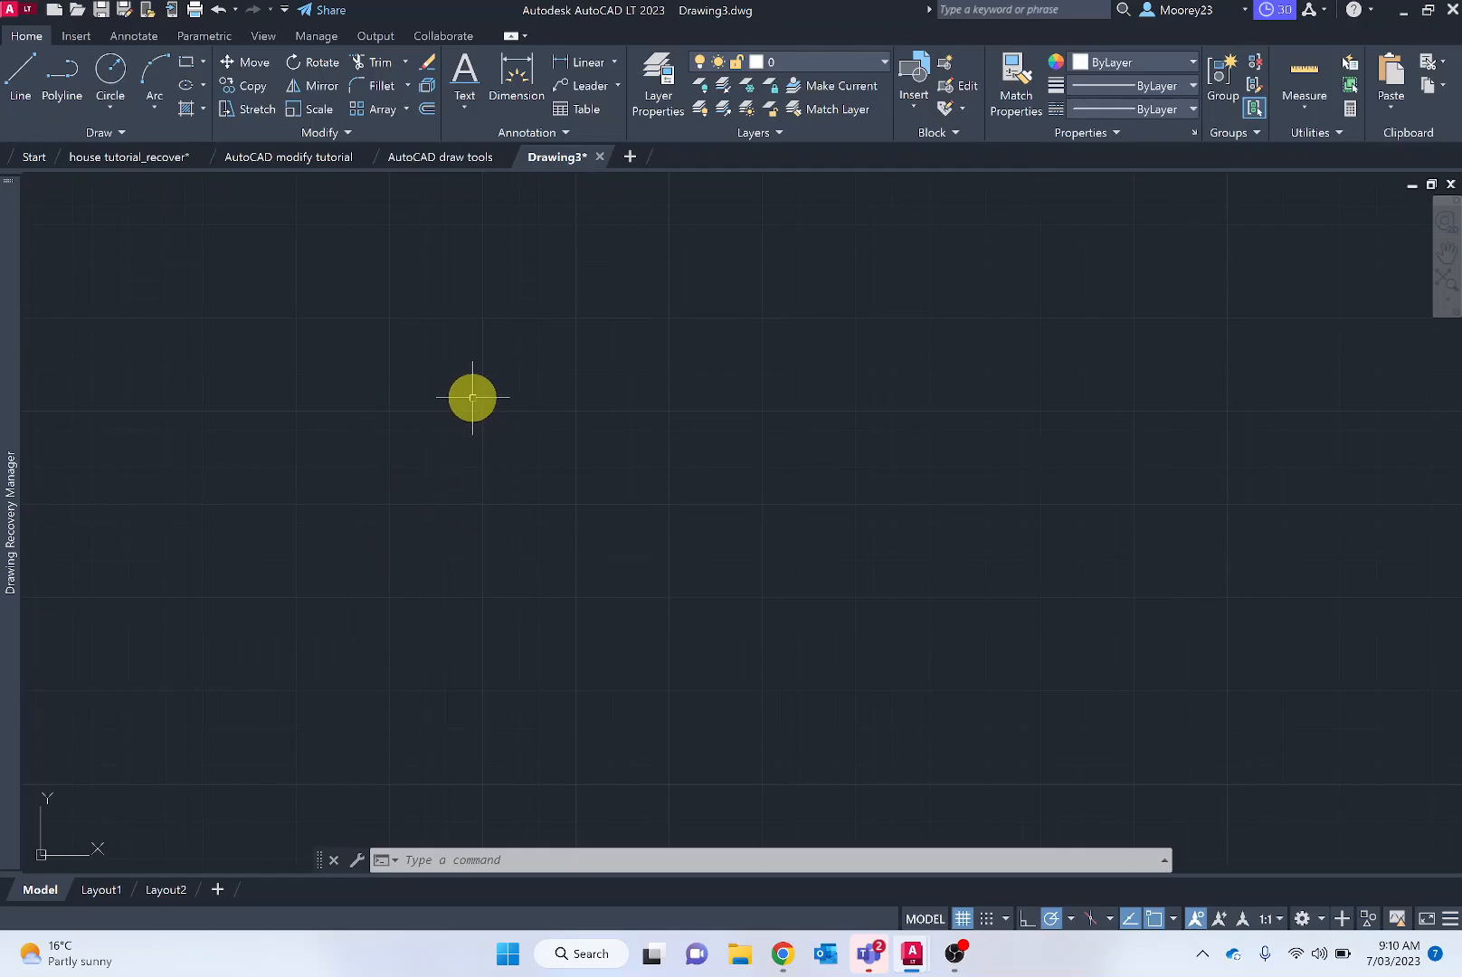
mouse_move(1257, 334)
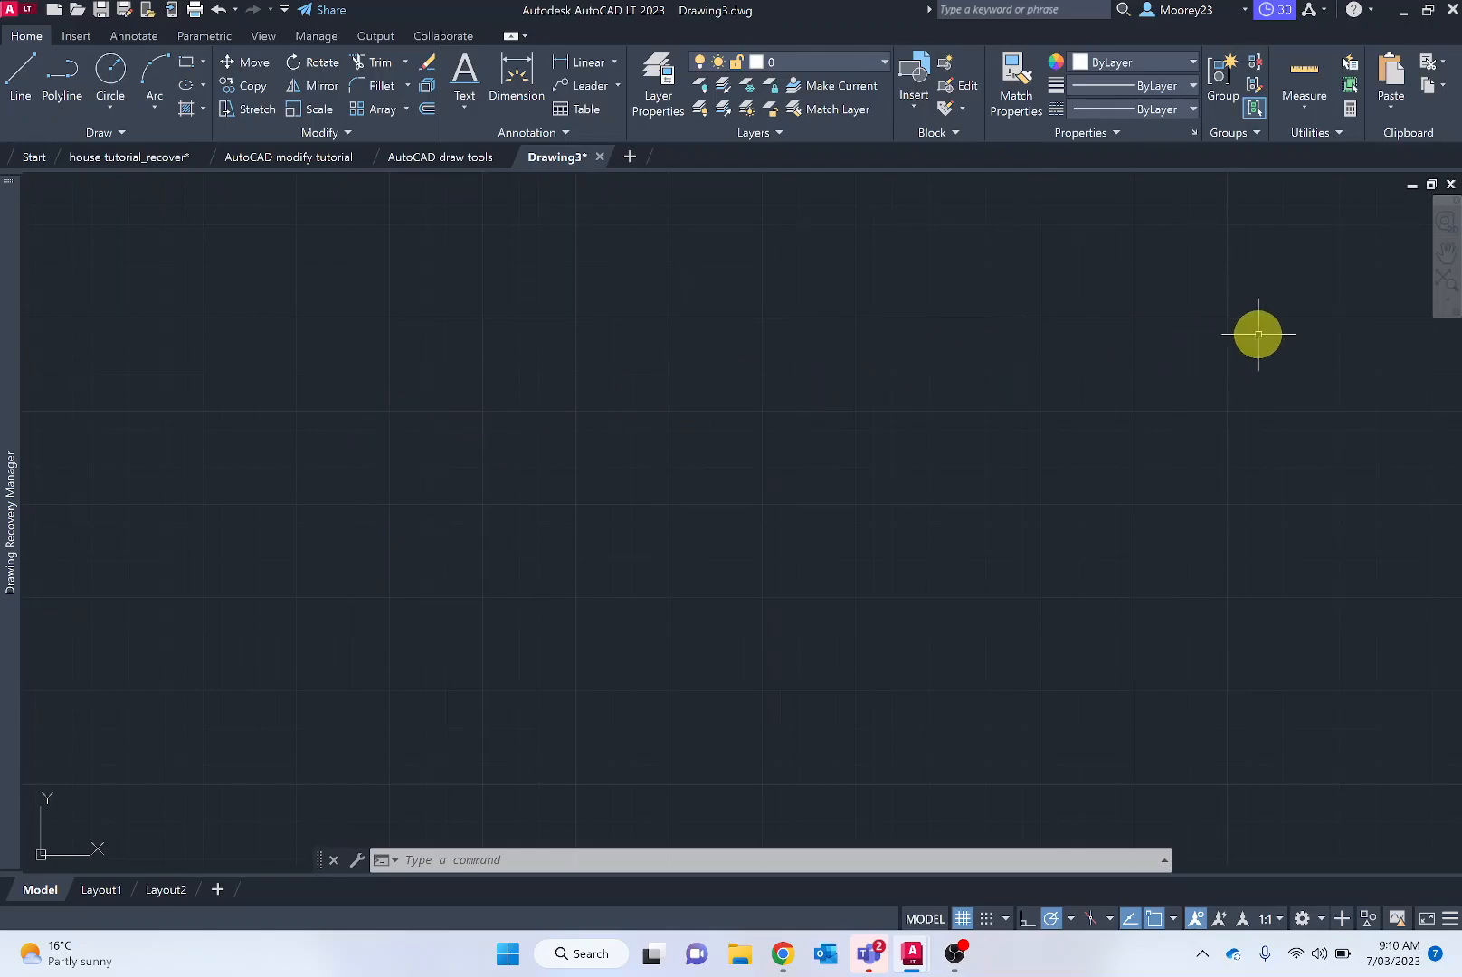
mouse_move(1445, 297)
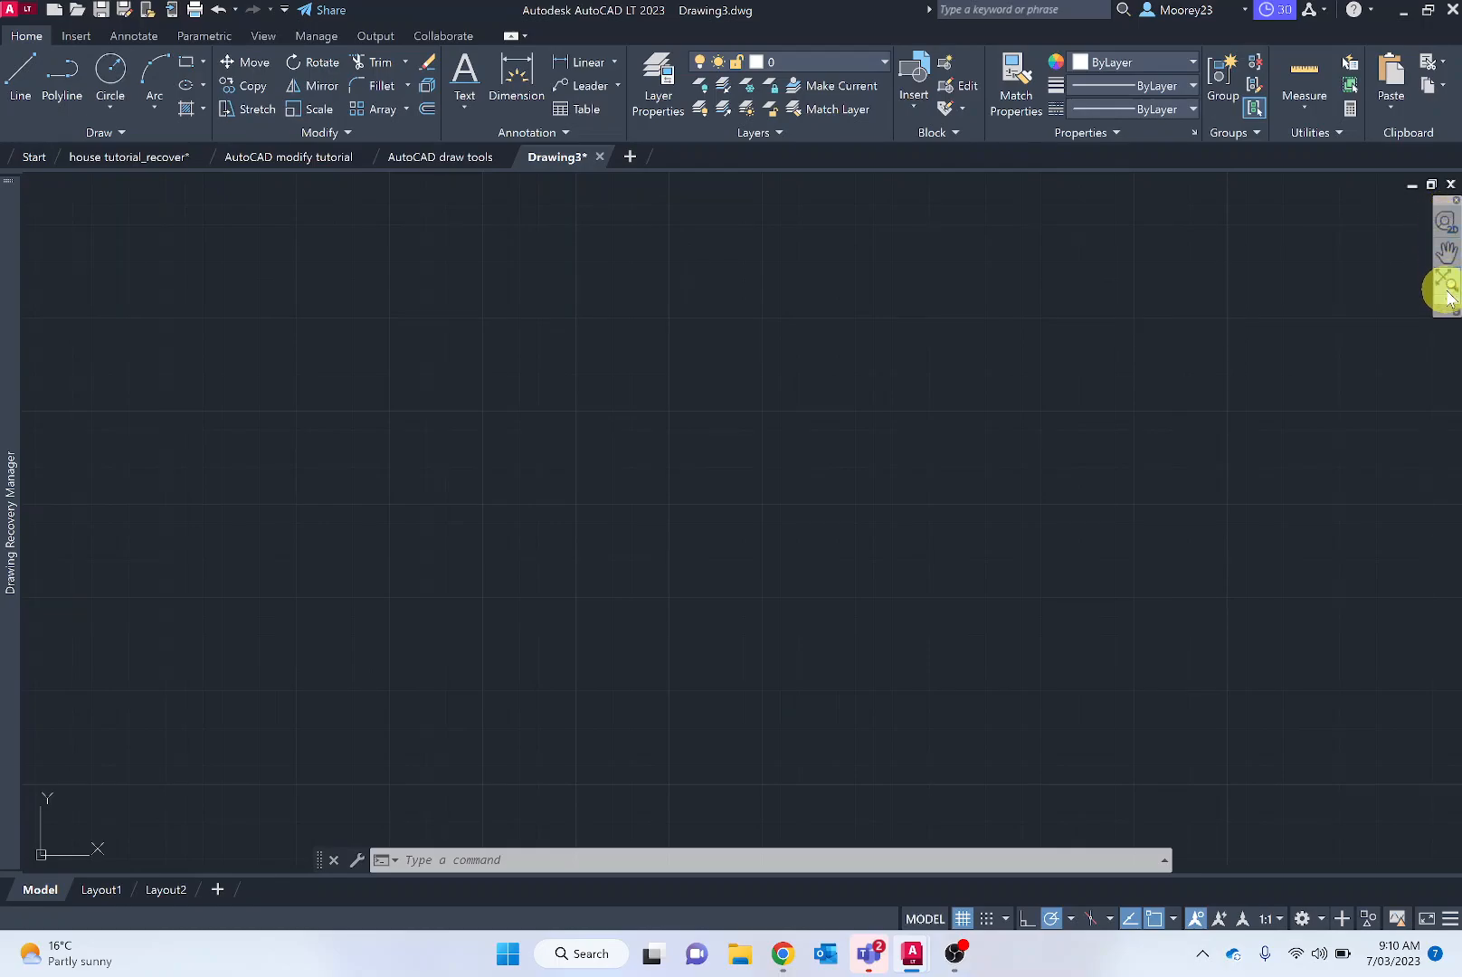
mouse_move(1296, 263)
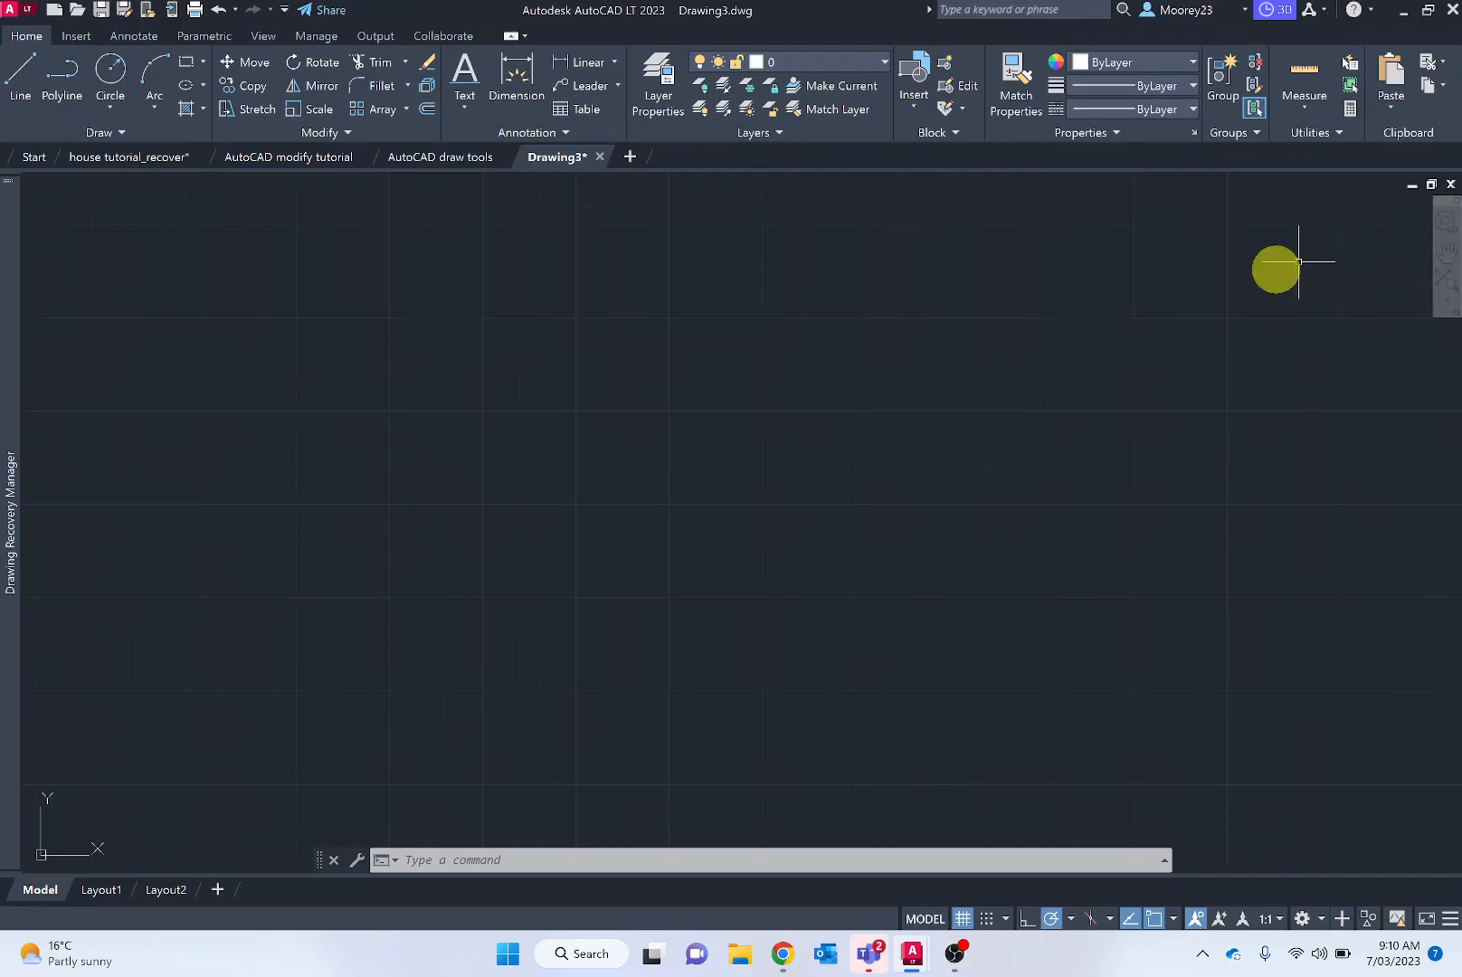
mouse_move(615, 493)
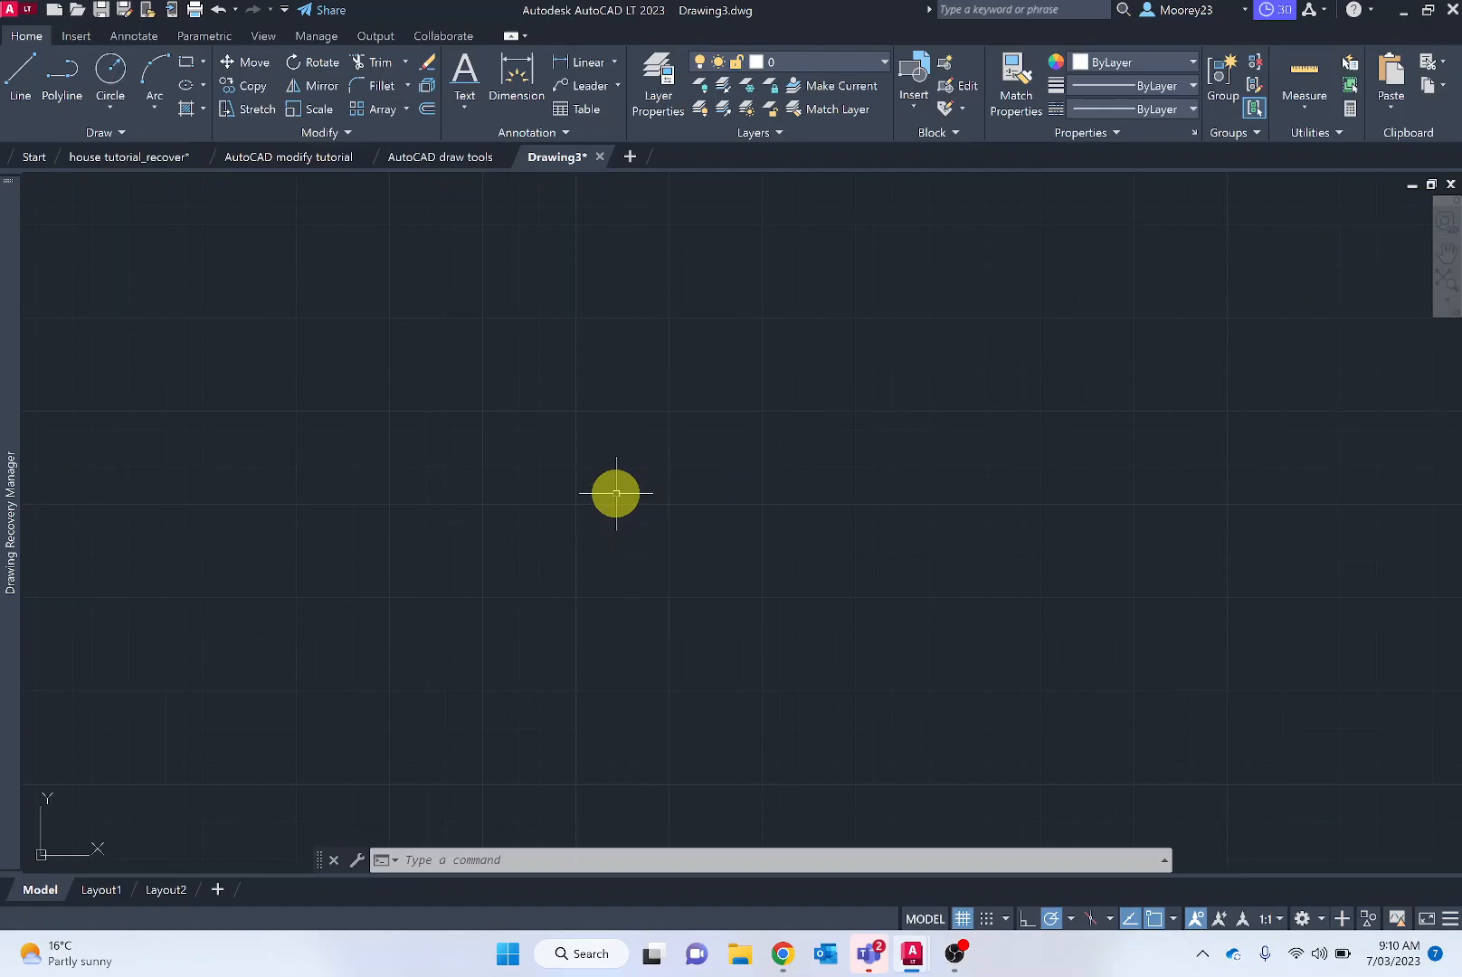
mouse_move(157, 716)
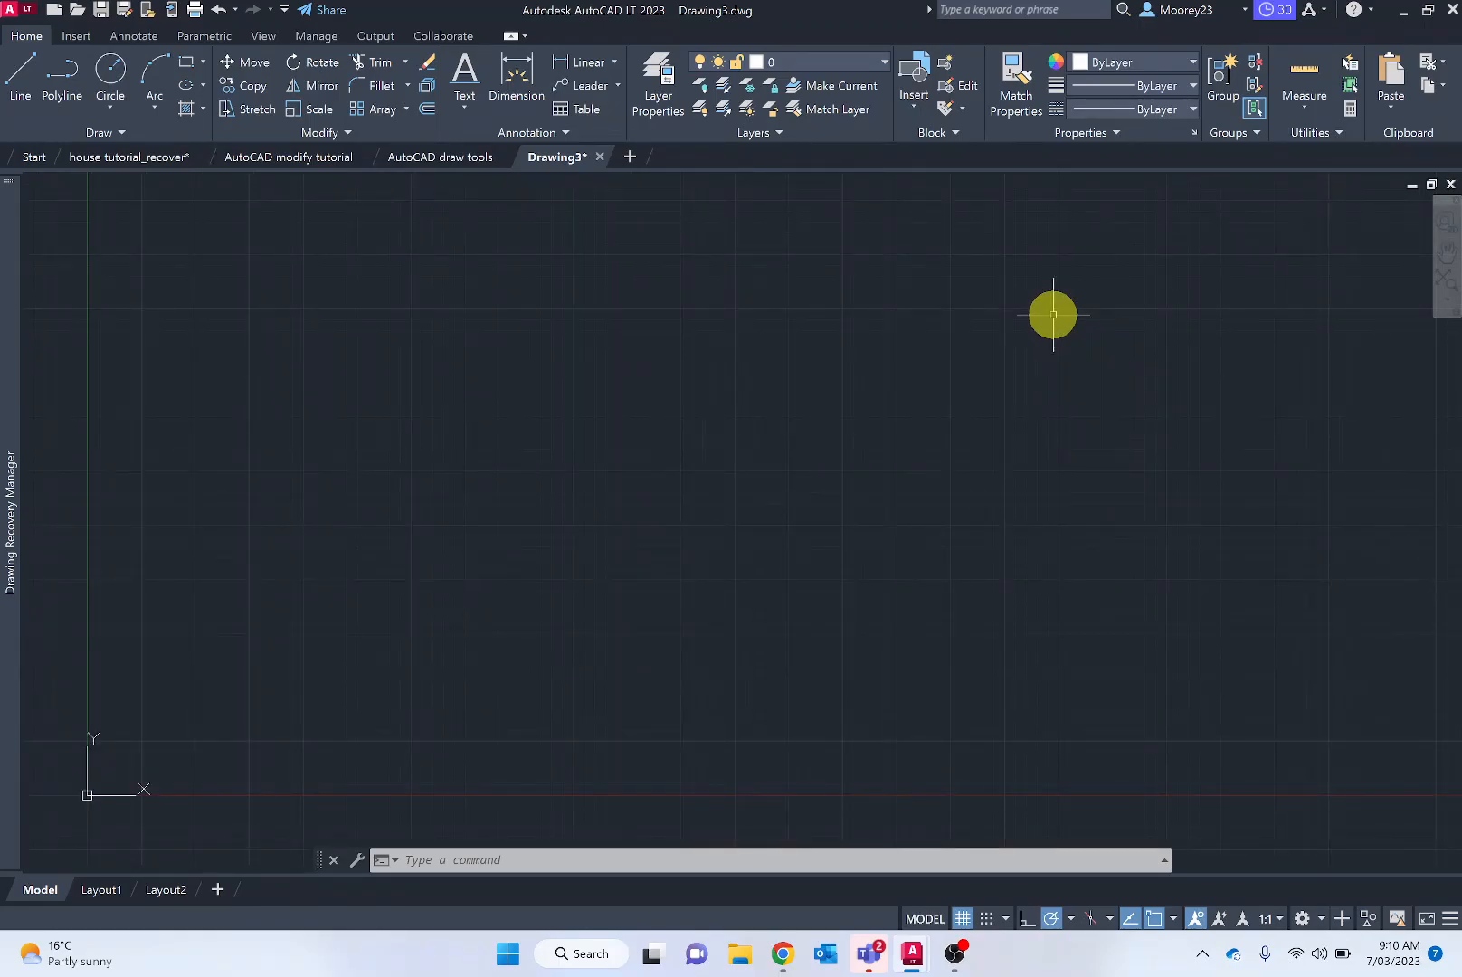
click(12, 536)
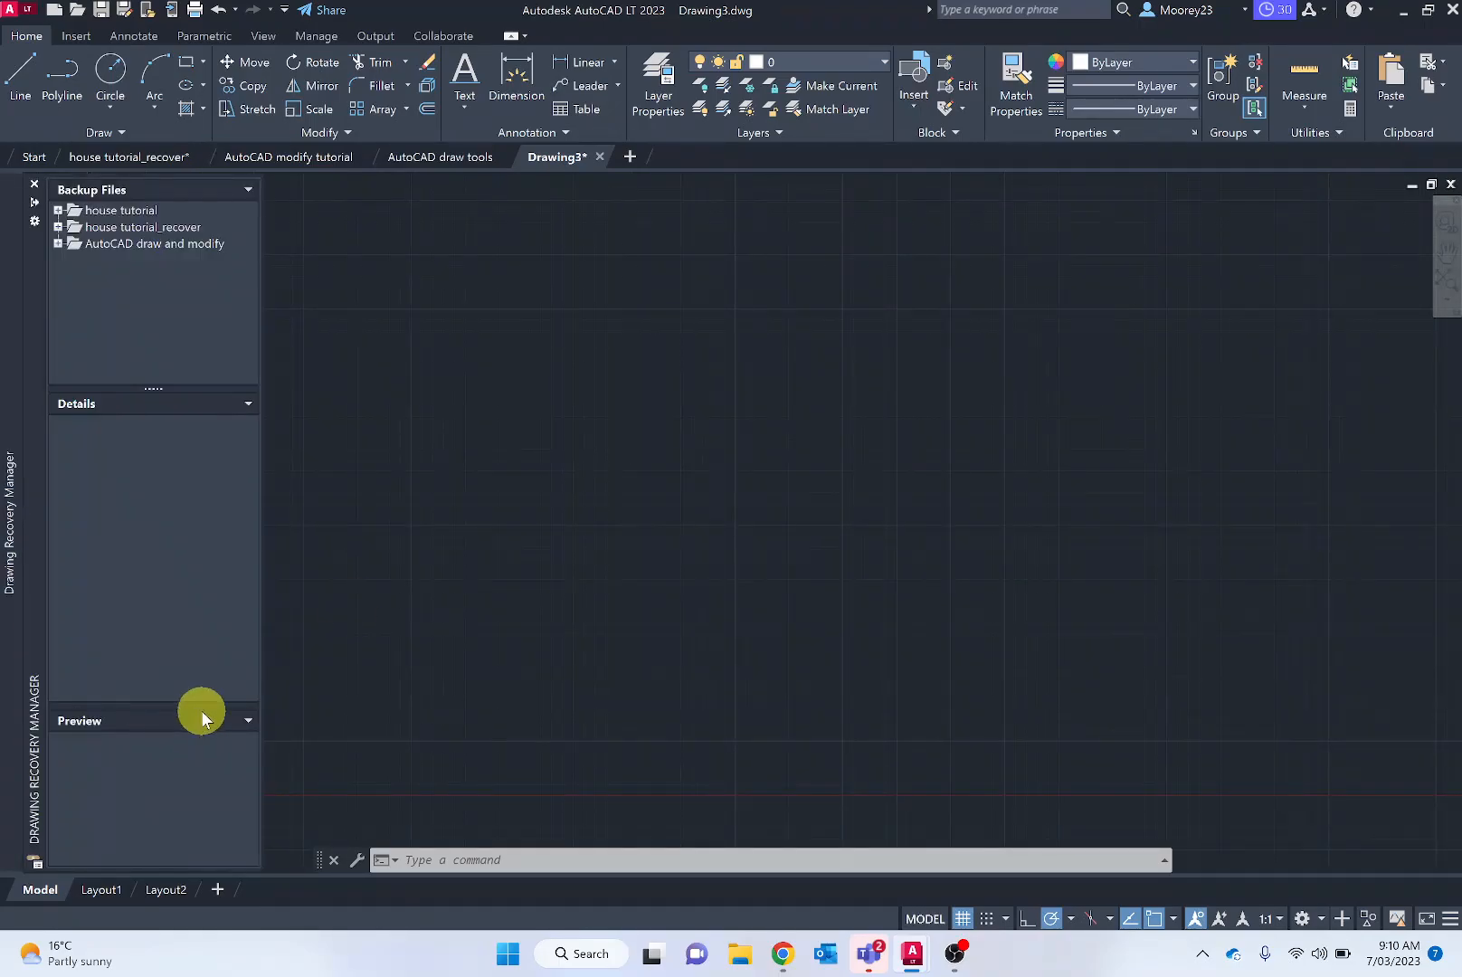
click(33, 184)
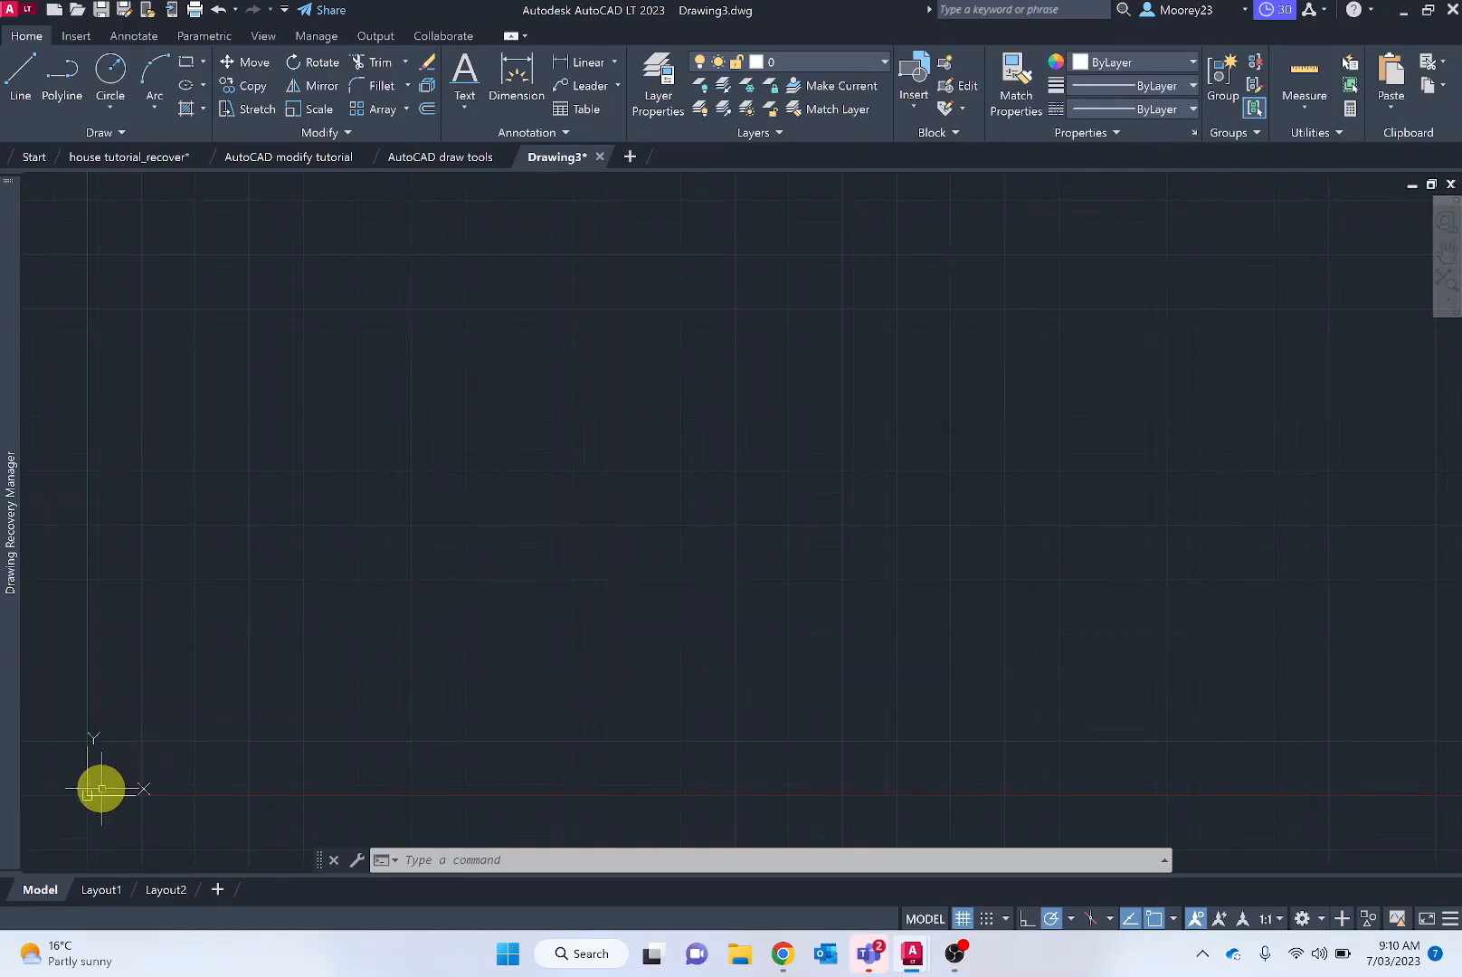
mouse_move(85, 762)
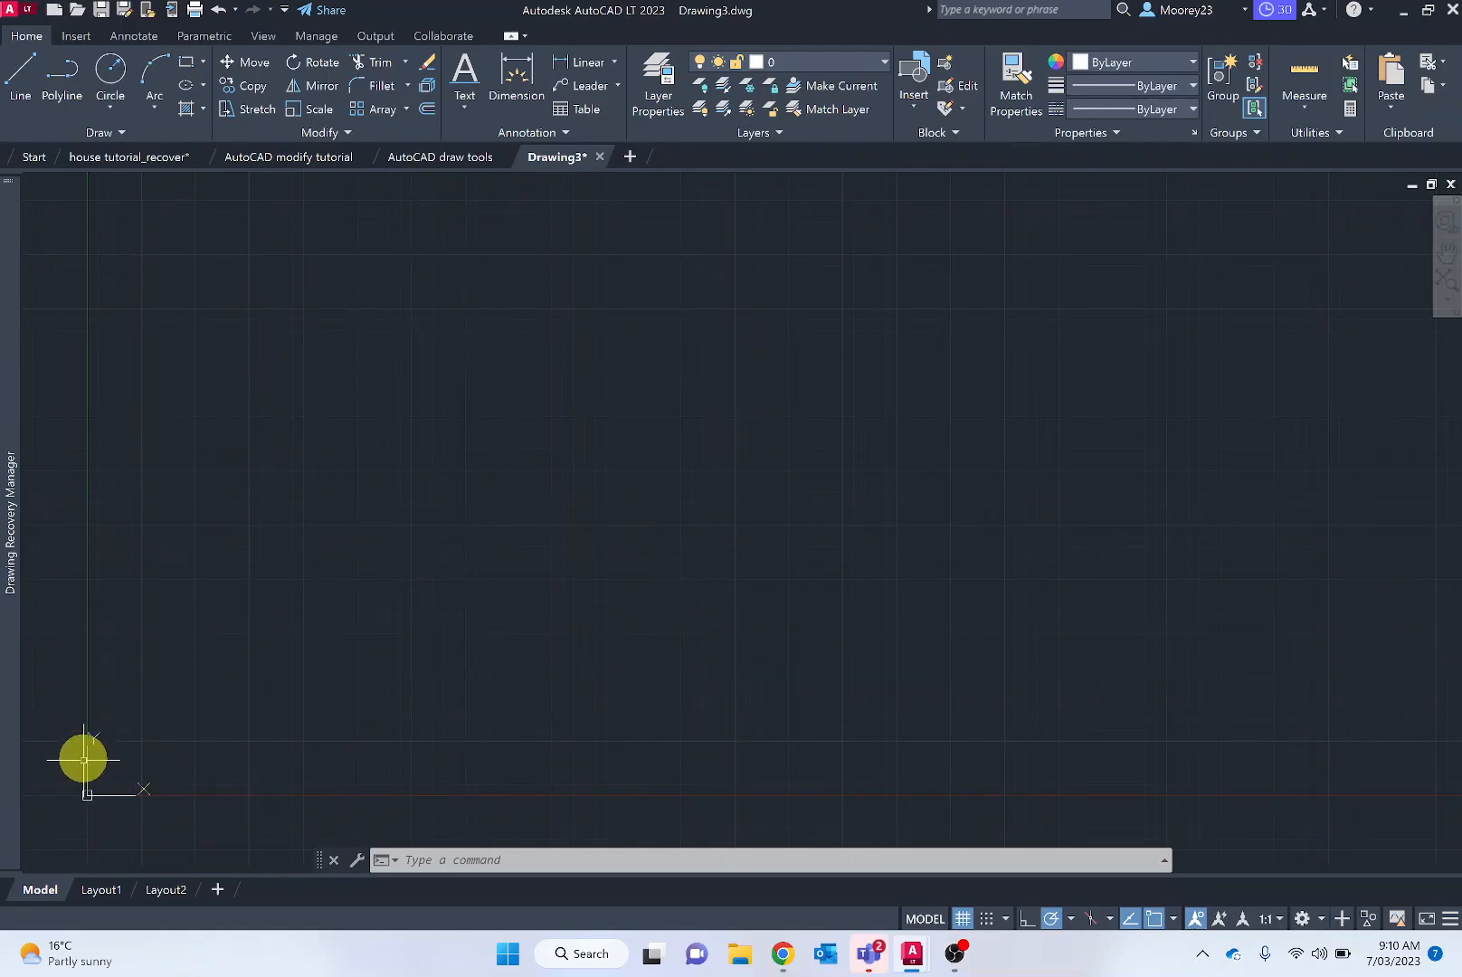
mouse_move(86, 788)
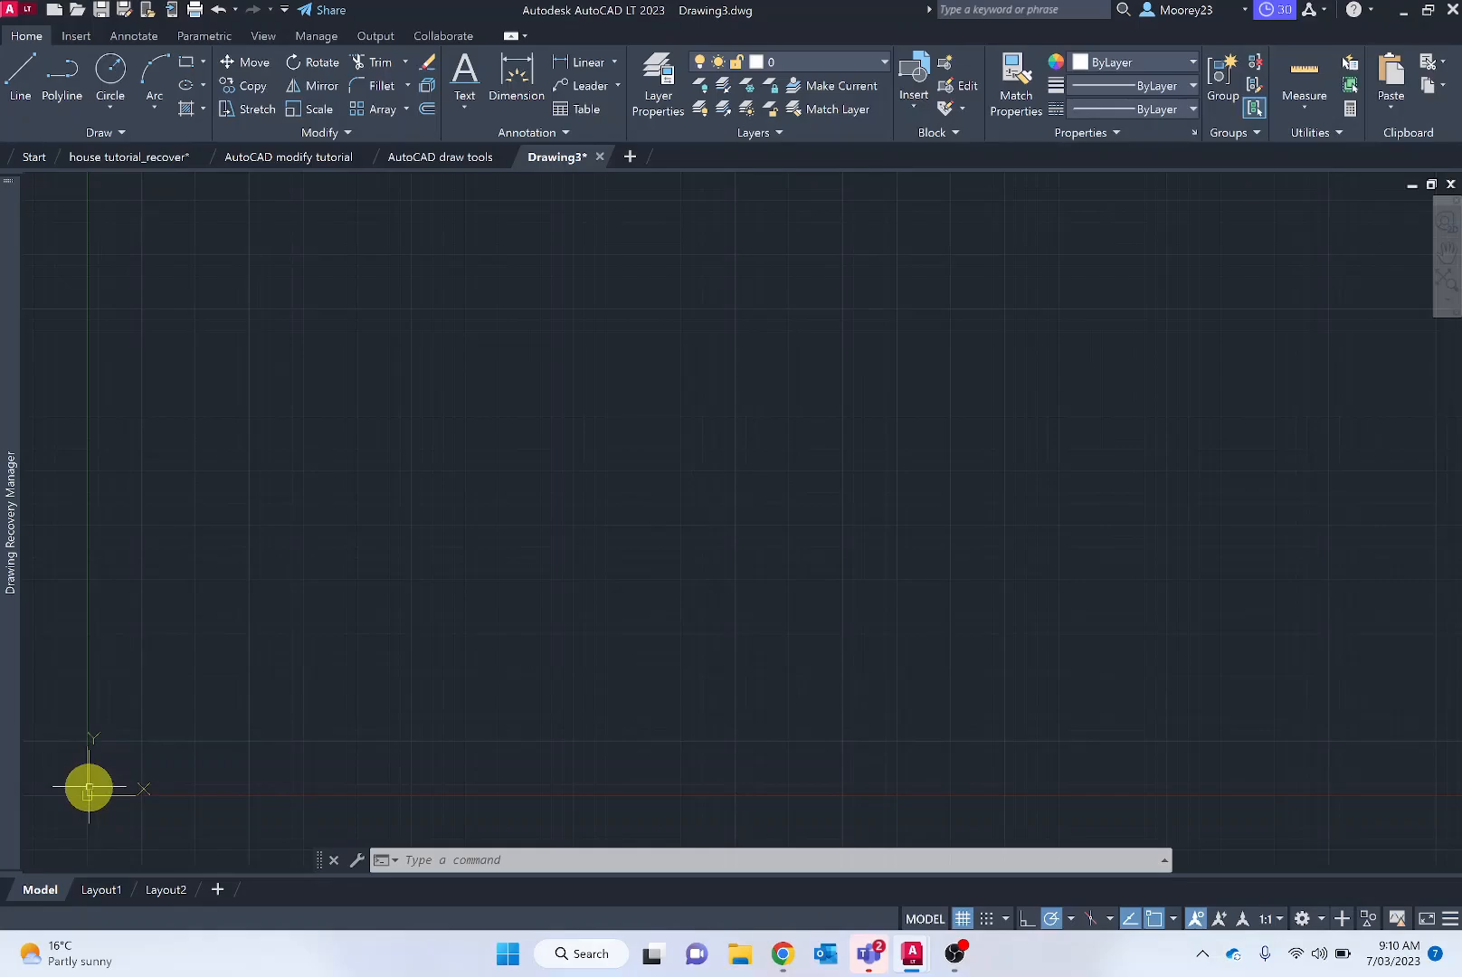
mouse_move(114, 796)
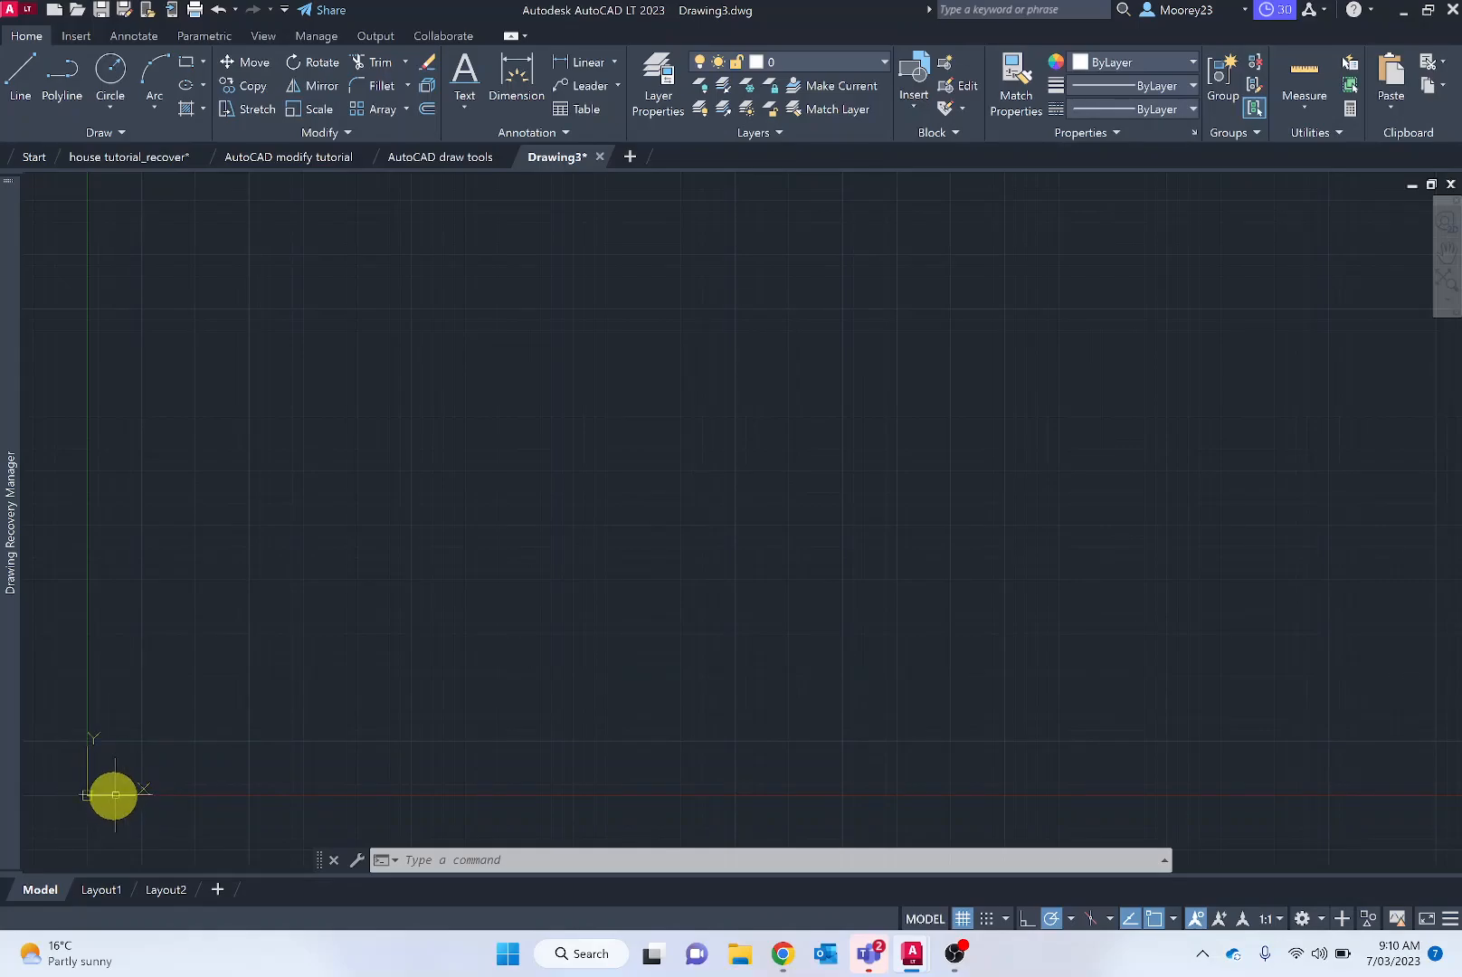
mouse_move(86, 796)
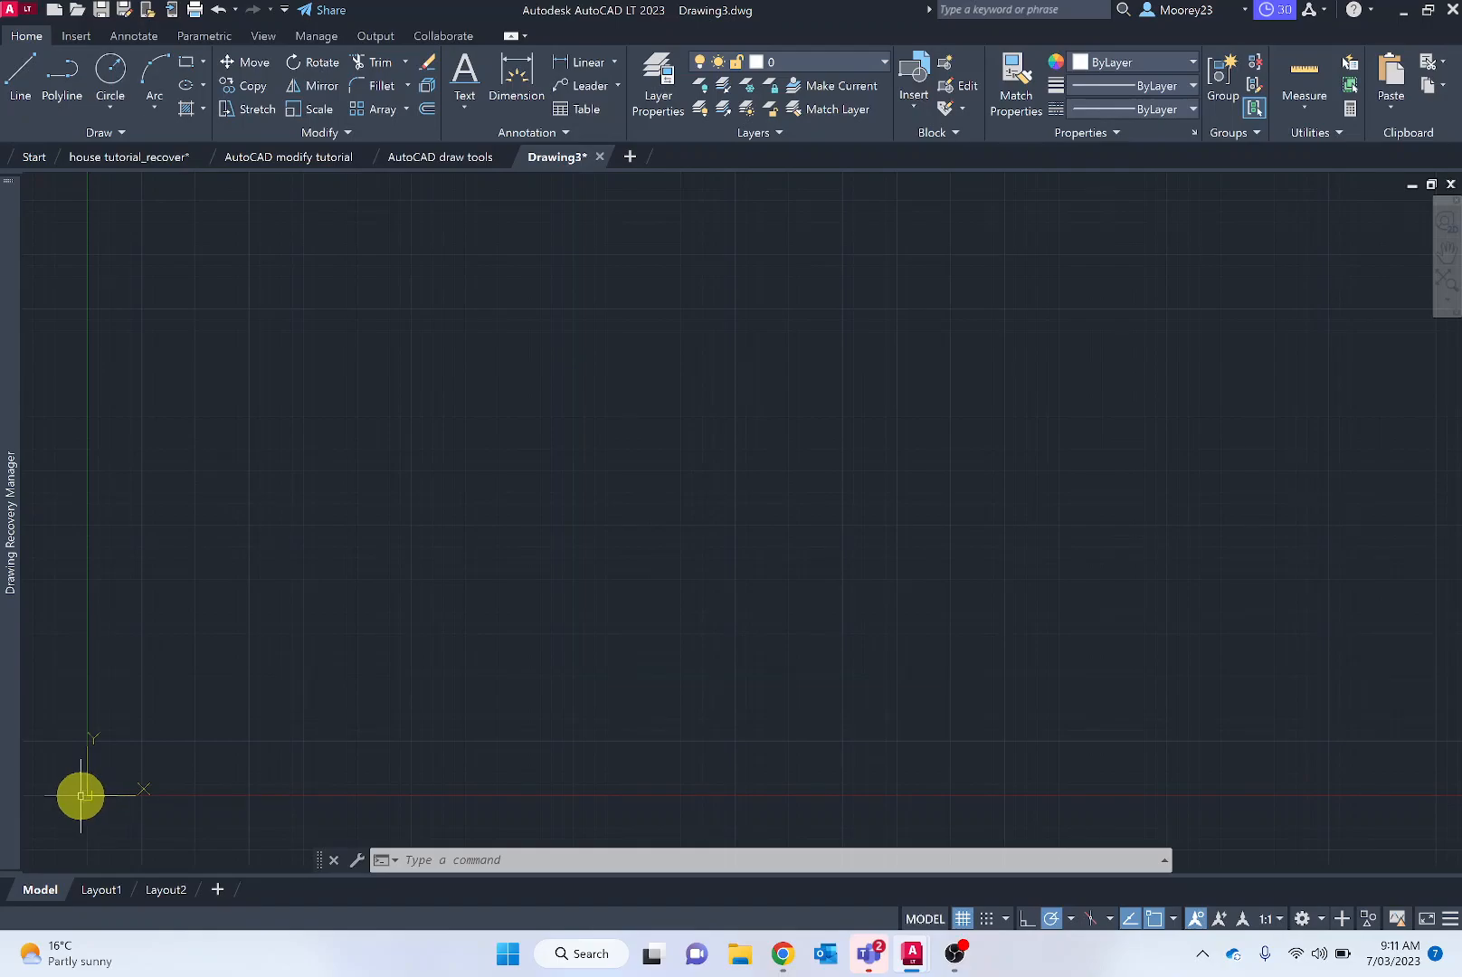
mouse_move(228, 586)
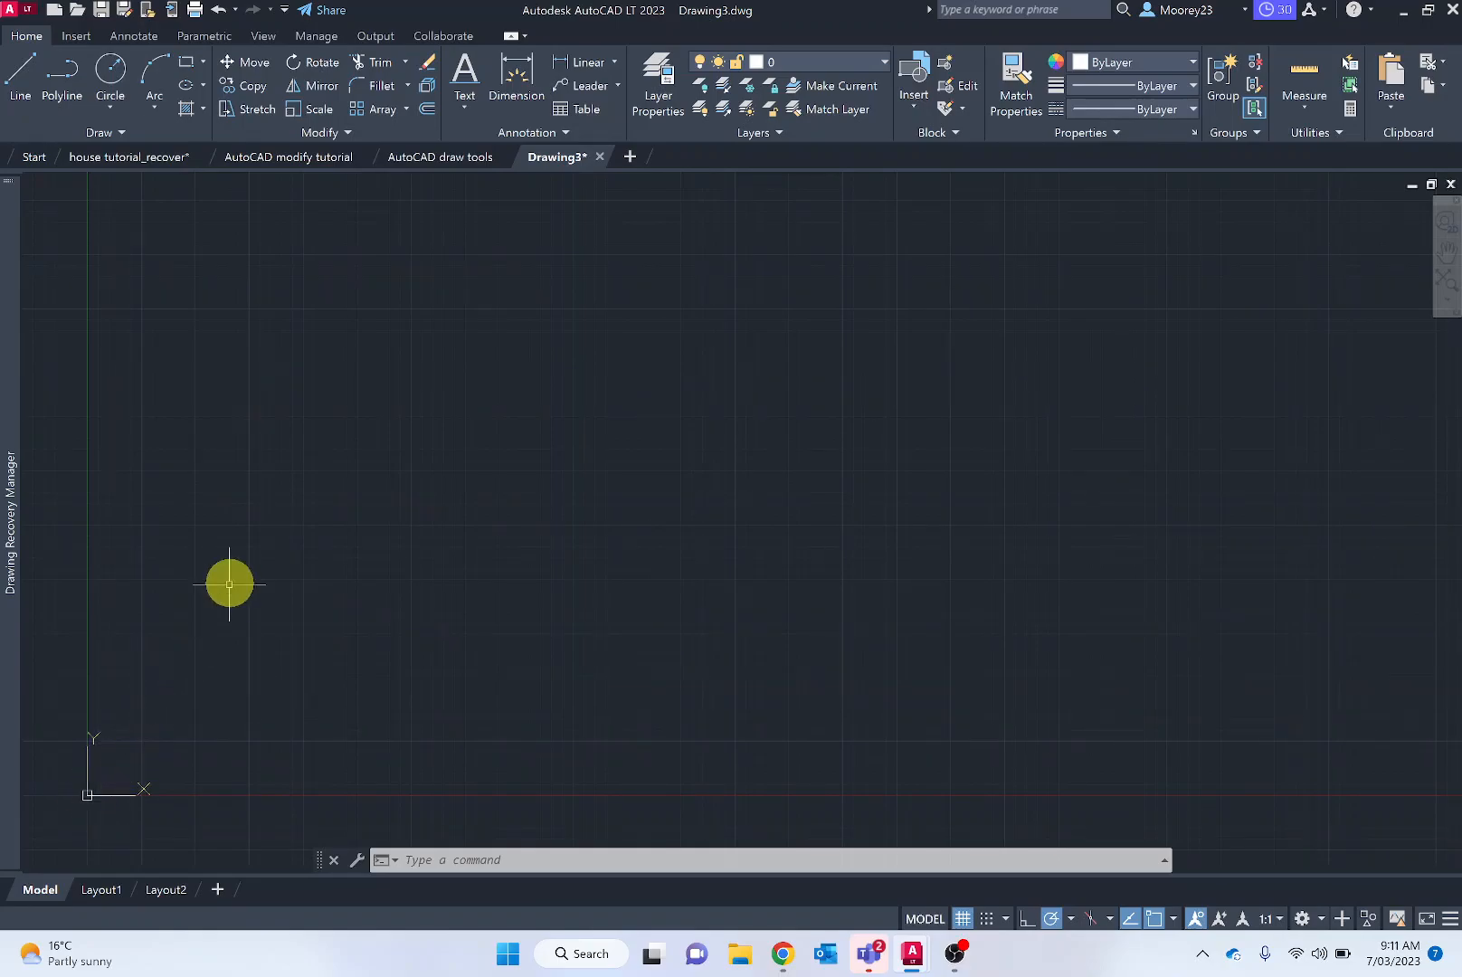
mouse_move(245, 569)
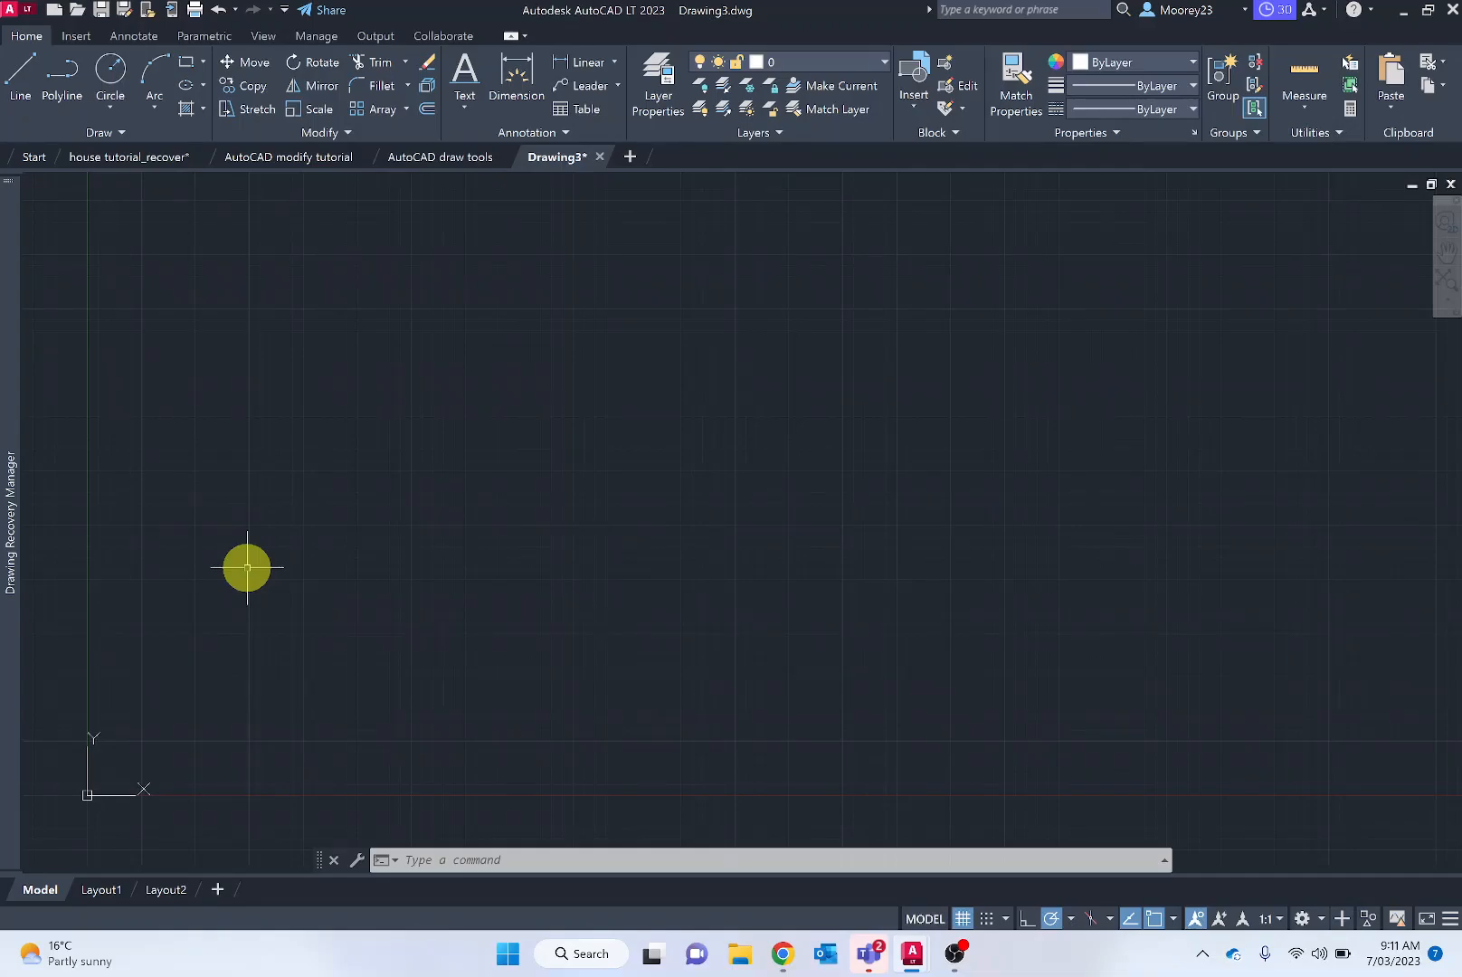
mouse_move(201, 177)
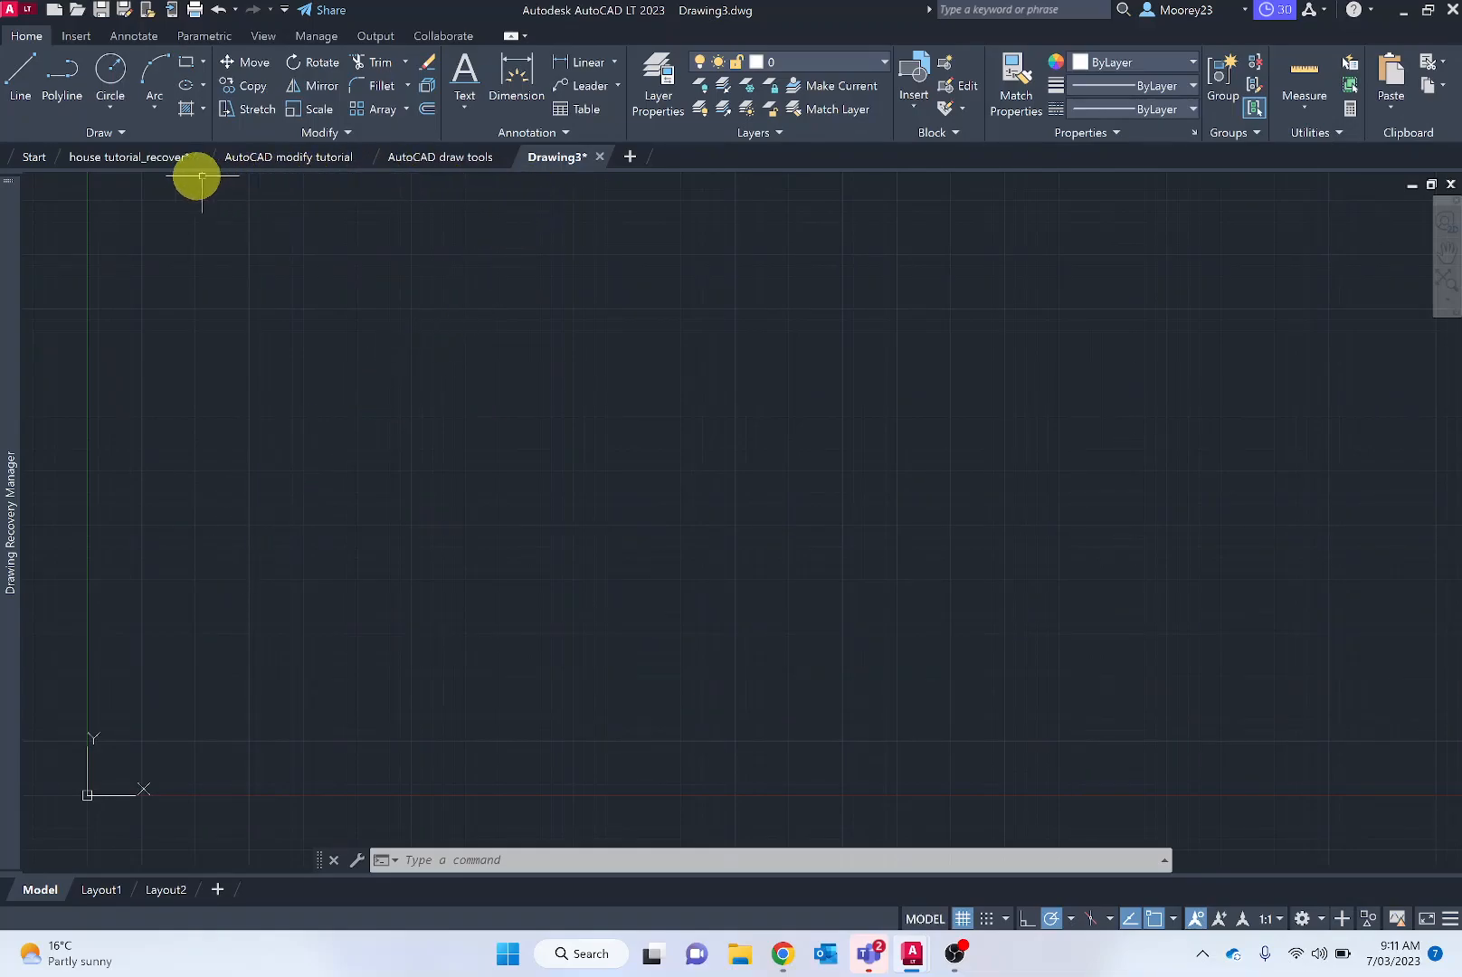
- Return to house tutorial_recover, preview Layout1 and Layout2, then go back to model space
click(131, 157)
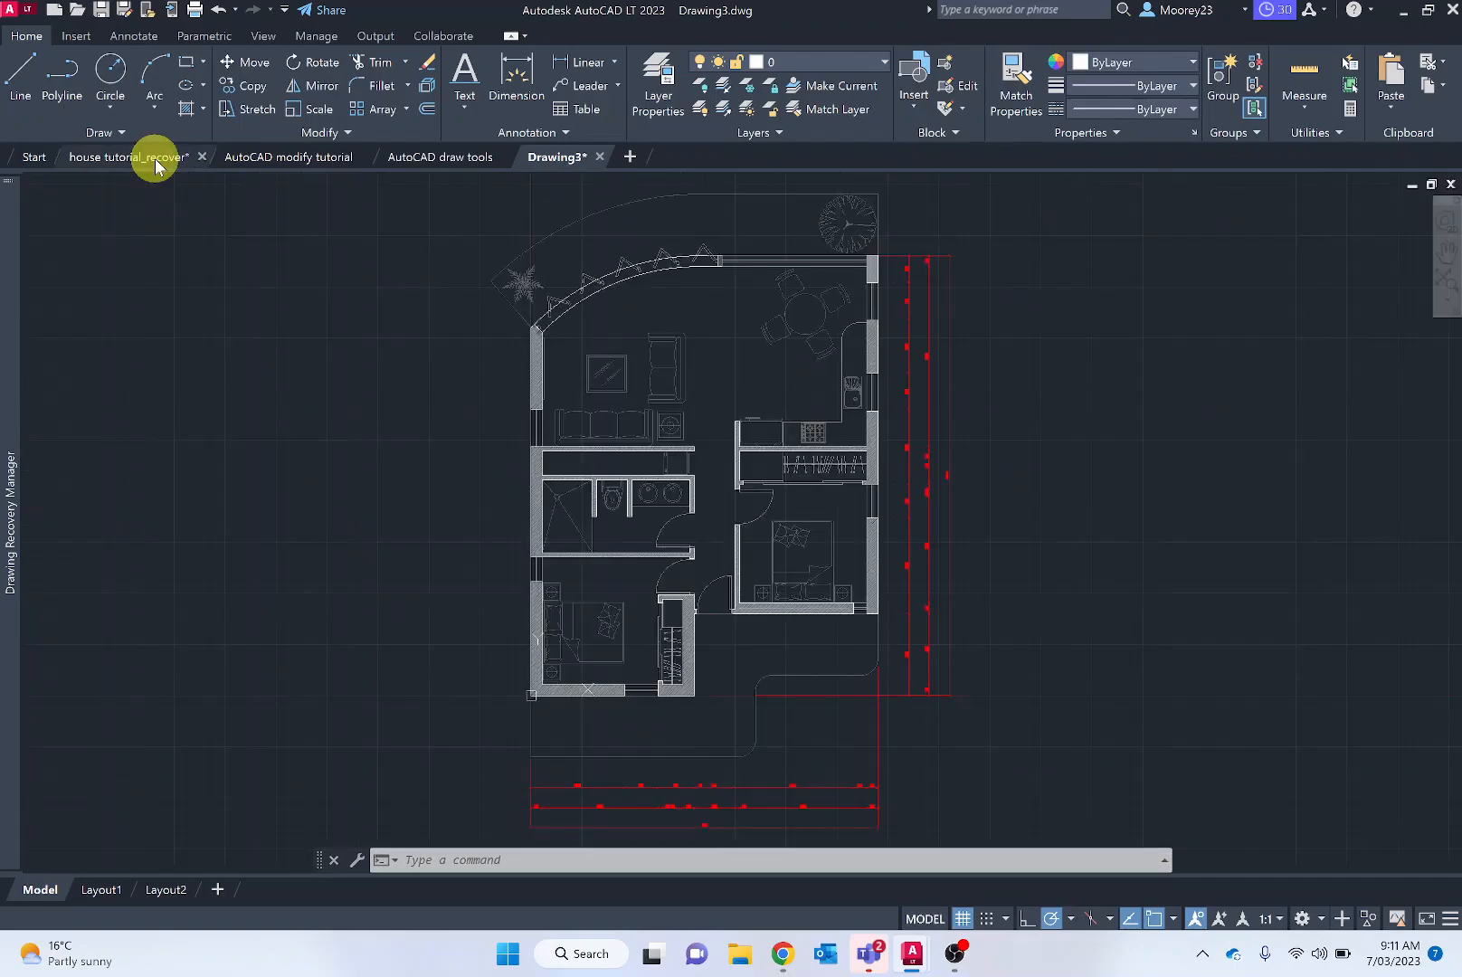
click(125, 157)
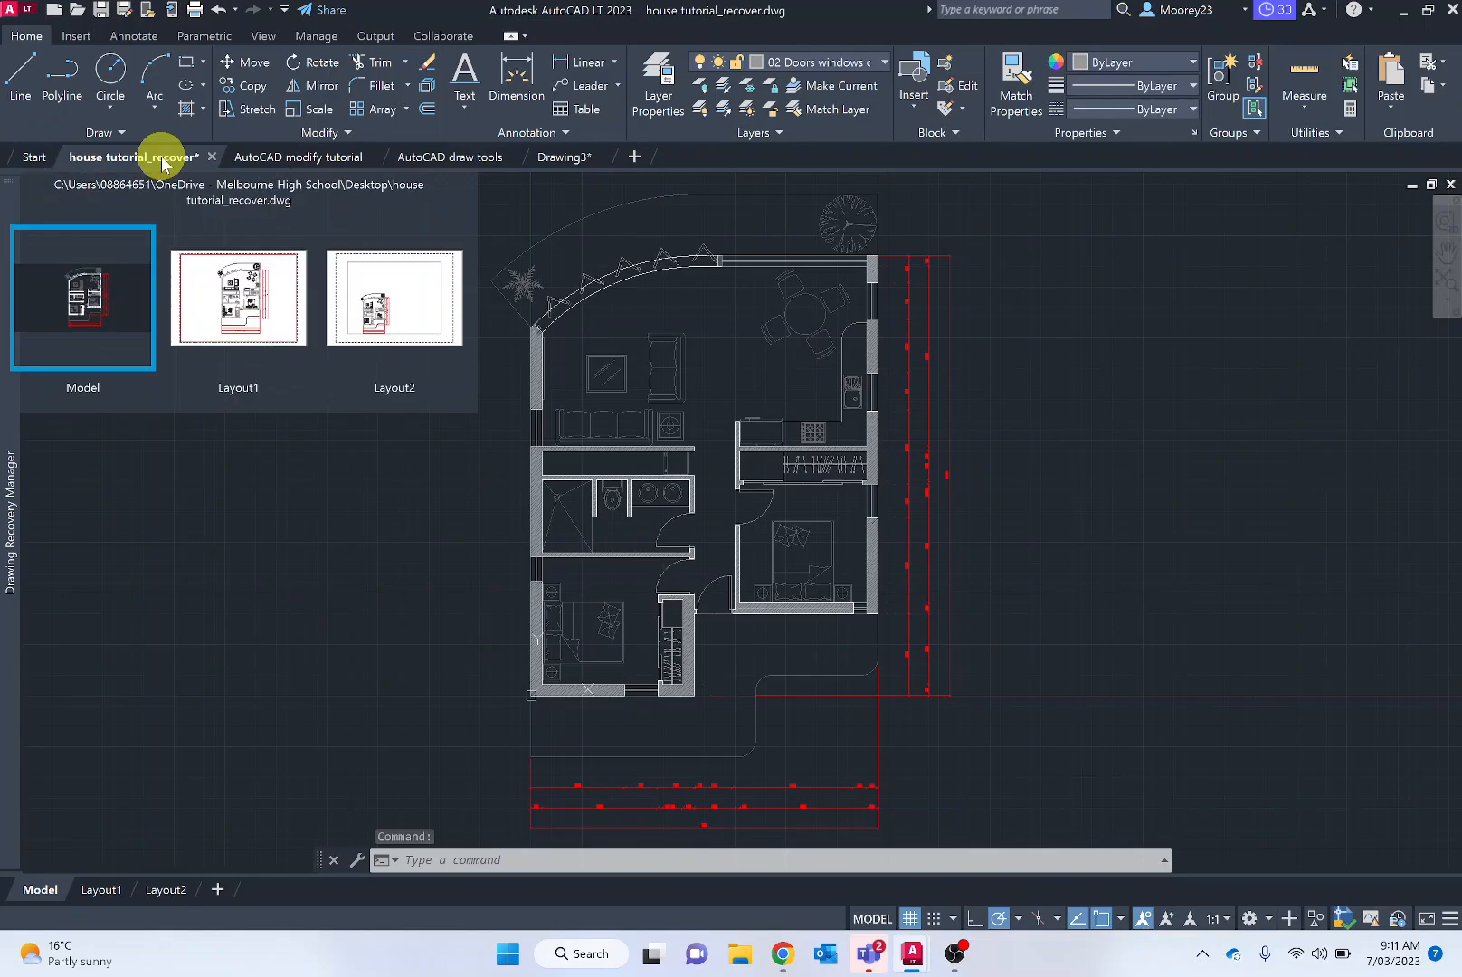
mouse_move(102, 297)
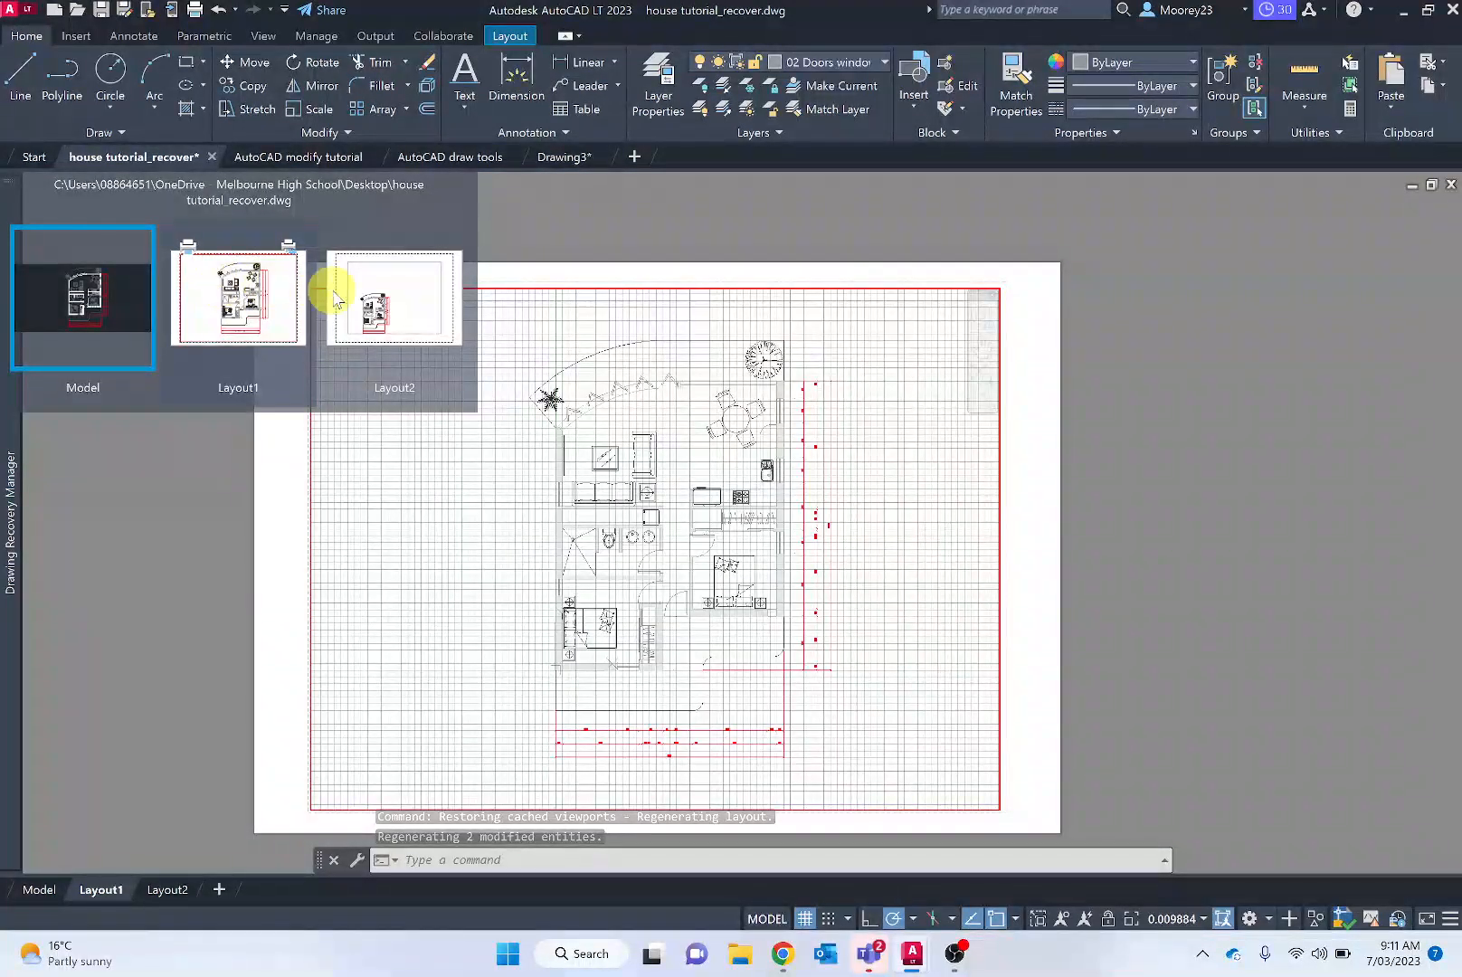
click(393, 297)
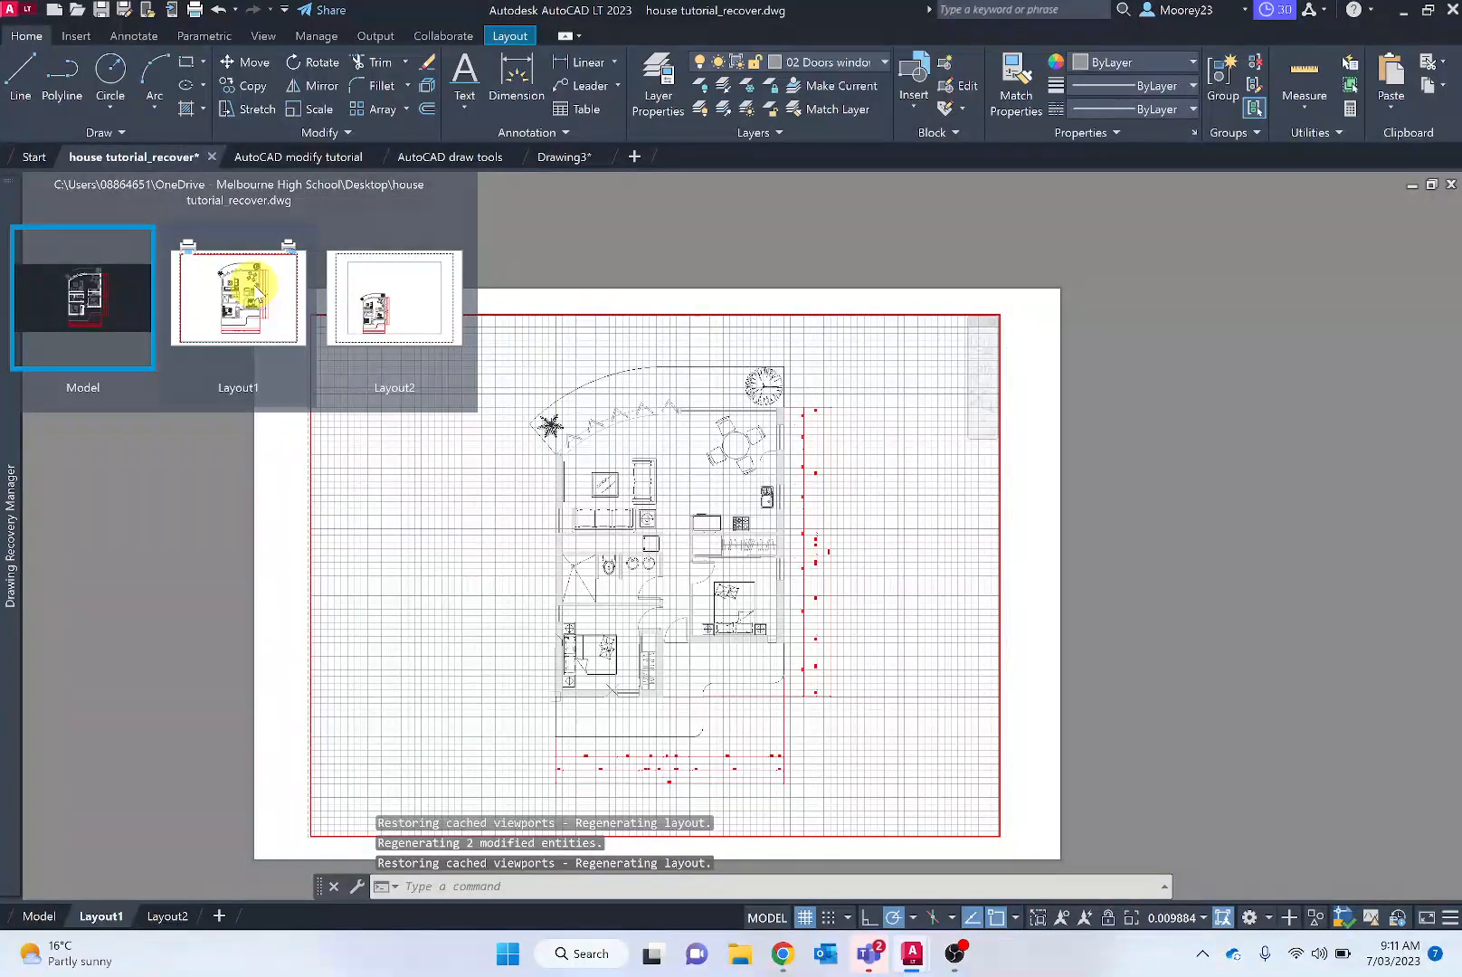
click(39, 916)
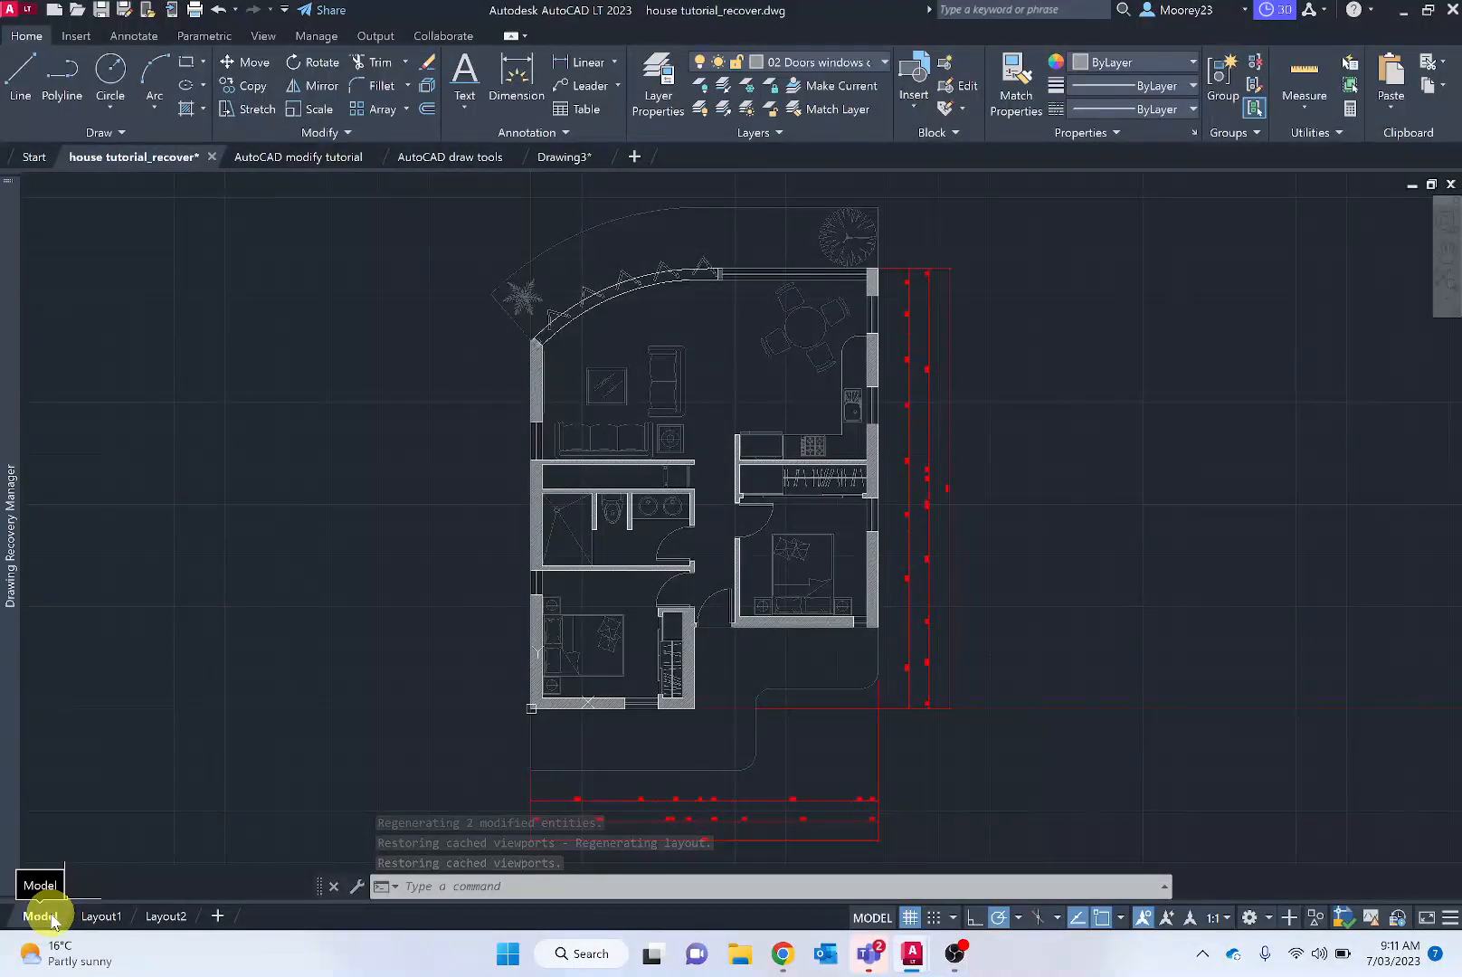
click(100, 916)
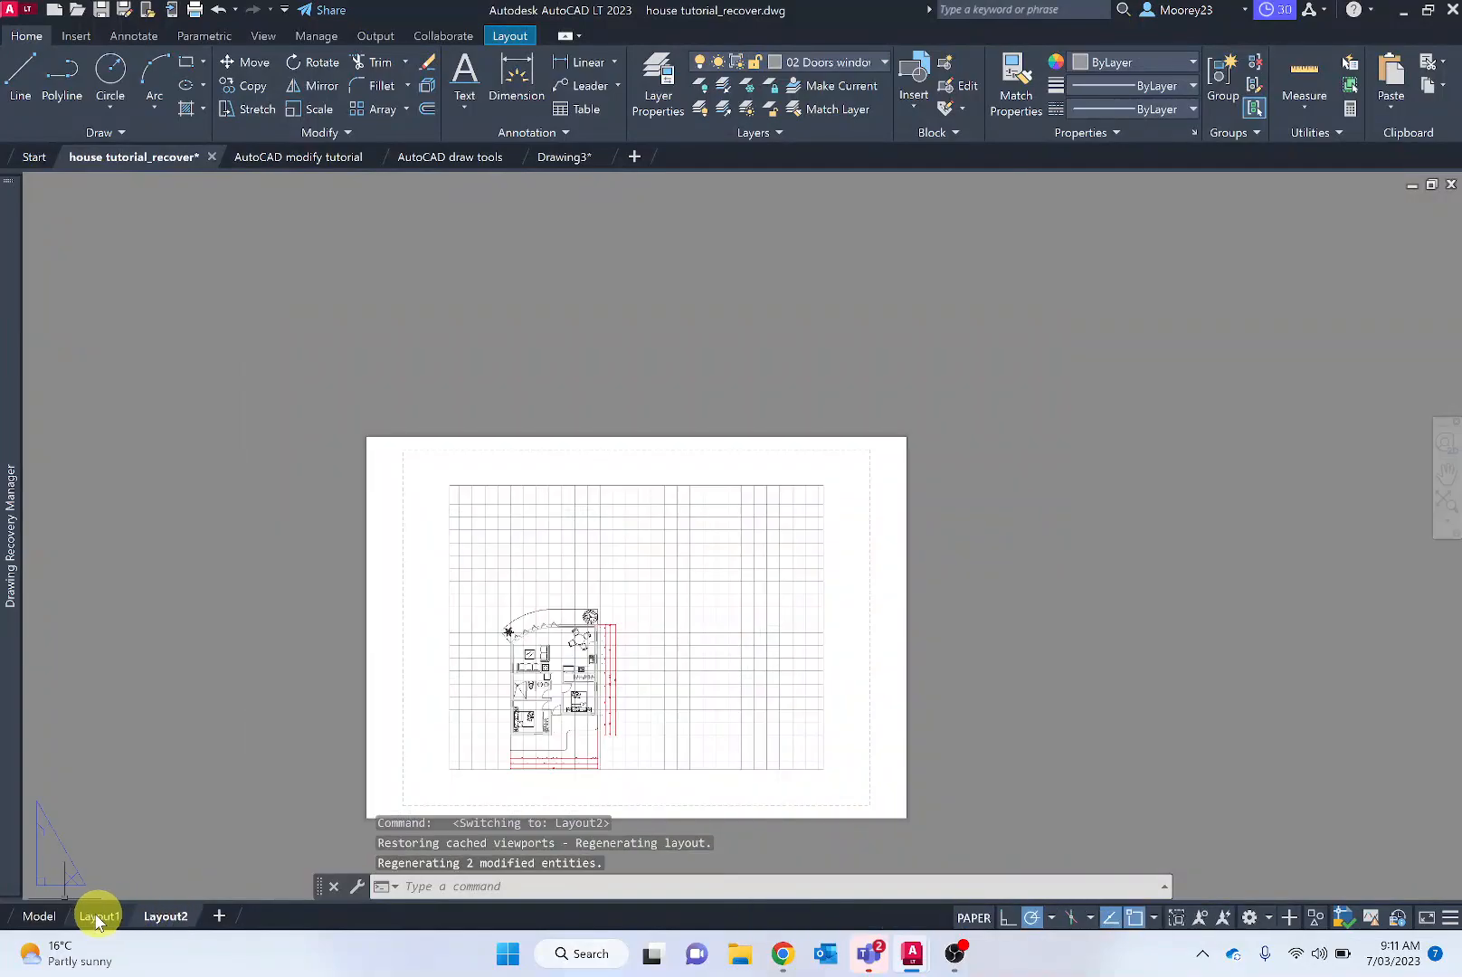
click(39, 915)
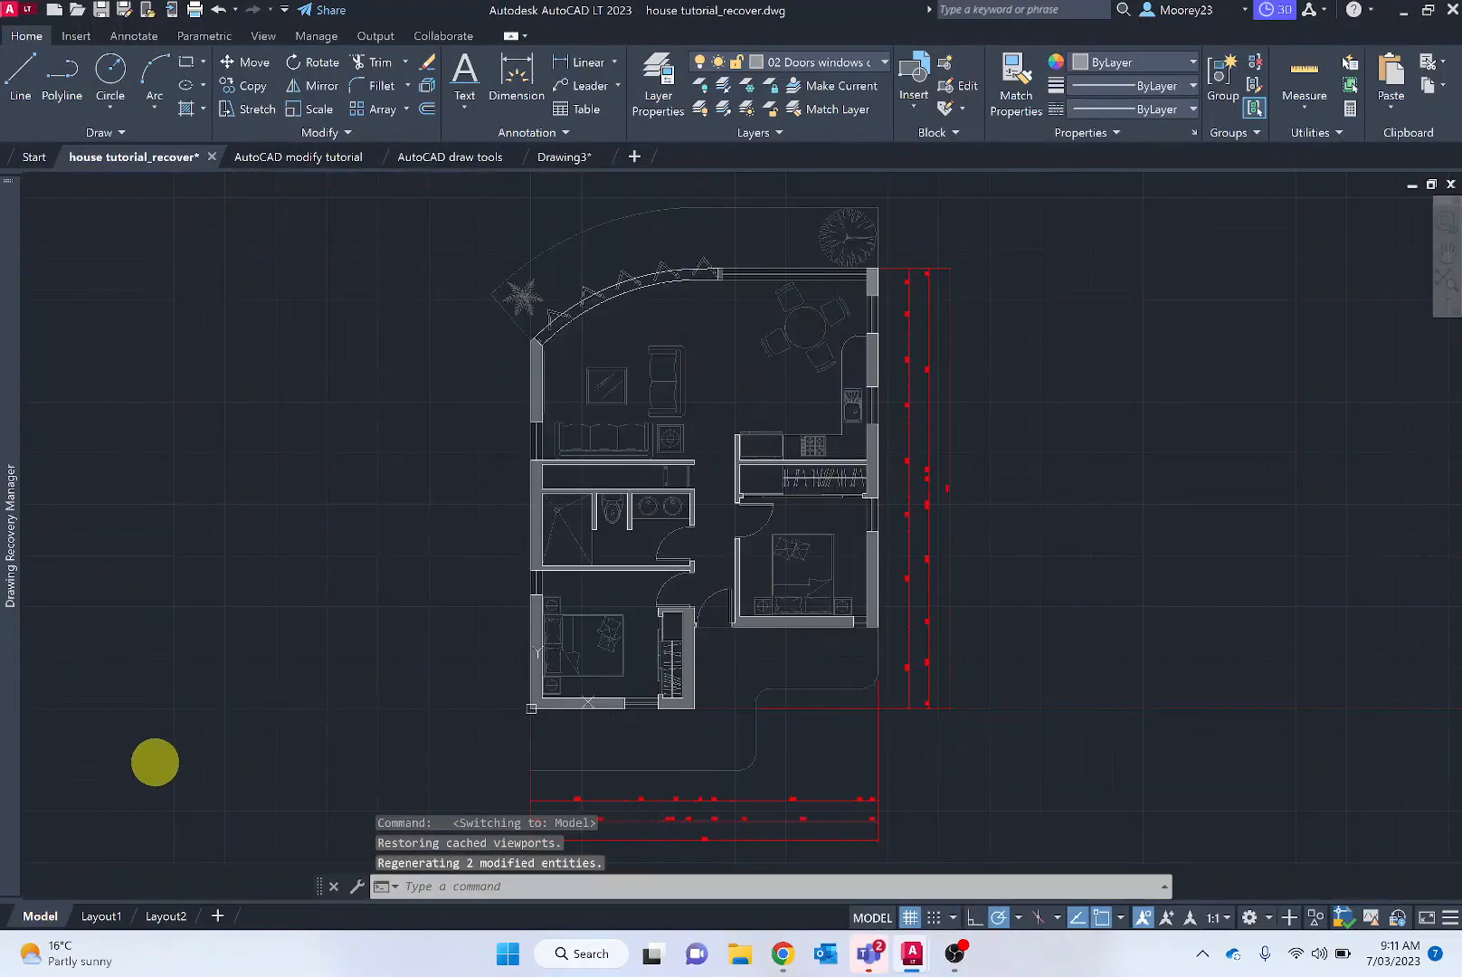
mouse_move(218, 628)
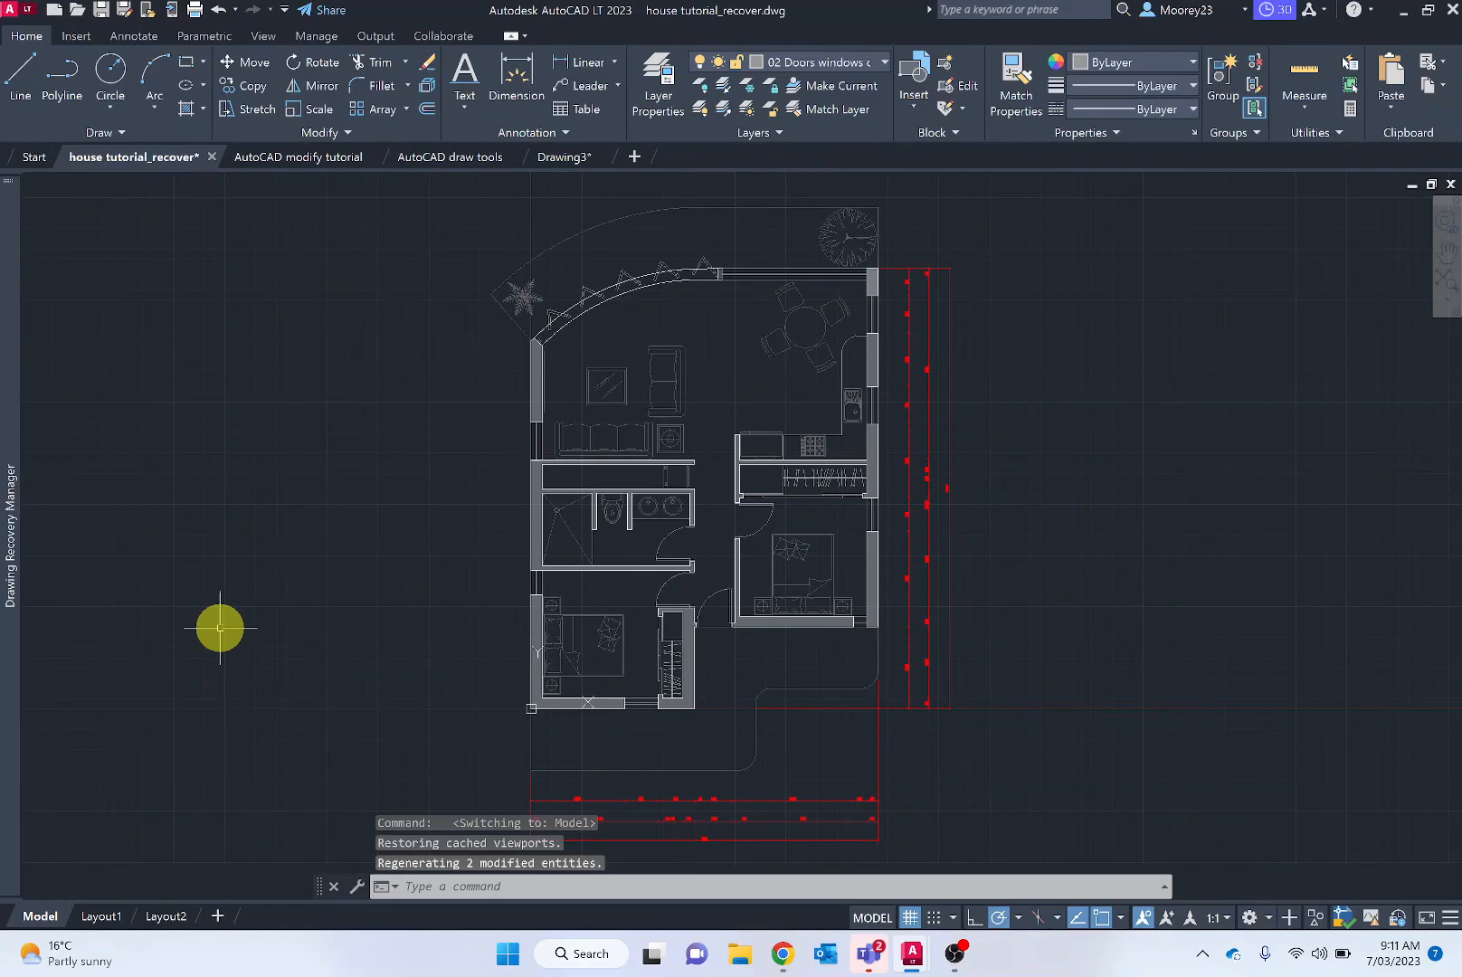
mouse_move(61, 96)
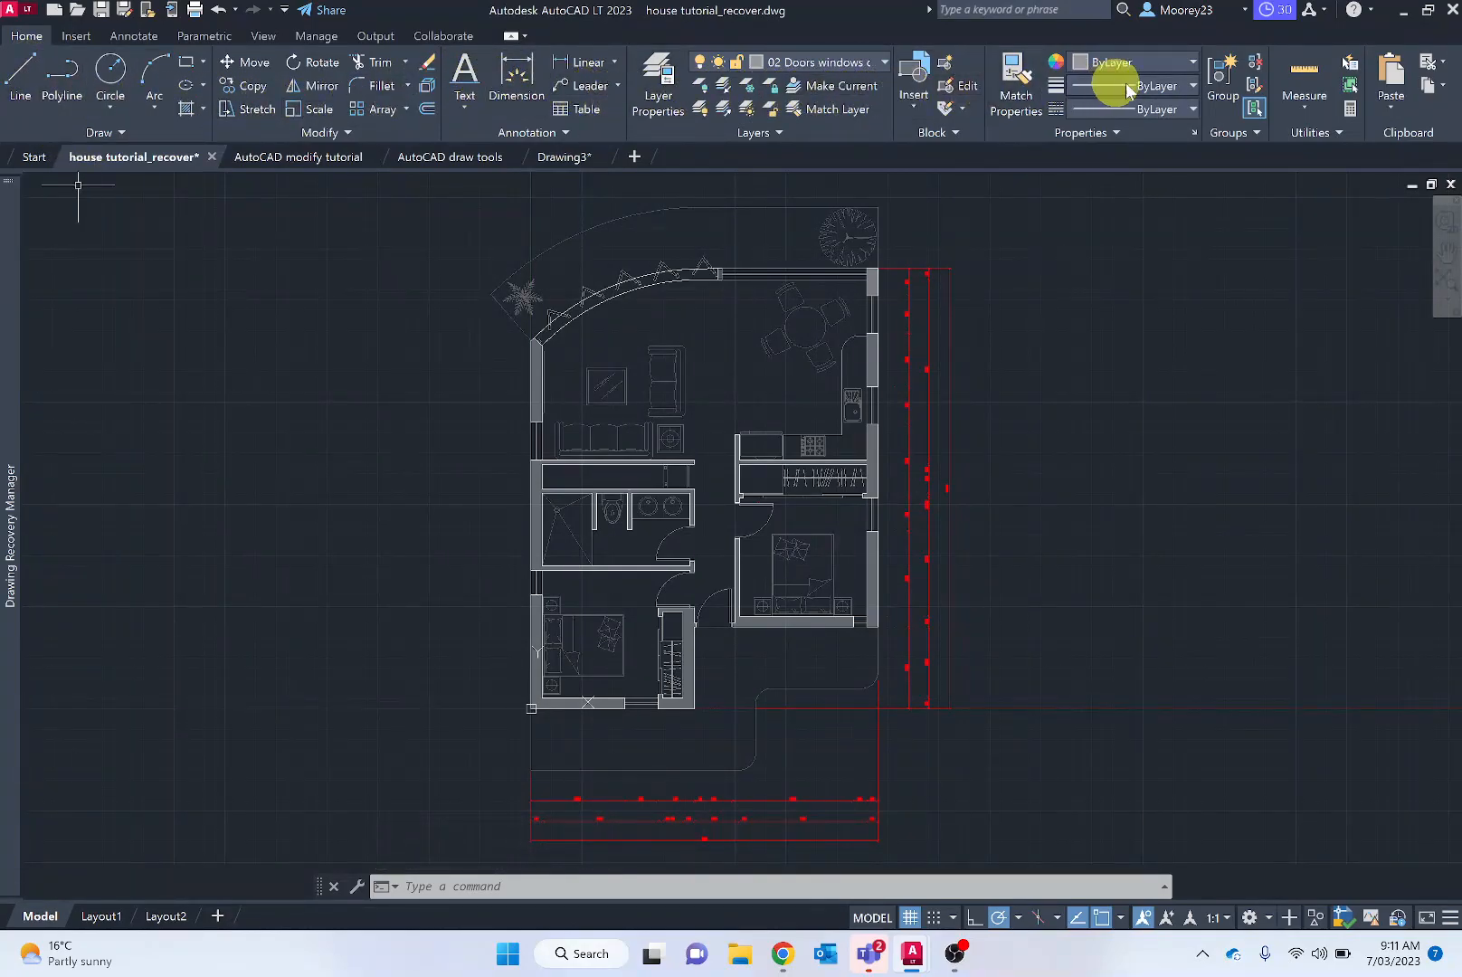
mouse_move(110, 78)
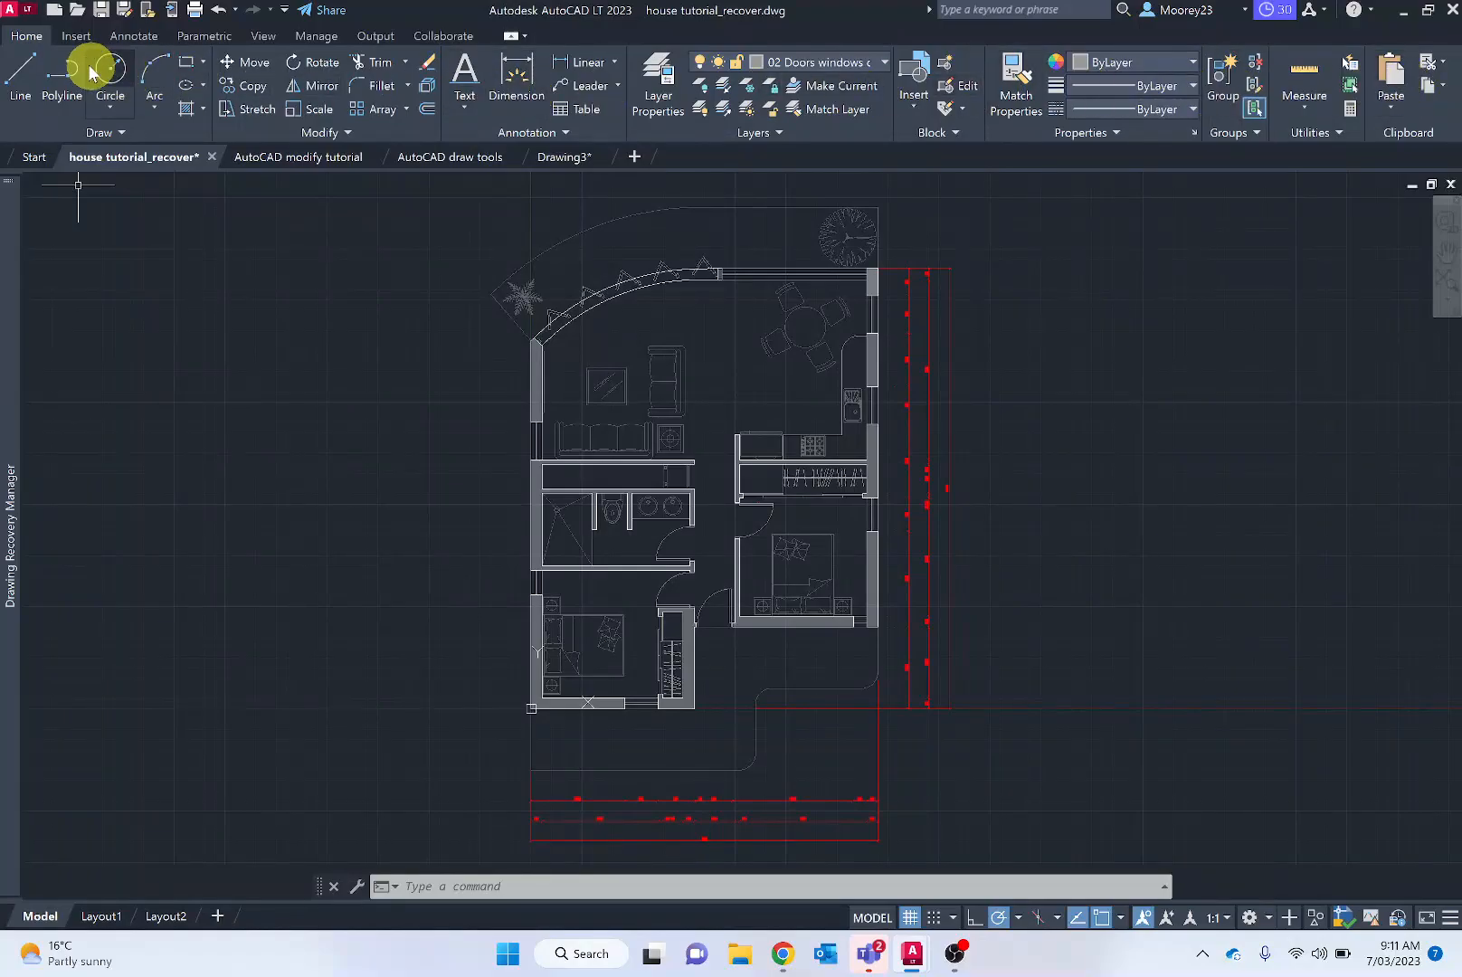
click(75, 36)
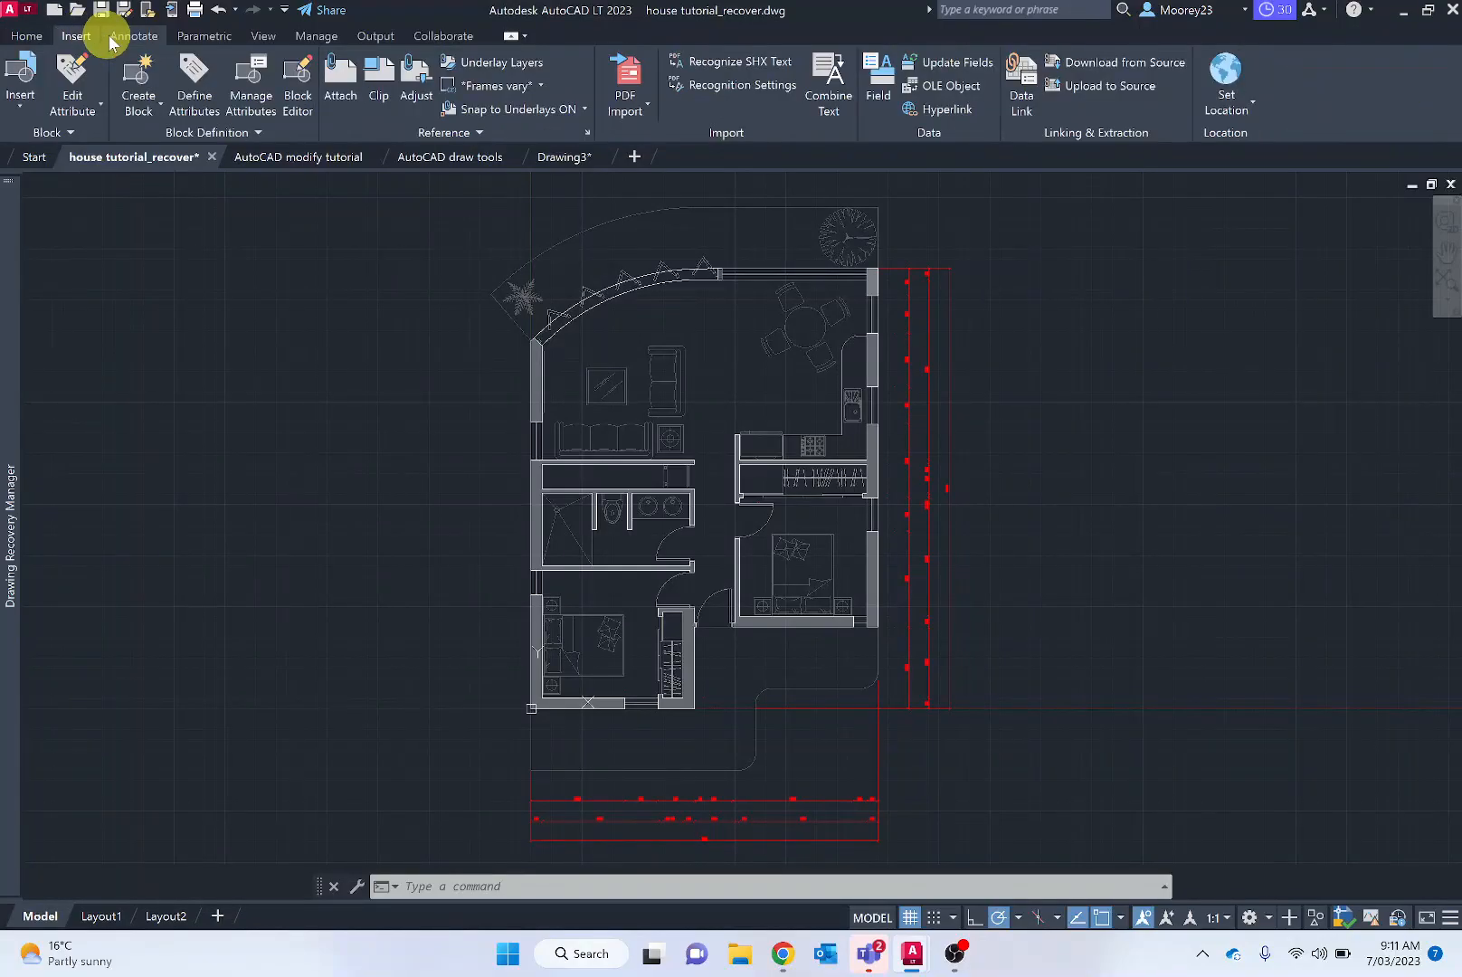
click(133, 36)
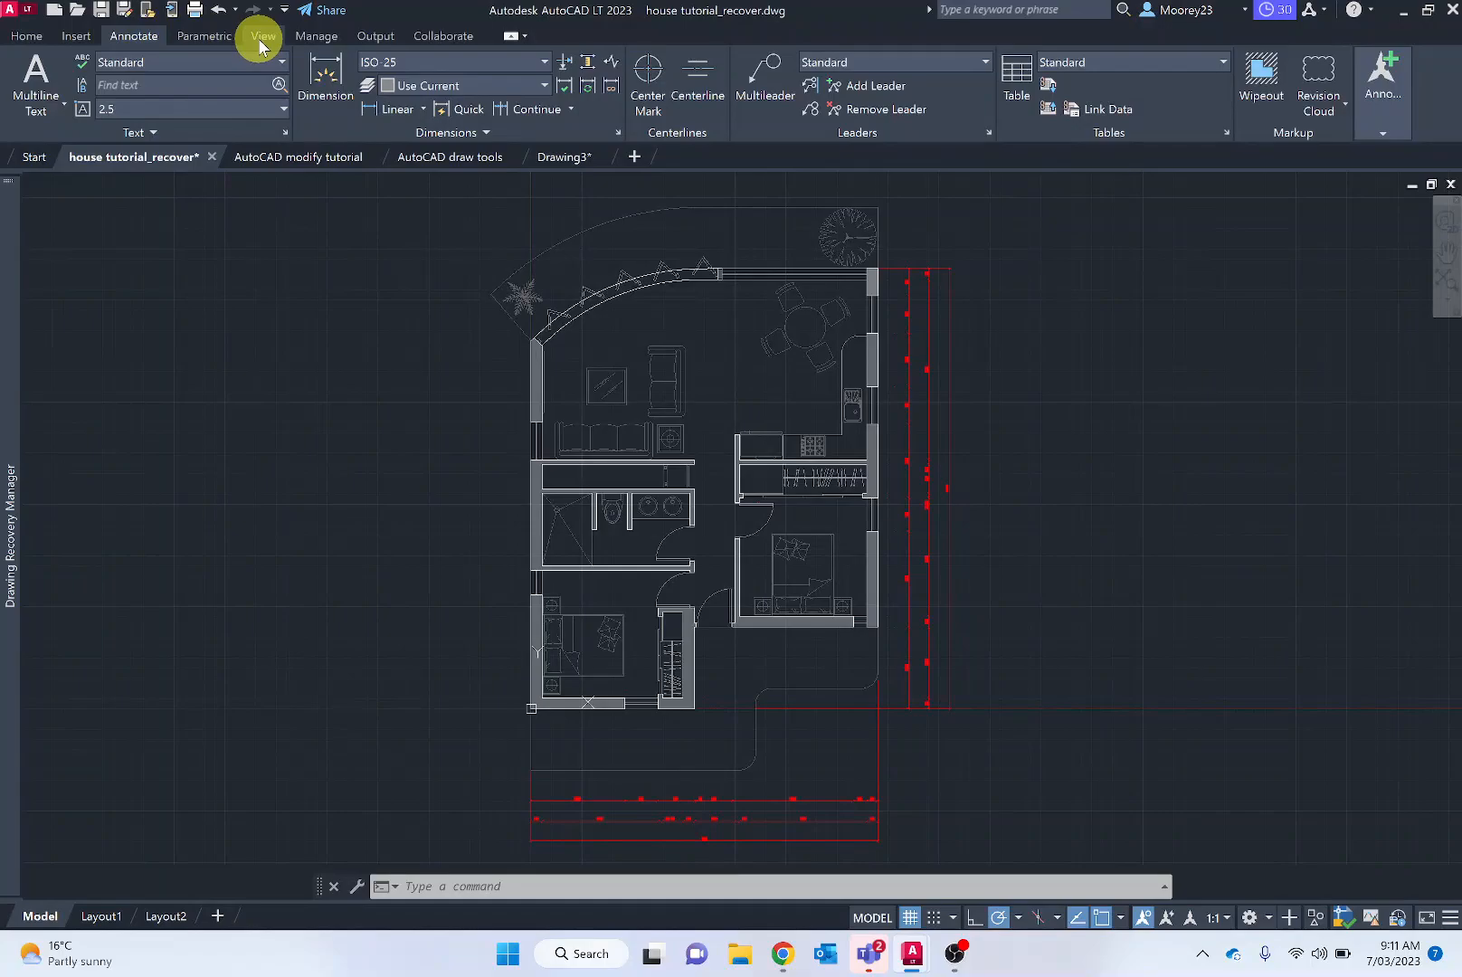
click(27, 36)
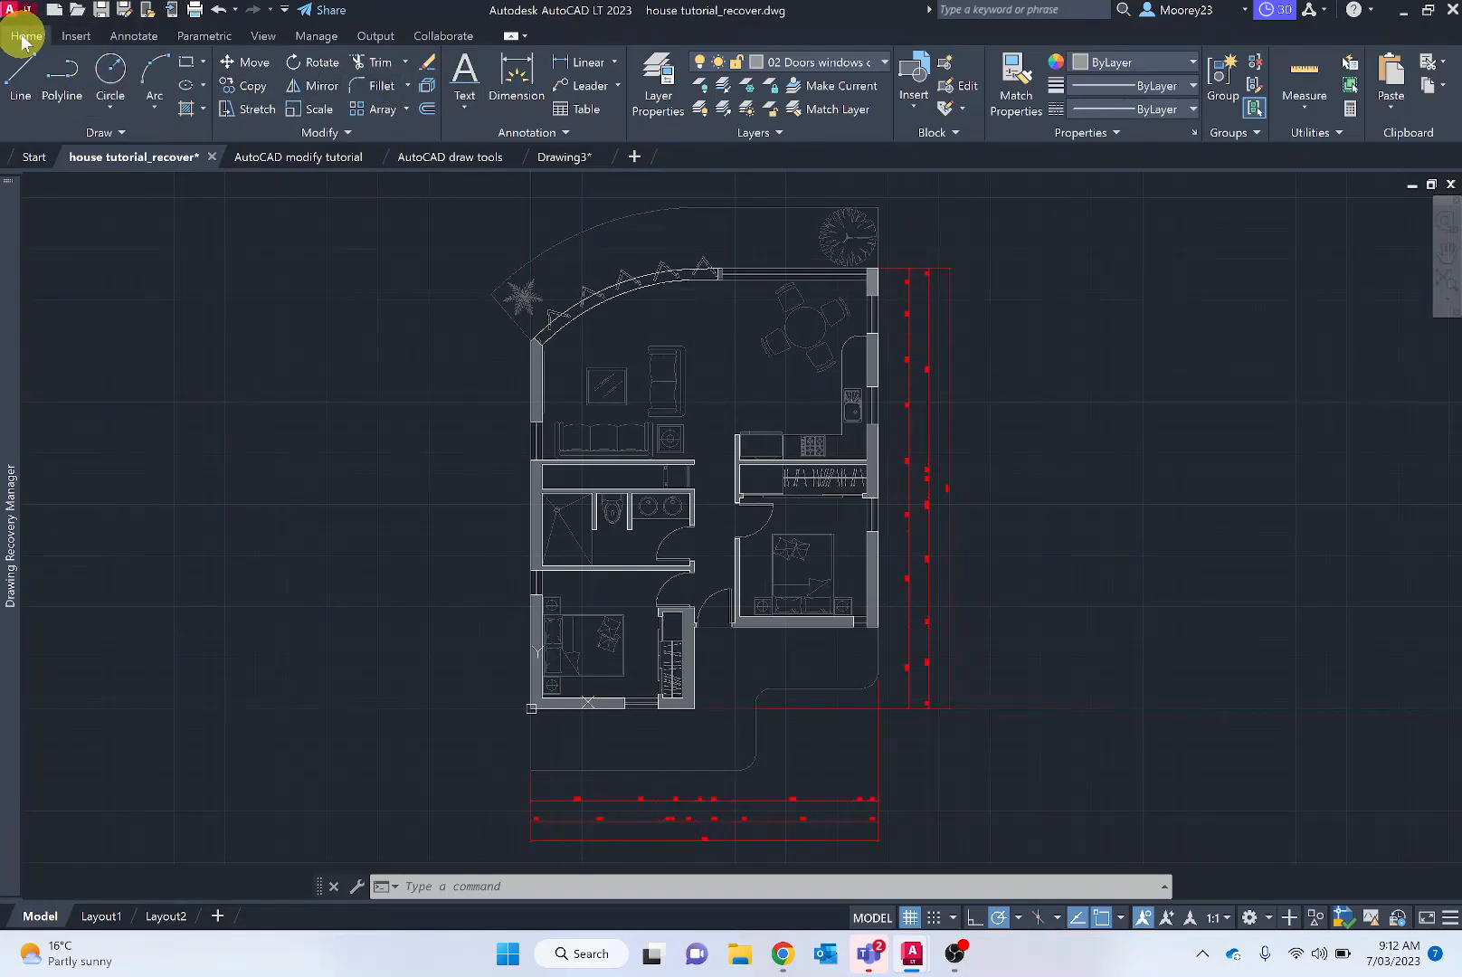
mouse_move(19, 65)
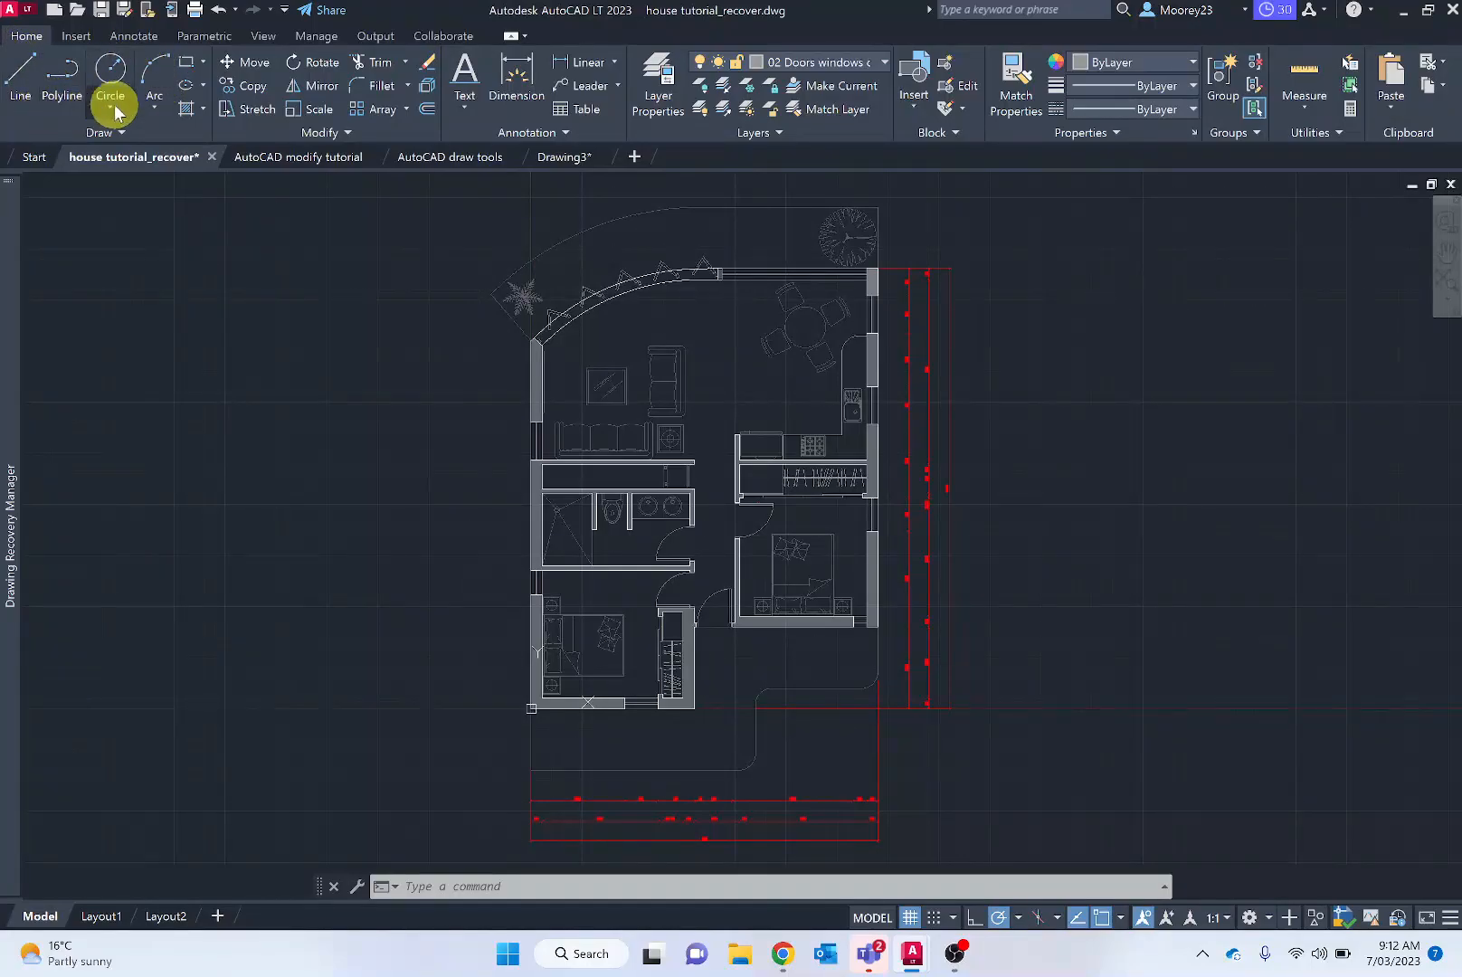
mouse_move(380, 86)
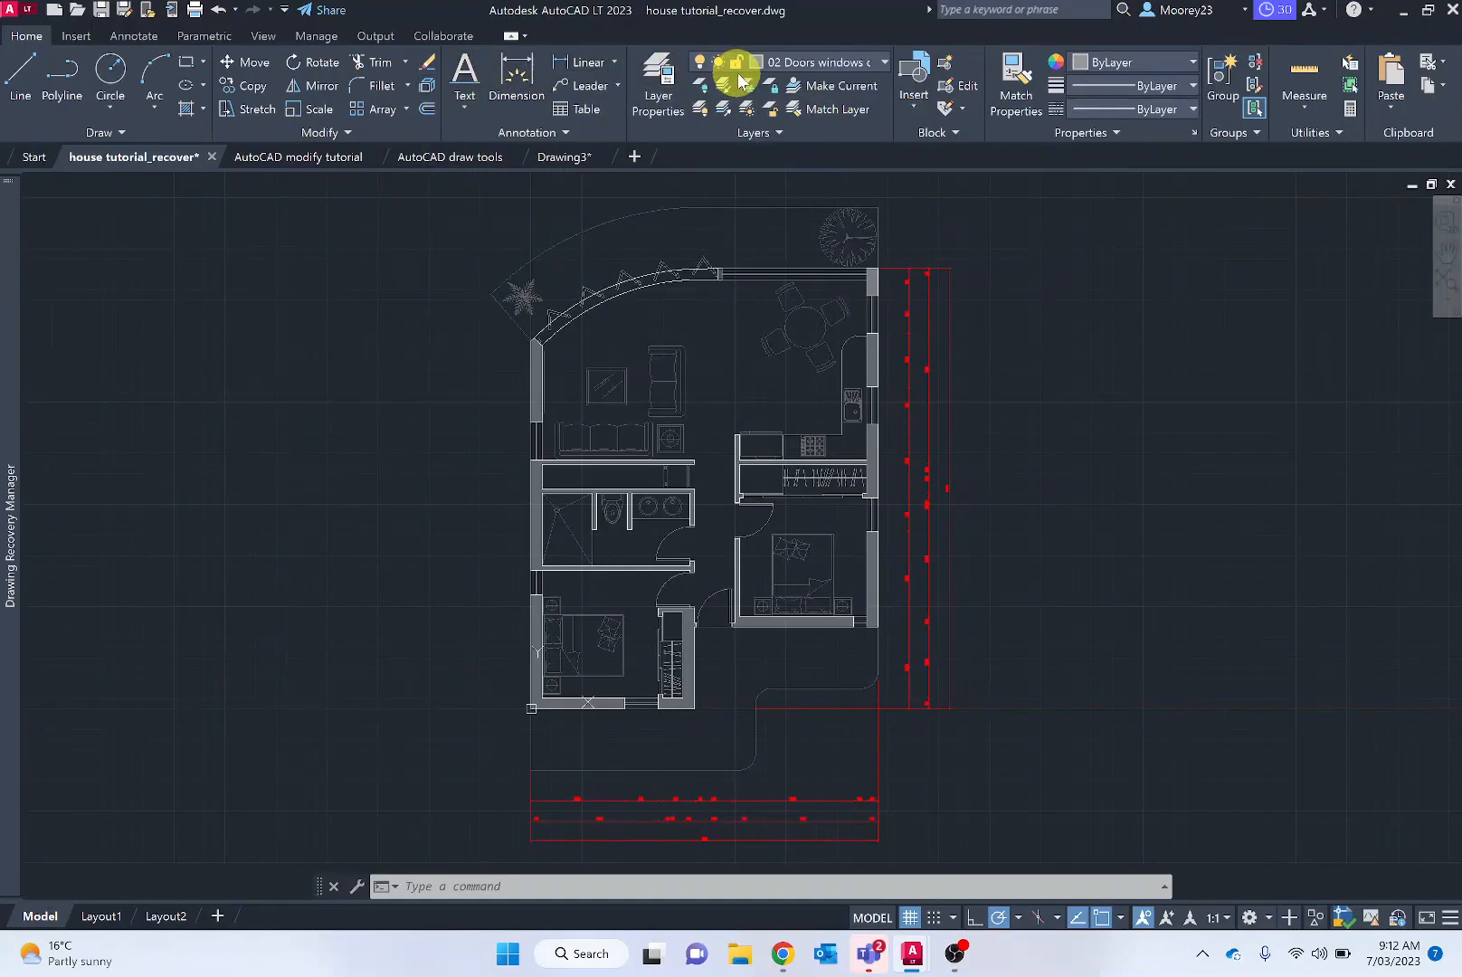
mouse_move(939, 91)
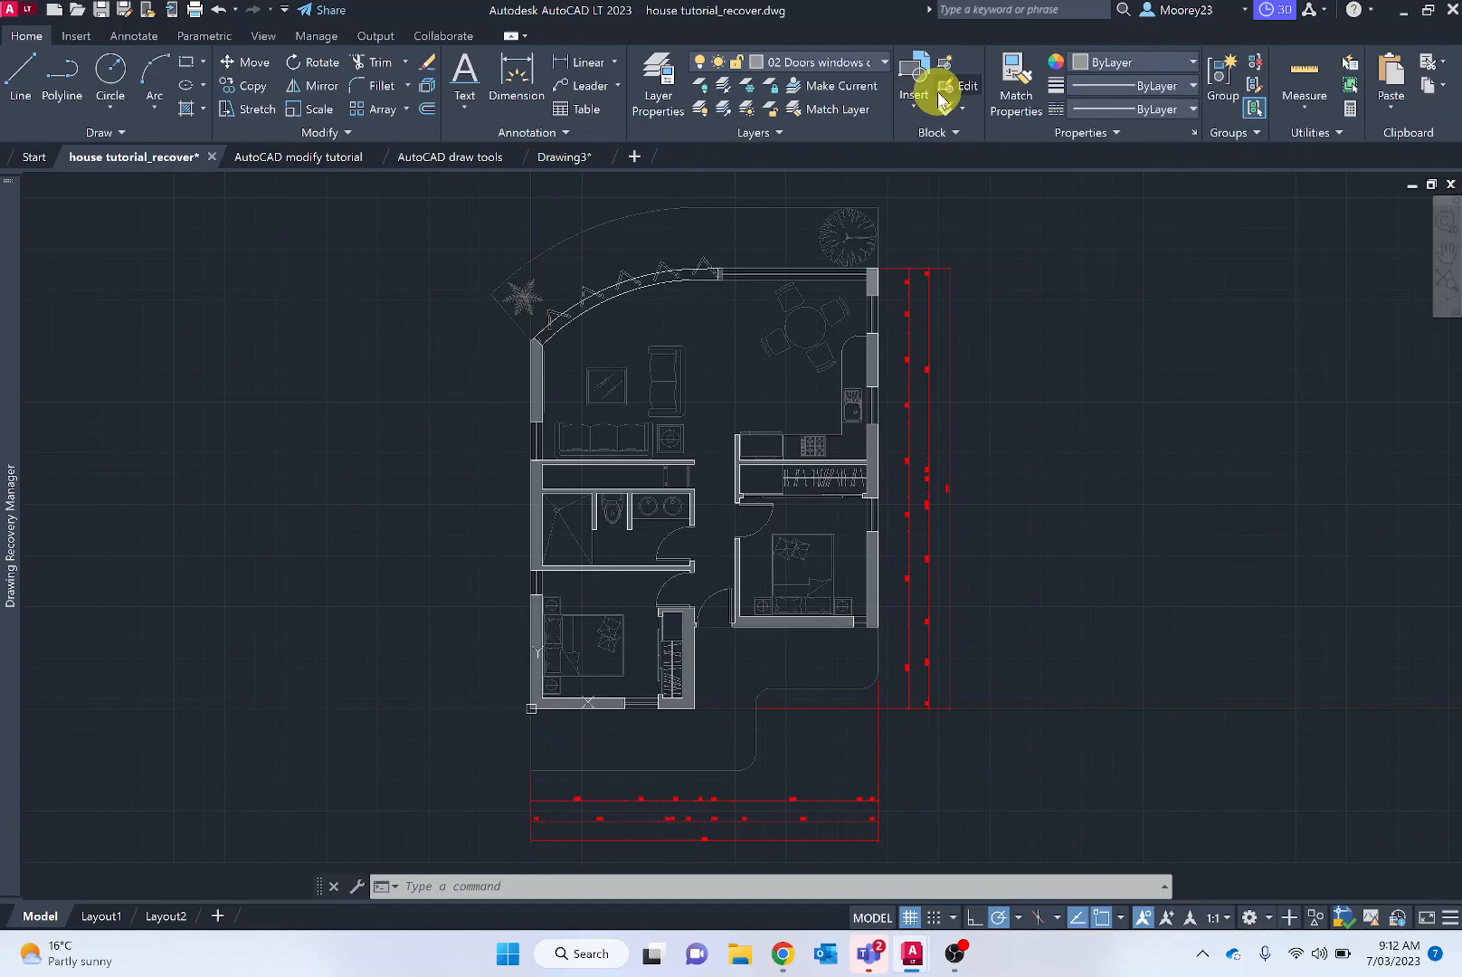
mouse_move(947, 89)
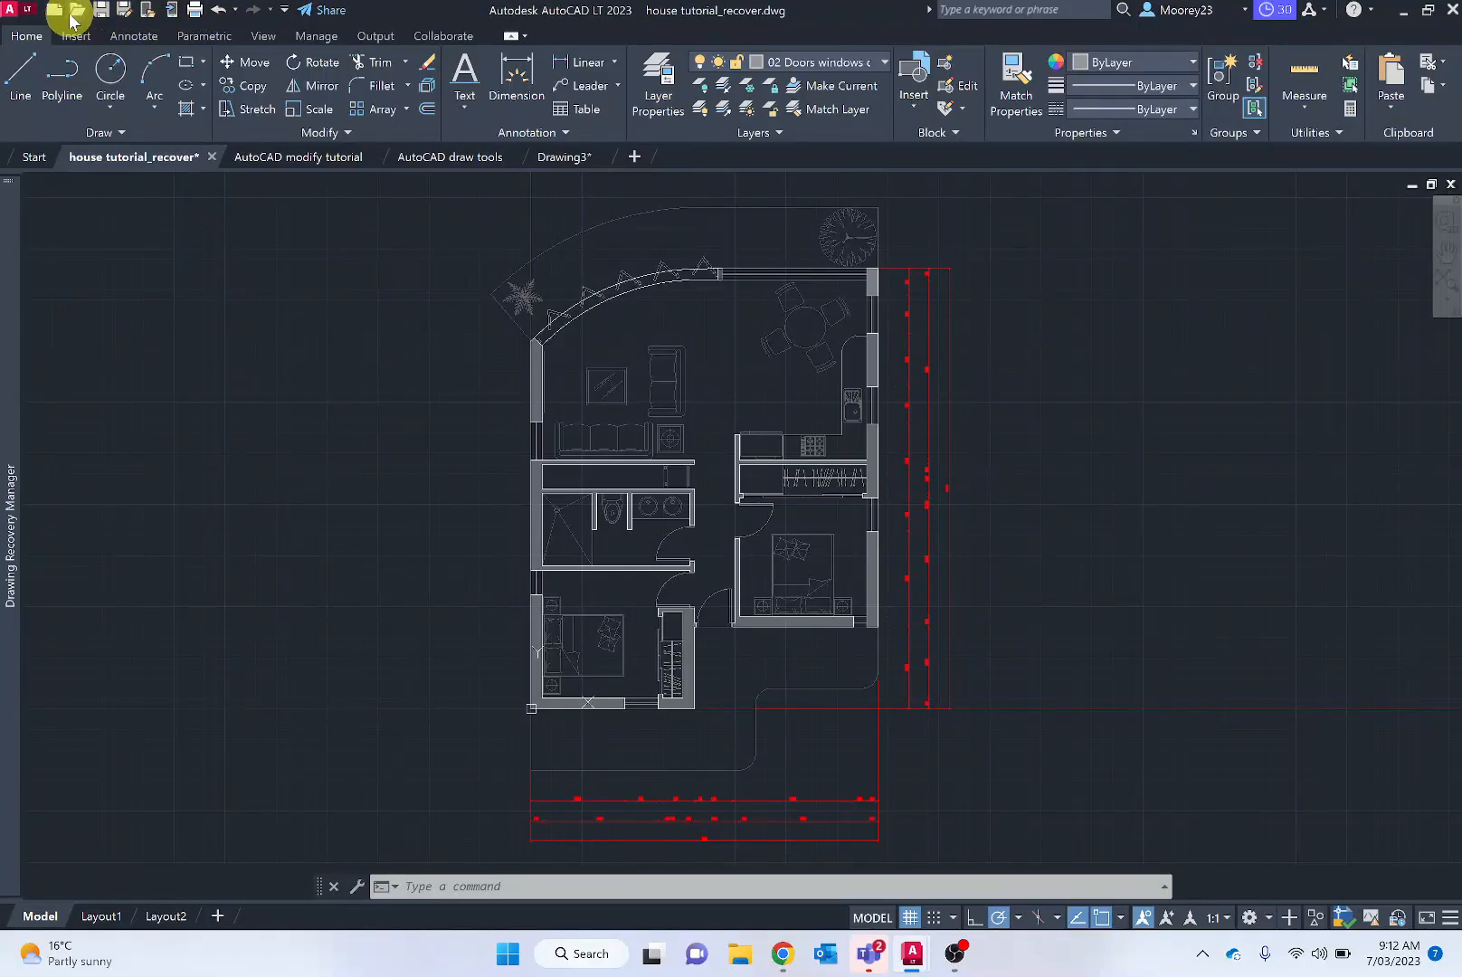
mouse_move(72, 10)
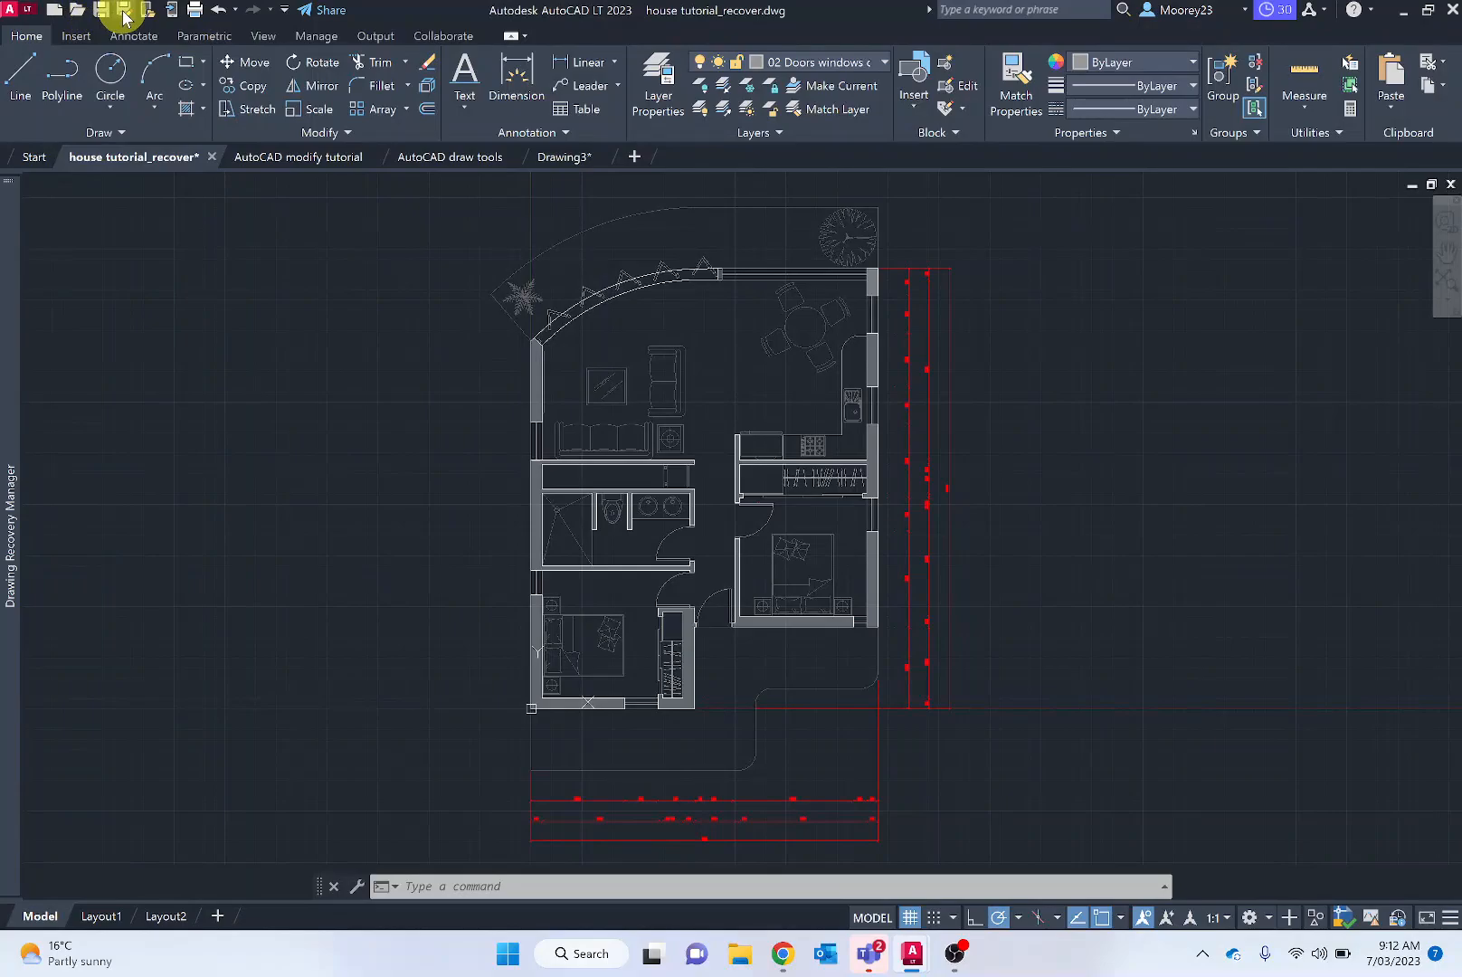
mouse_move(192, 10)
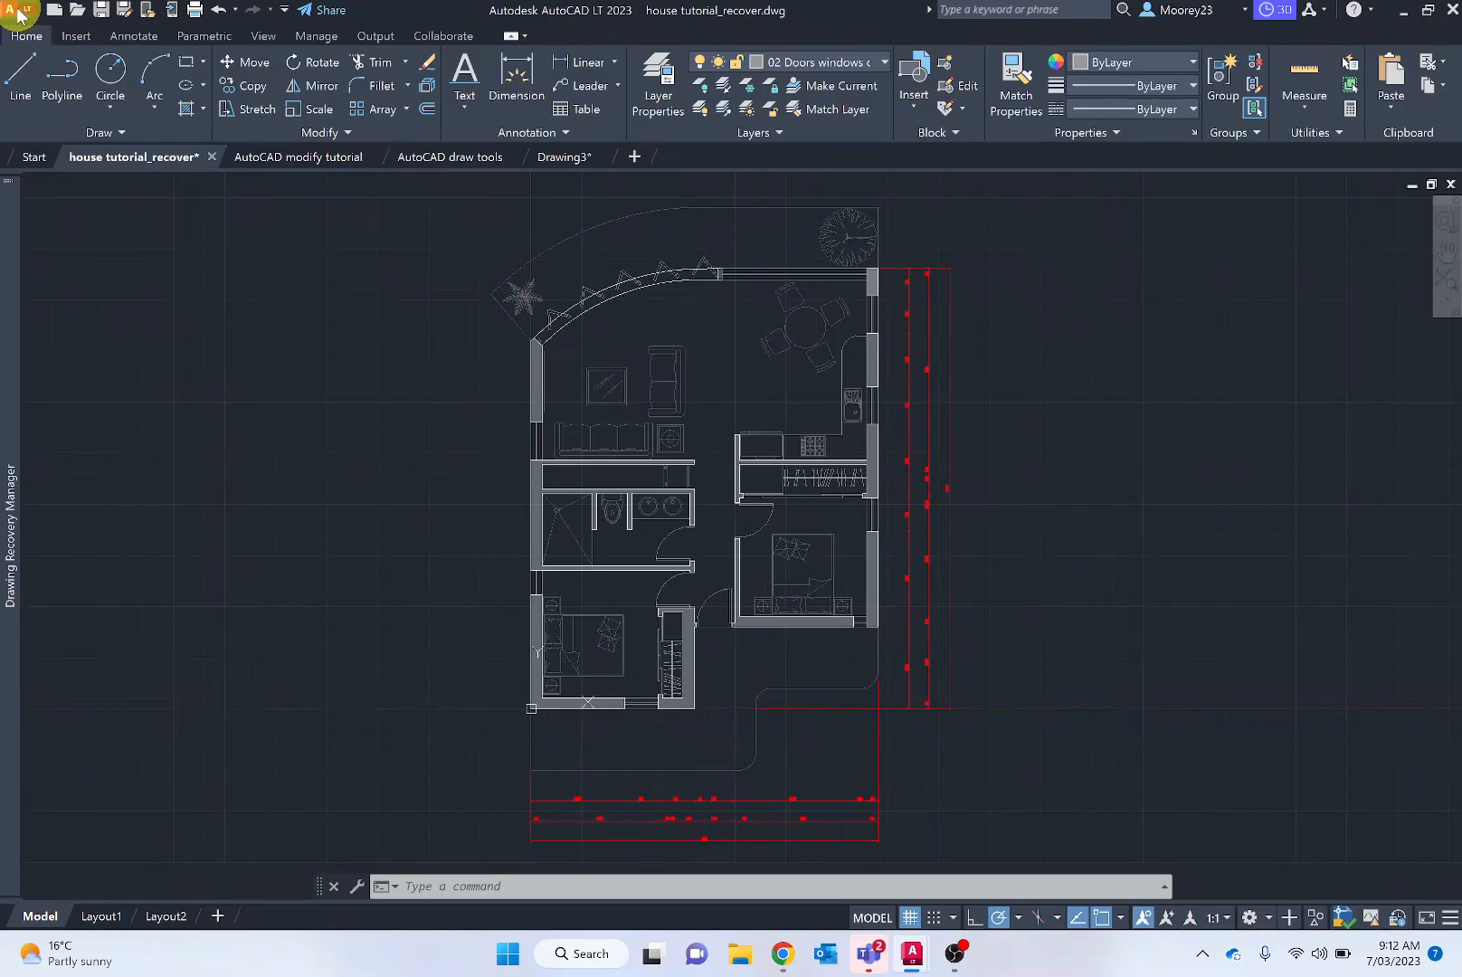
click(20, 19)
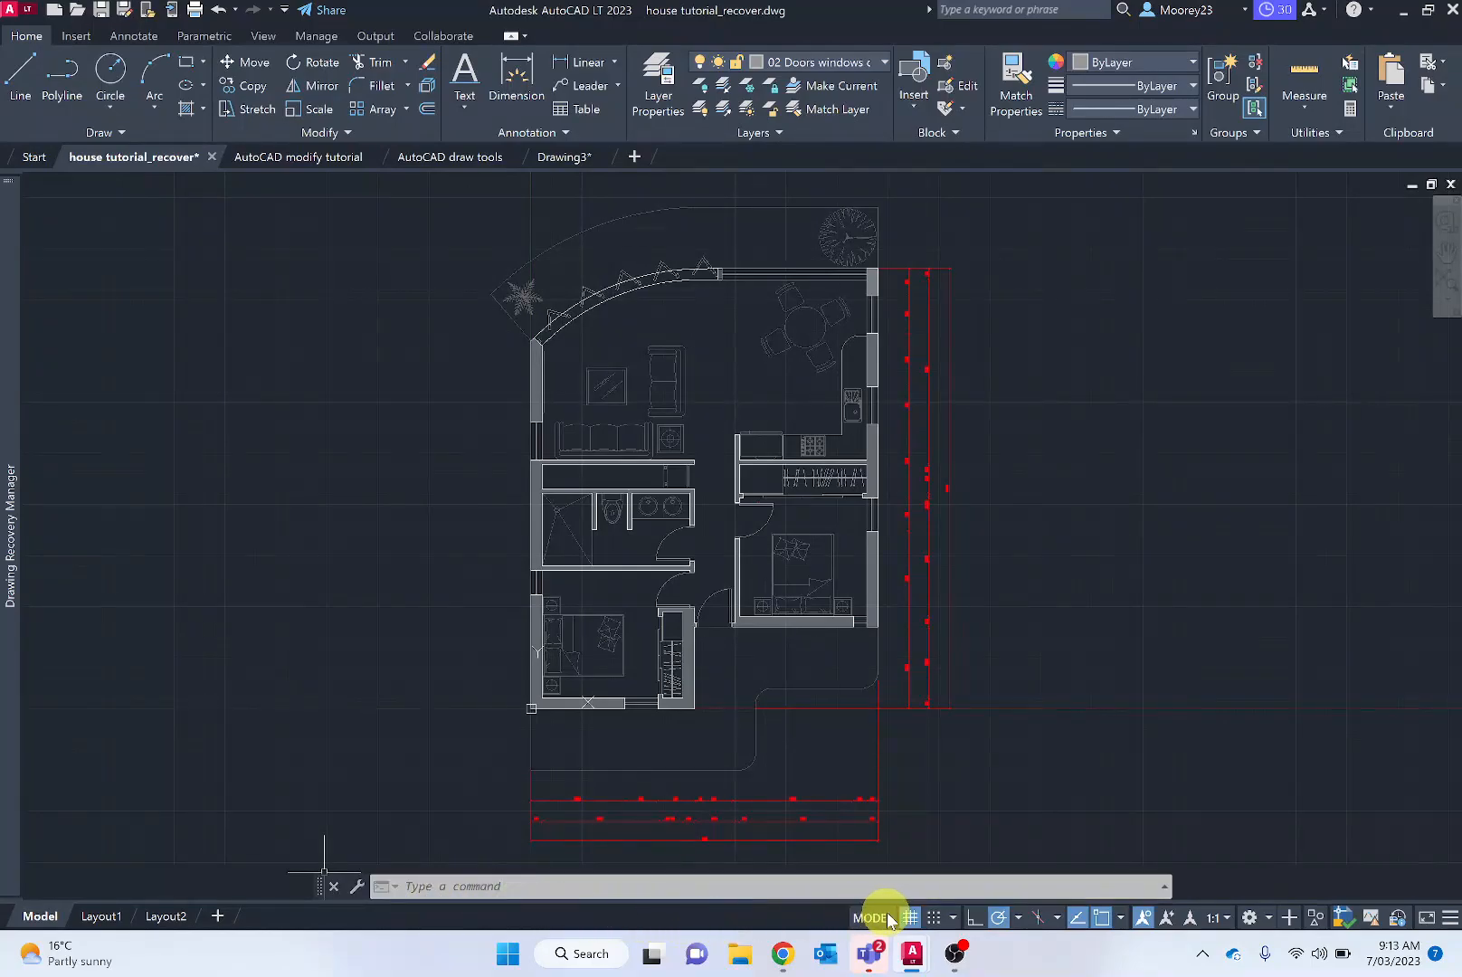
mouse_move(871, 917)
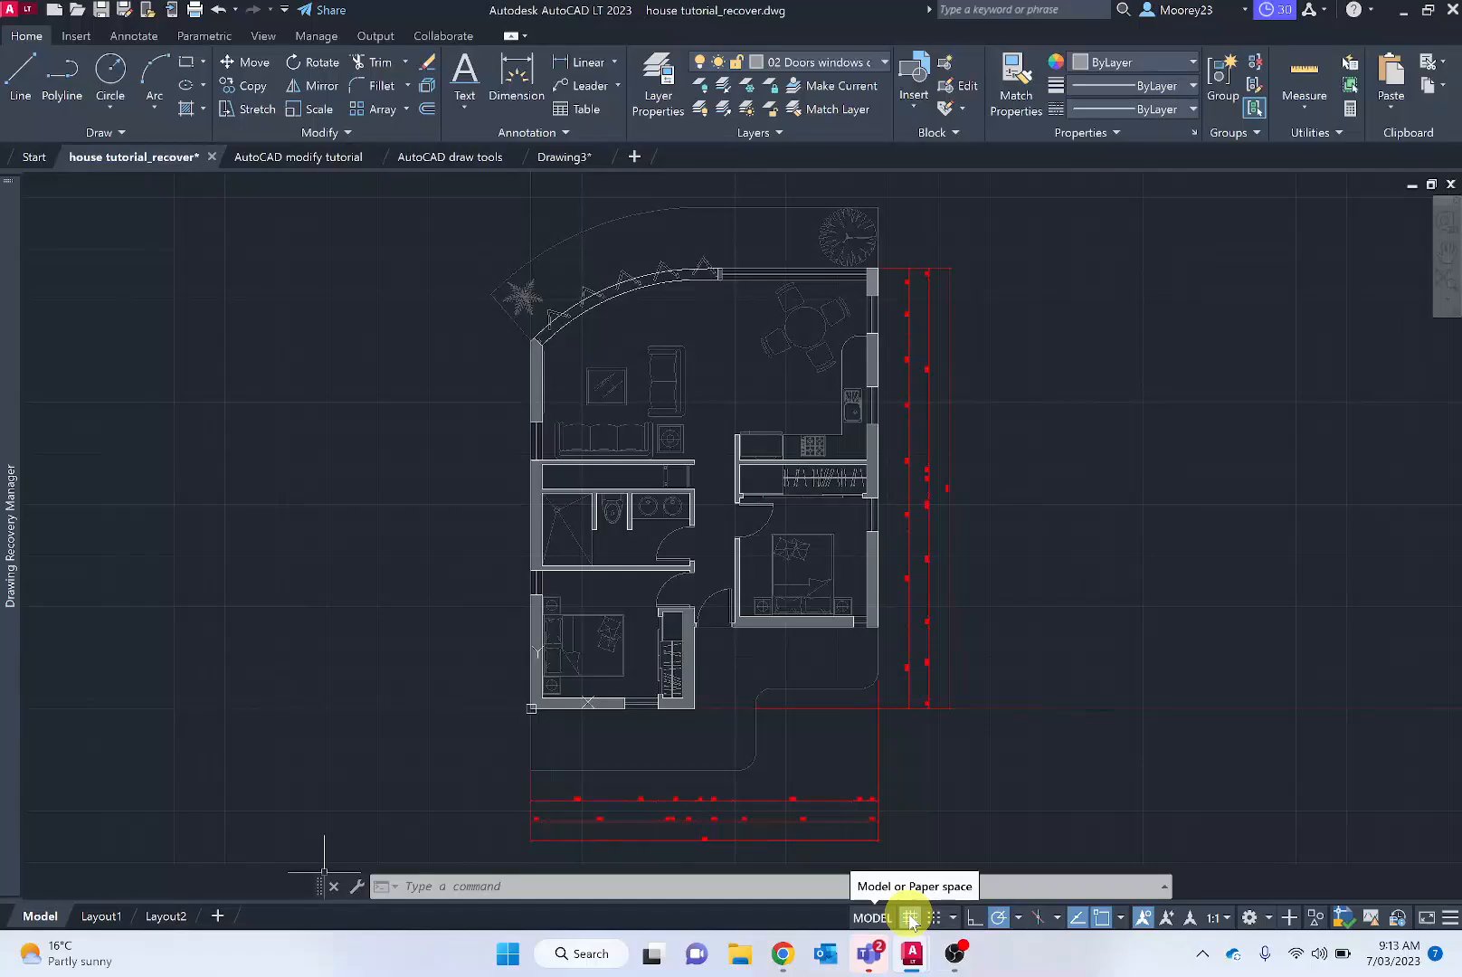
click(909, 918)
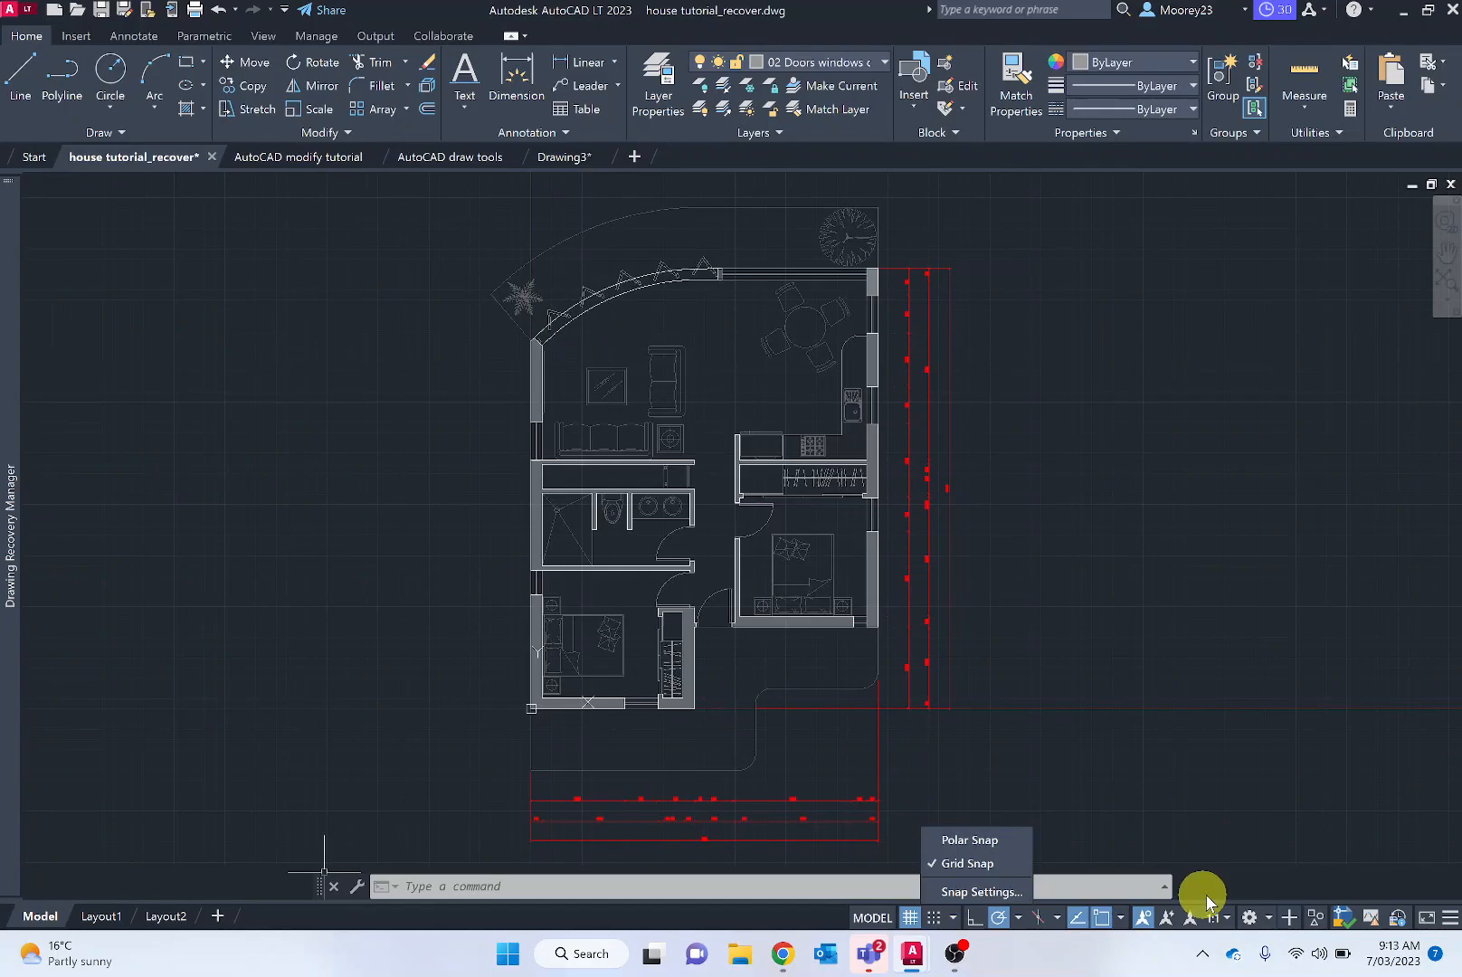
mouse_move(1257, 918)
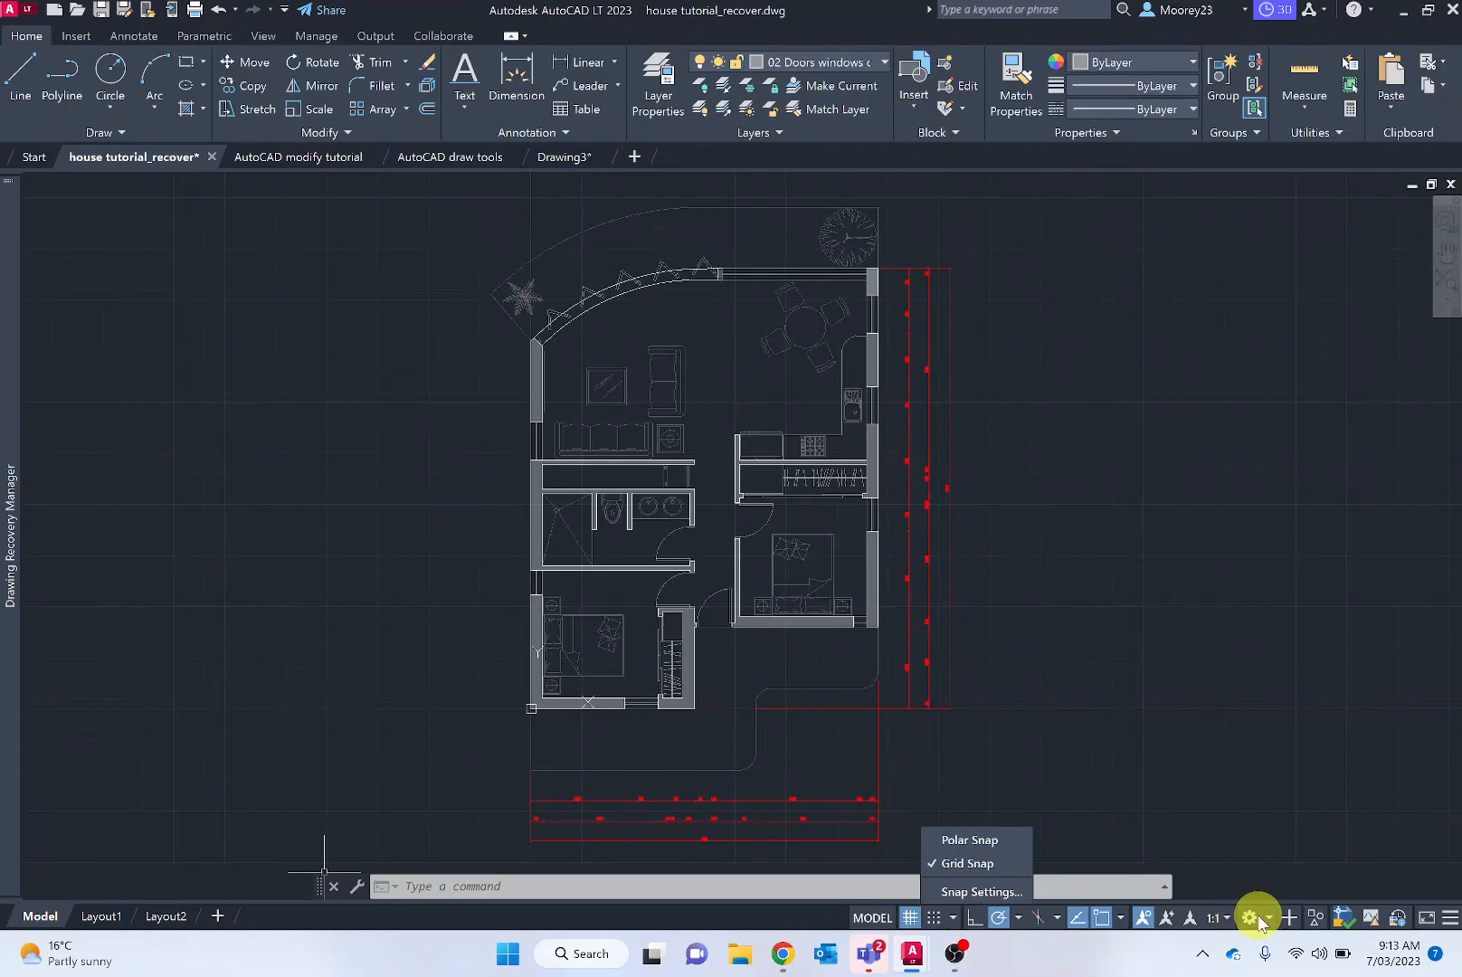
mouse_move(1260, 892)
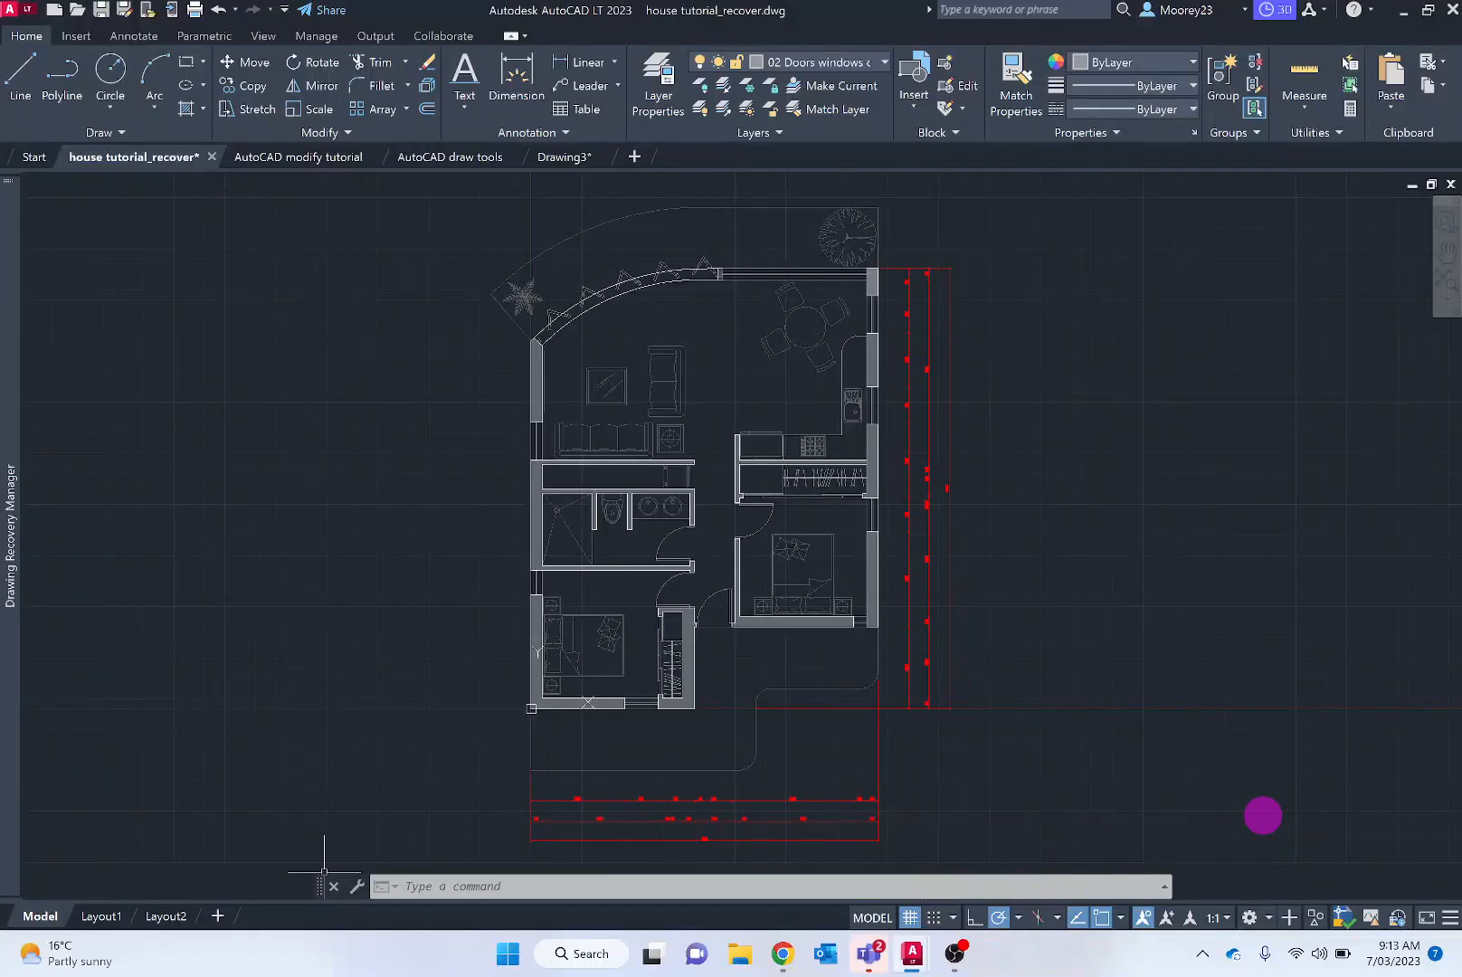
mouse_move(1220, 556)
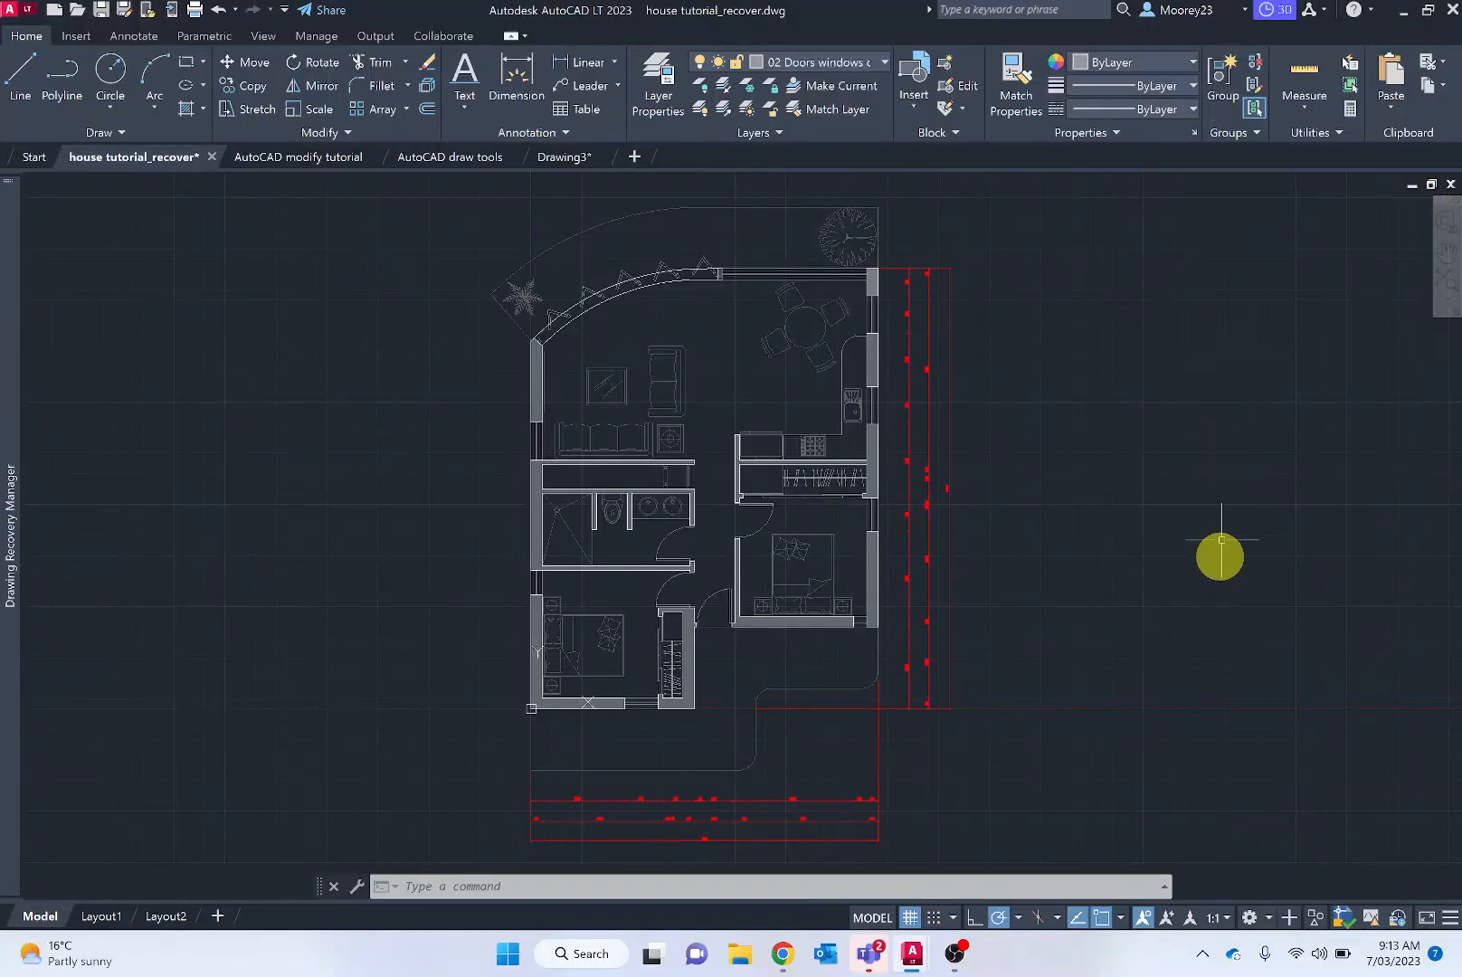
mouse_move(1413, 456)
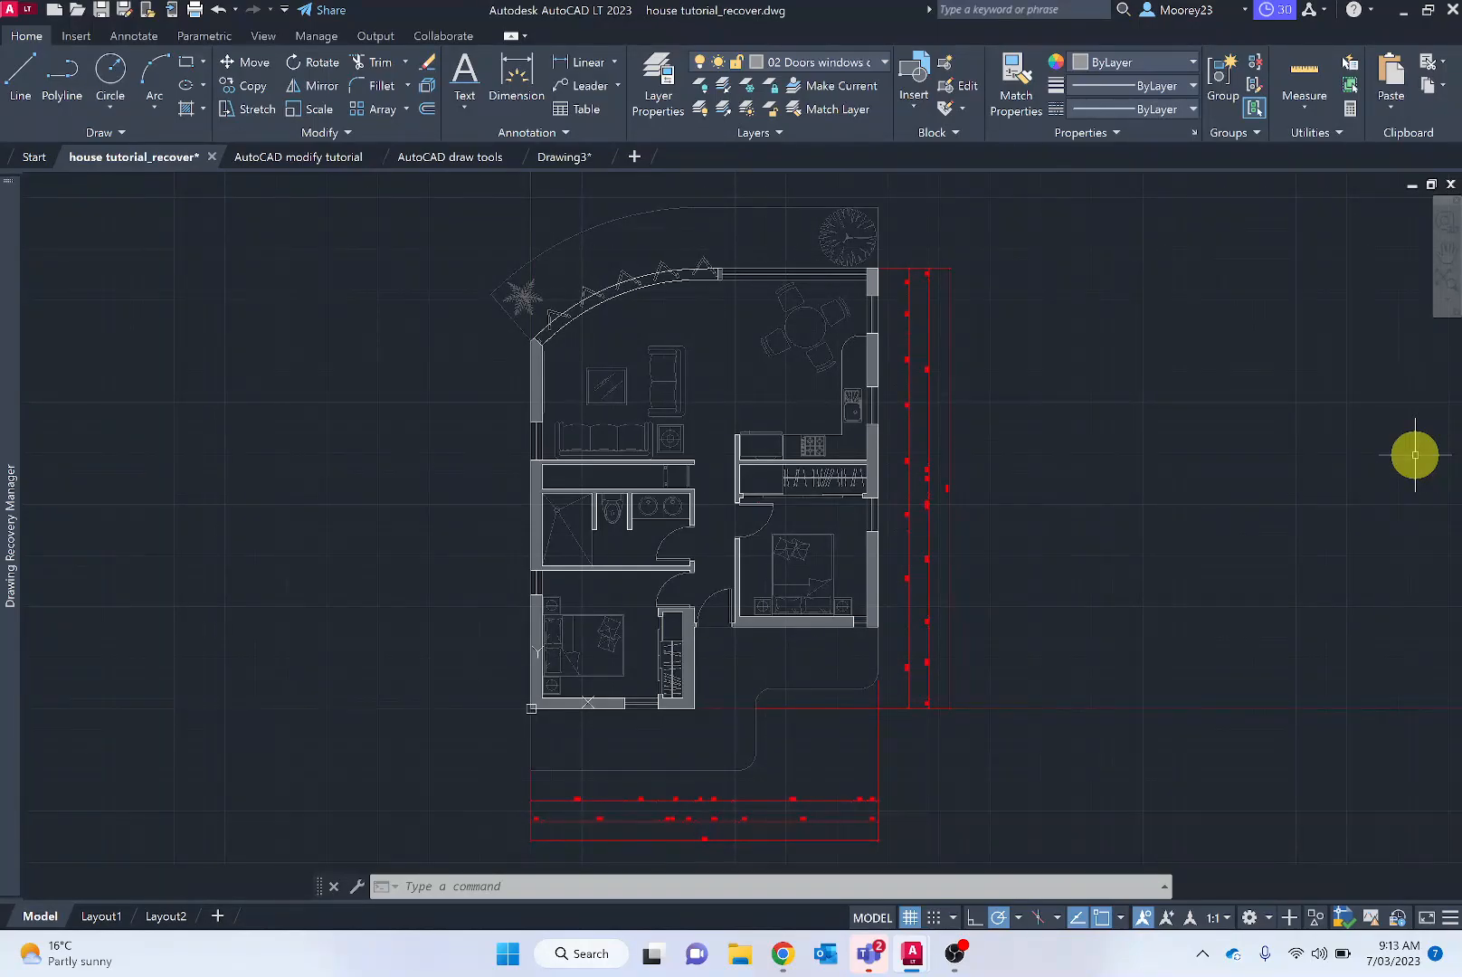
mouse_move(1366, 465)
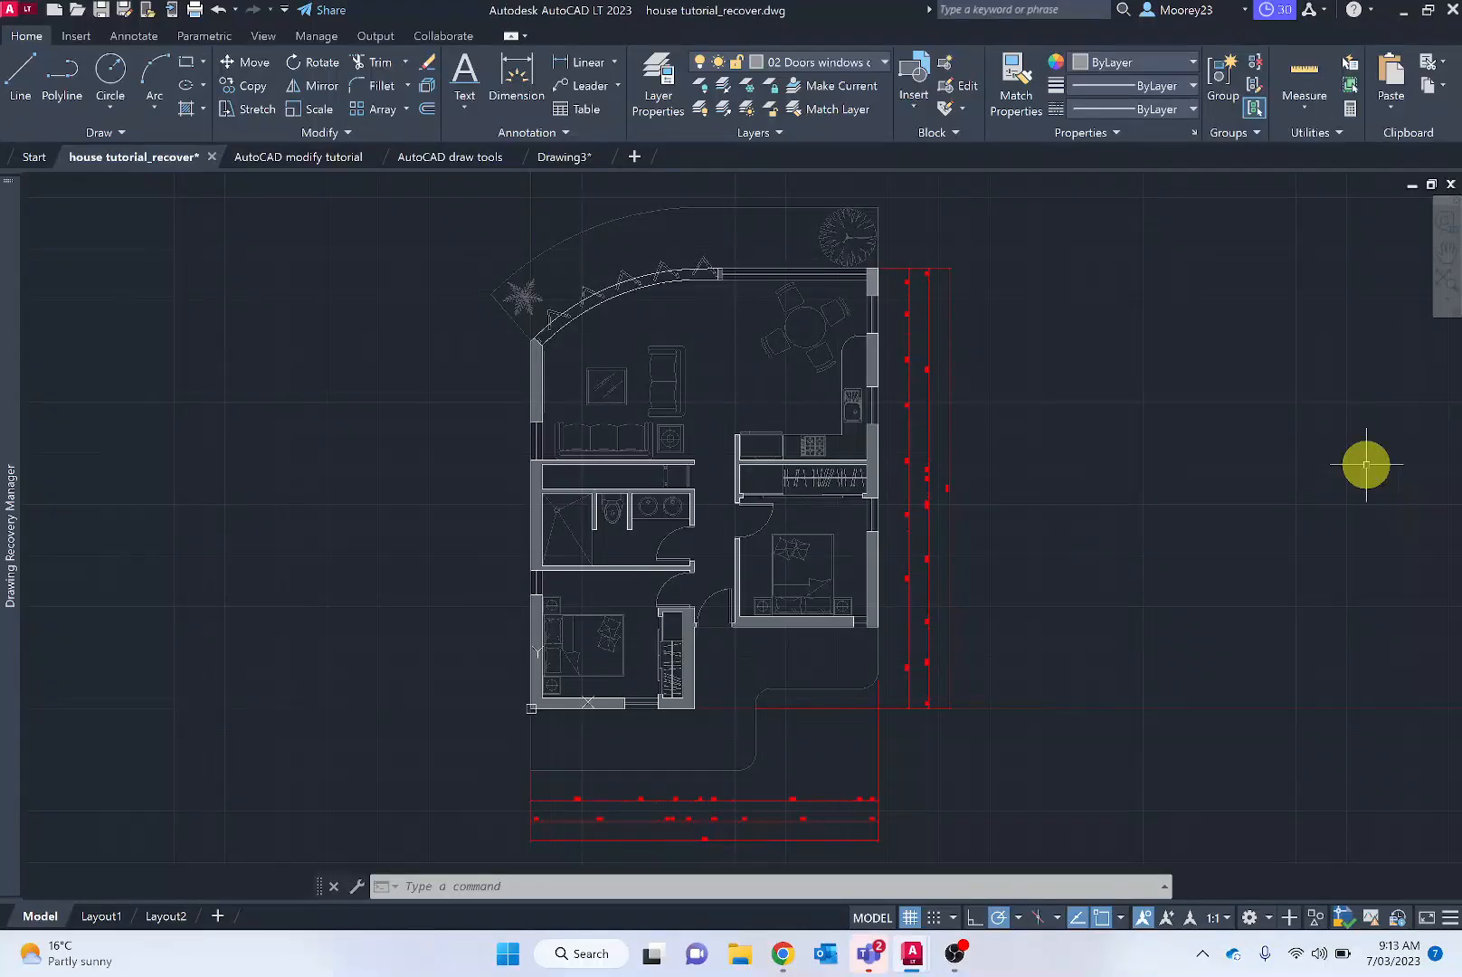
mouse_move(546, 170)
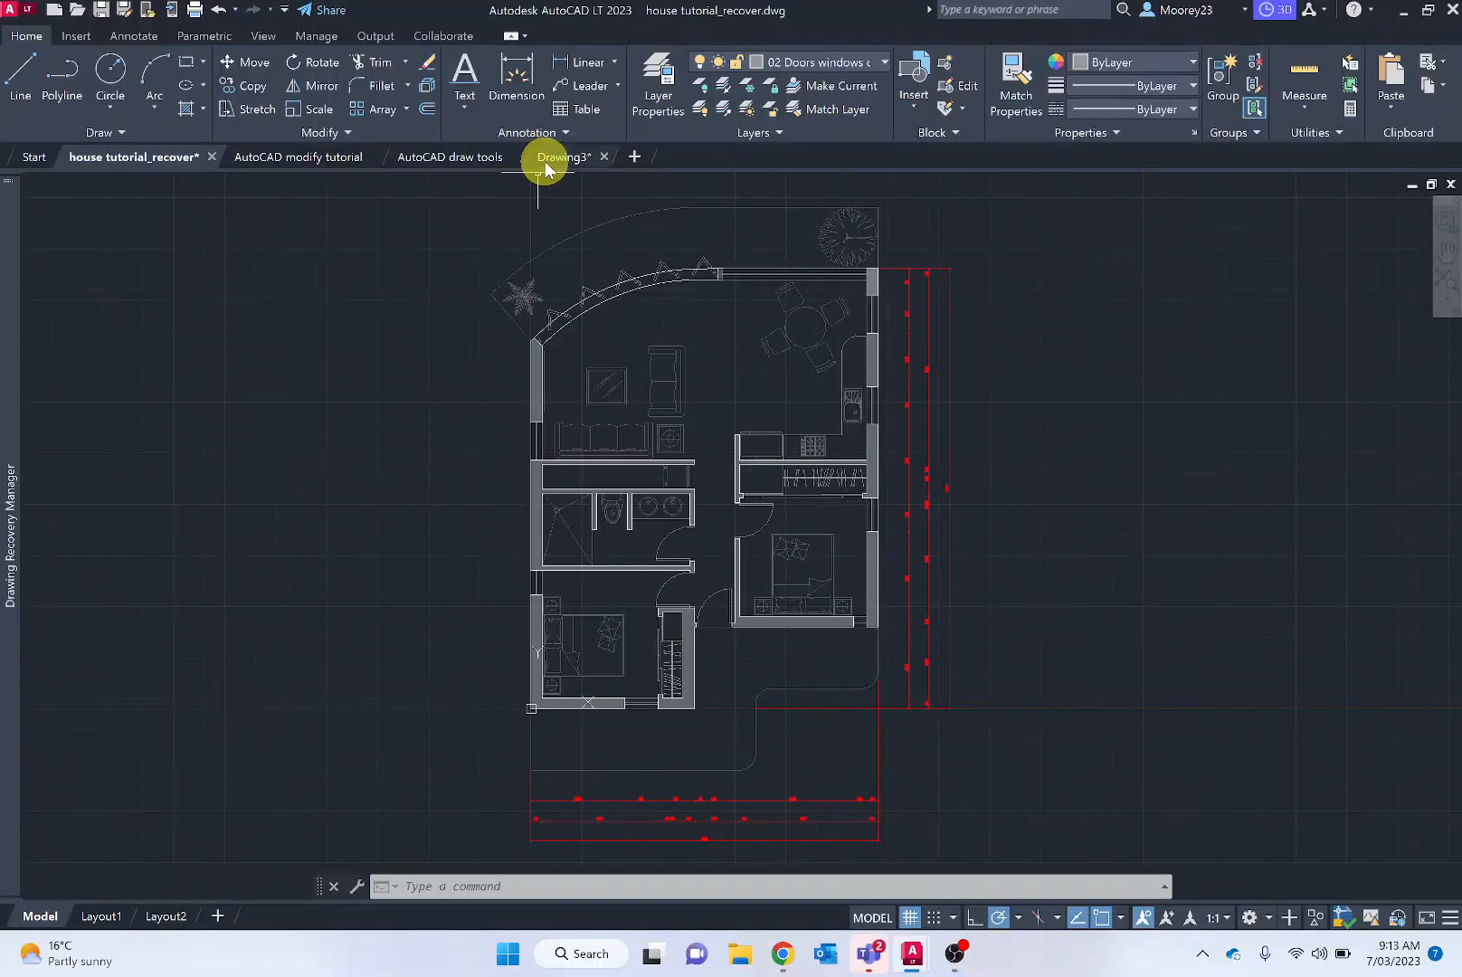
- Bring Drawing3 to the front and open its Snap and Grid drafting settings
click(559, 156)
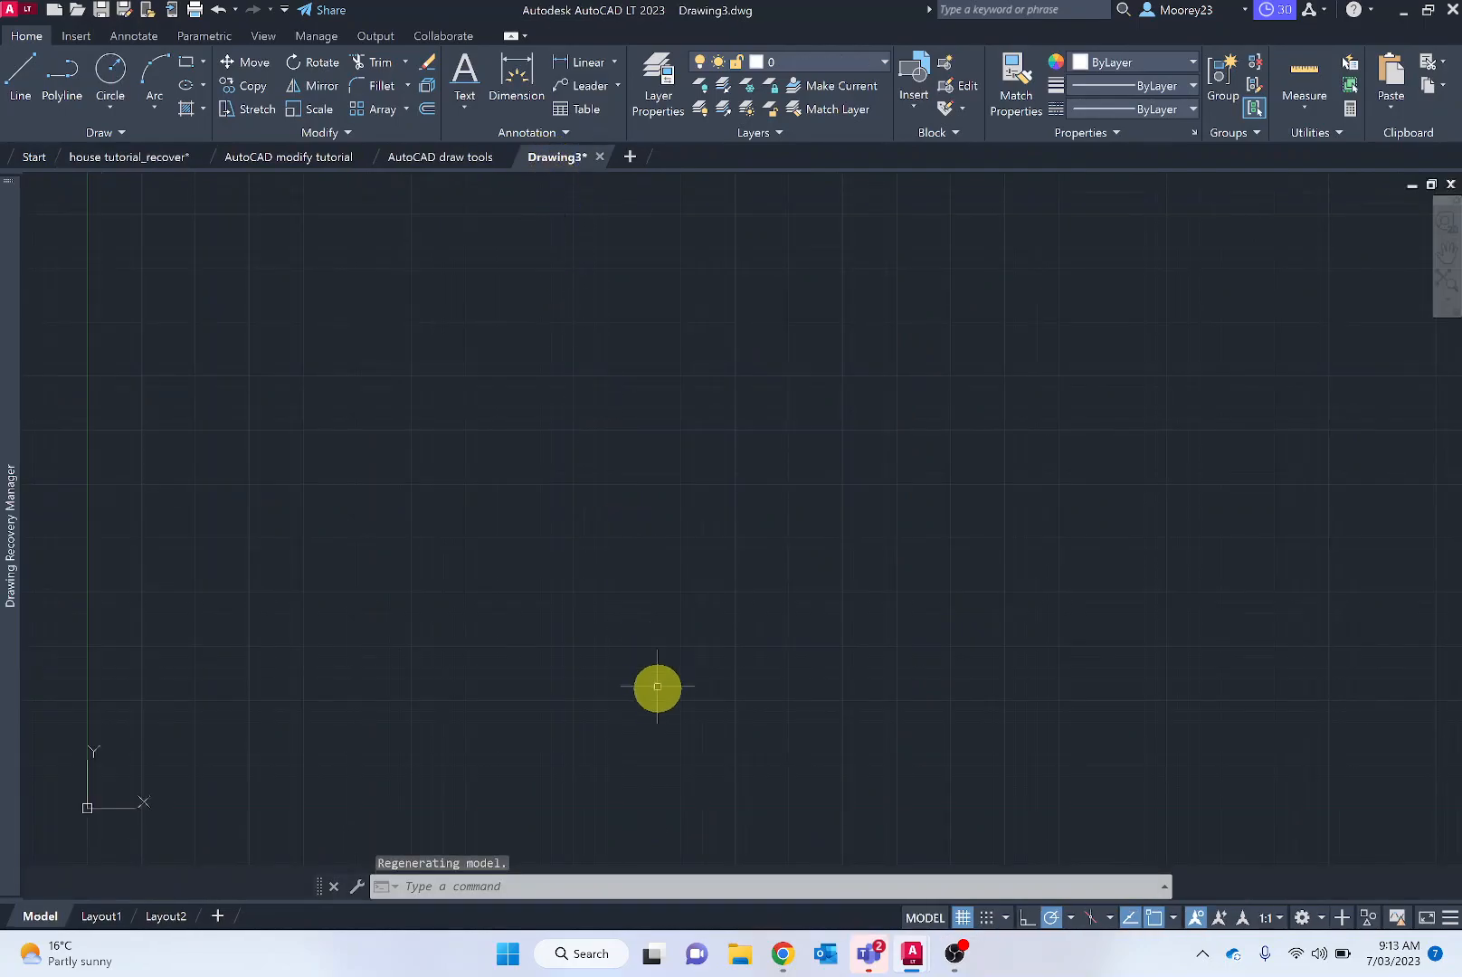
mouse_move(813, 846)
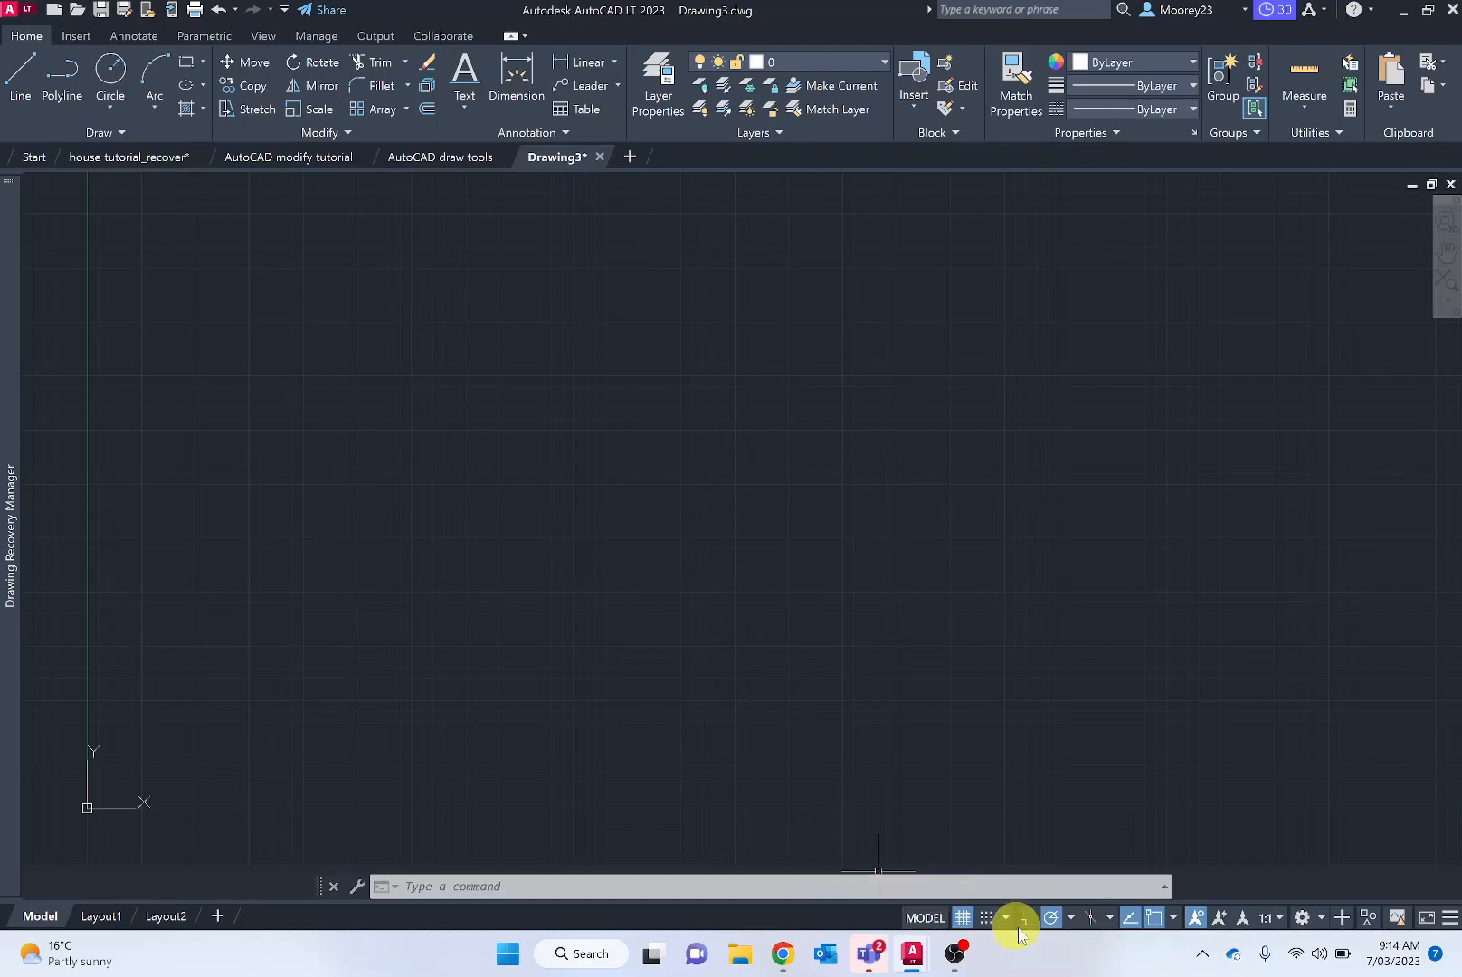
mouse_move(1007, 918)
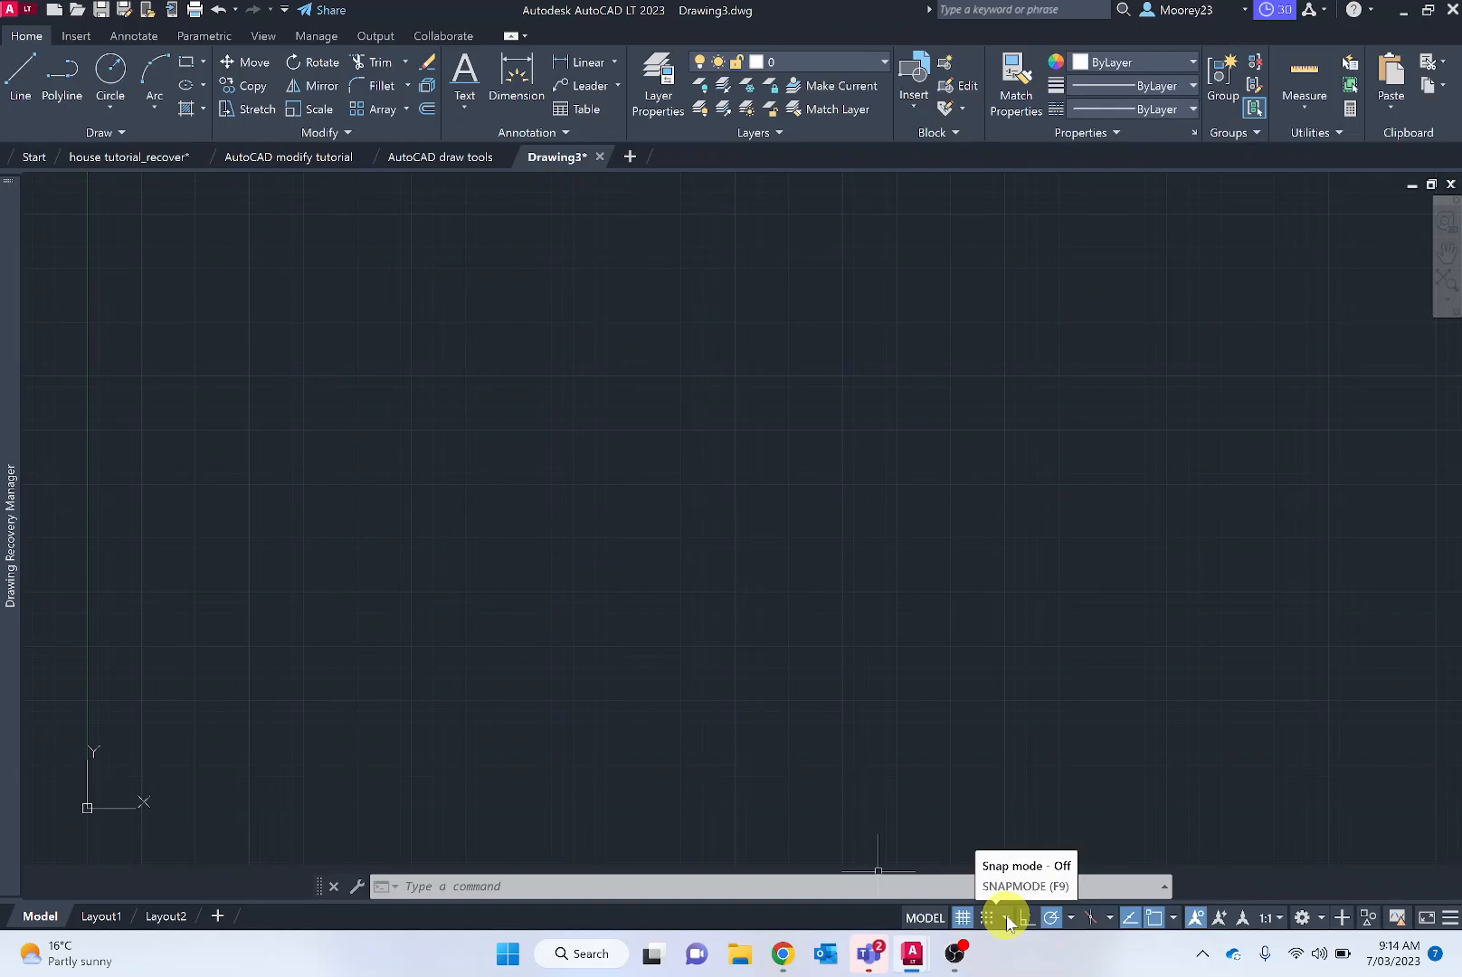
click(1006, 917)
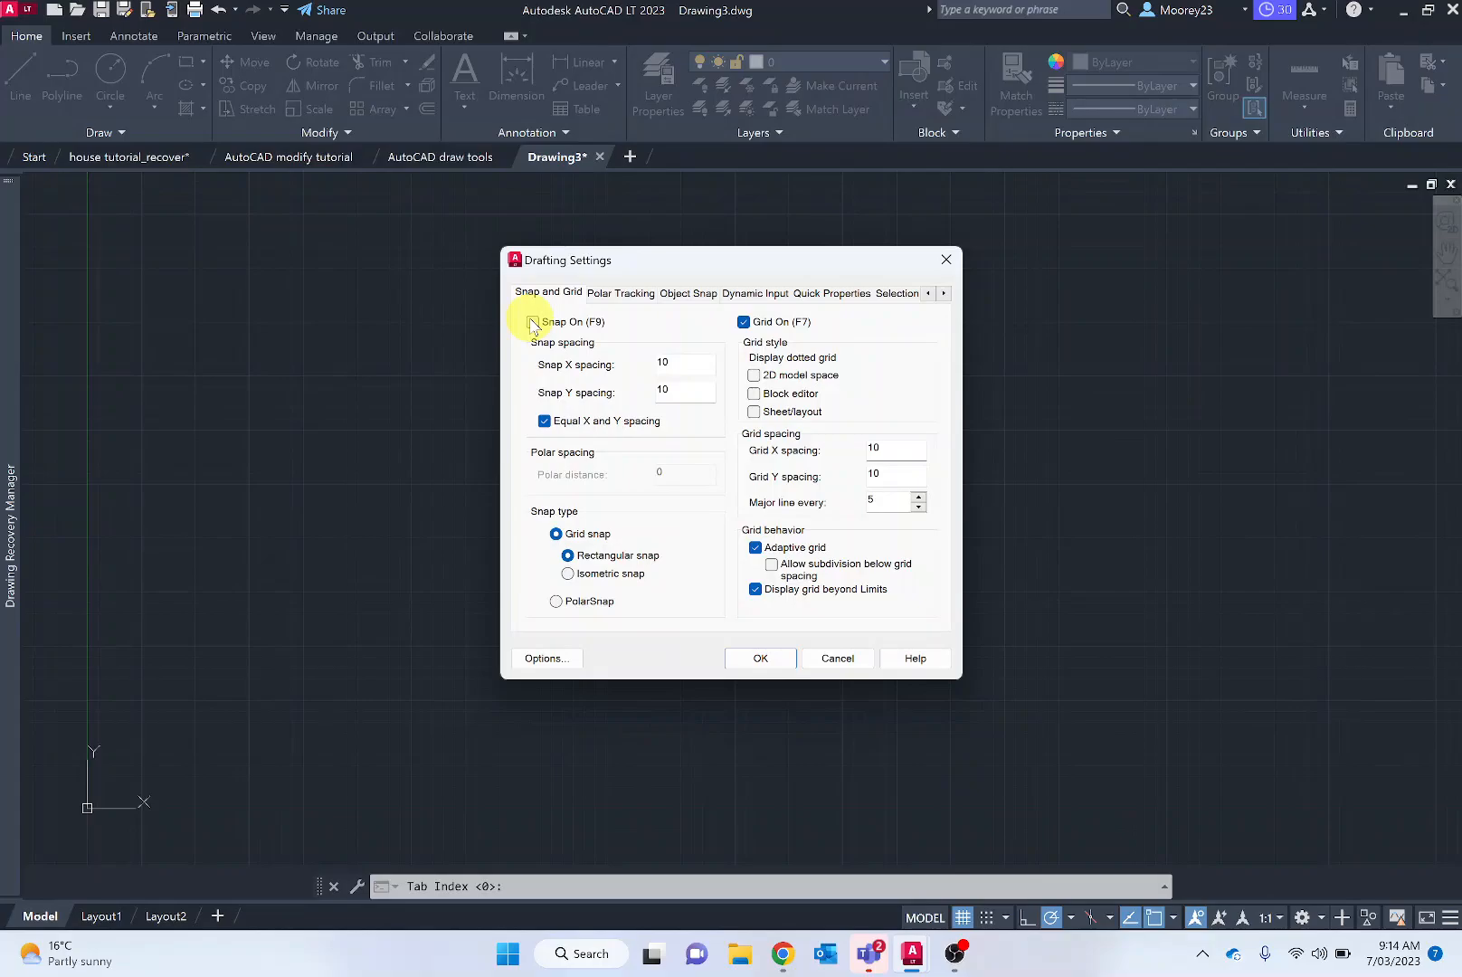
mouse_move(531, 326)
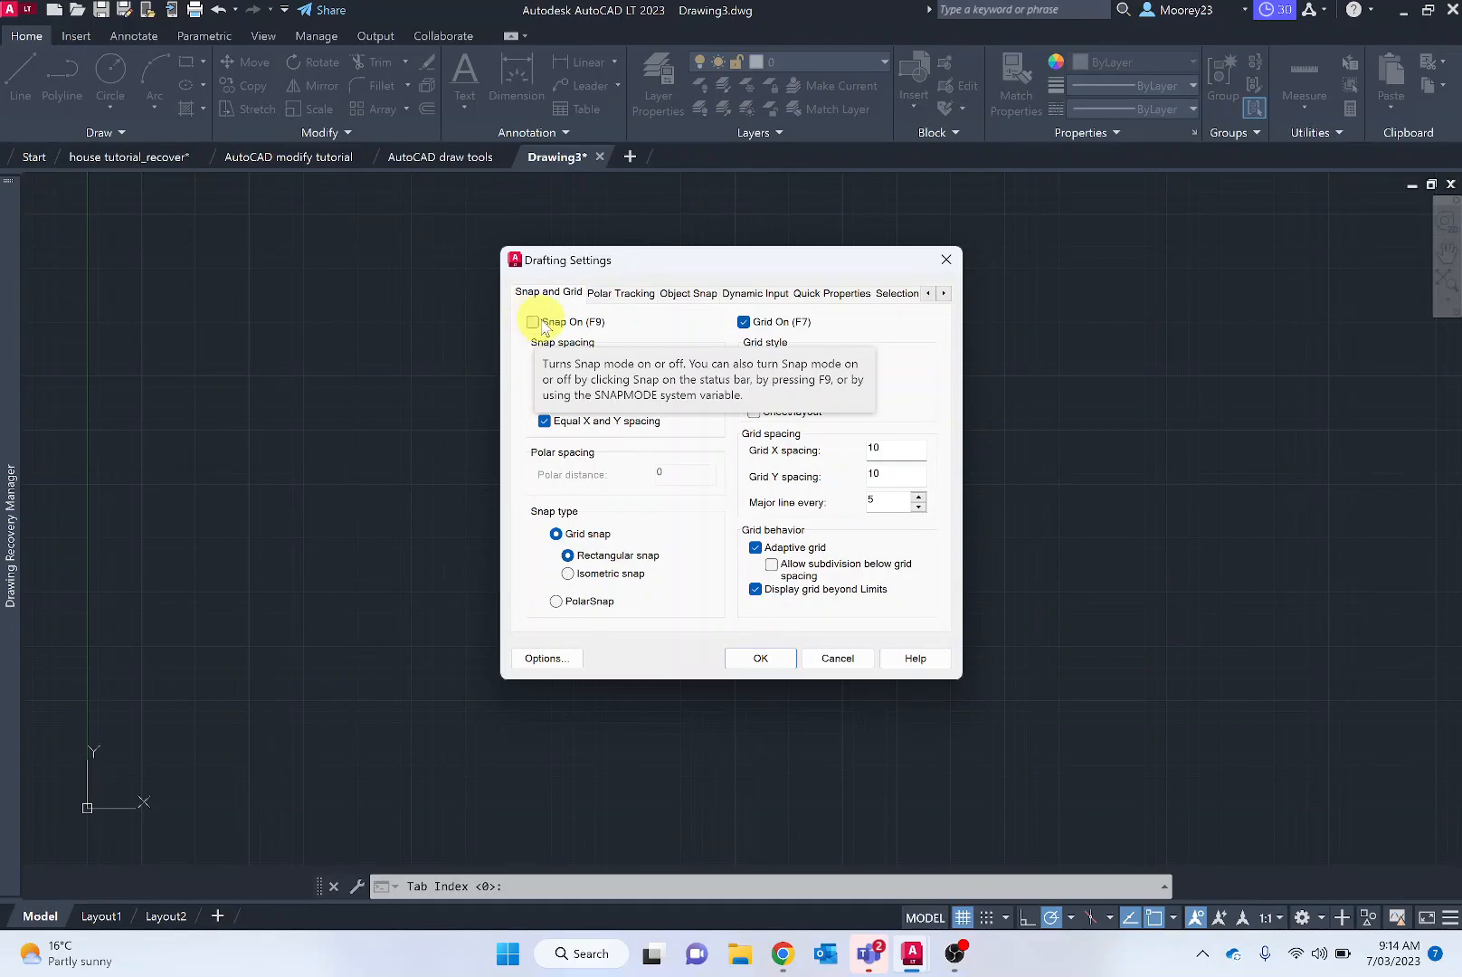
mouse_move(689, 455)
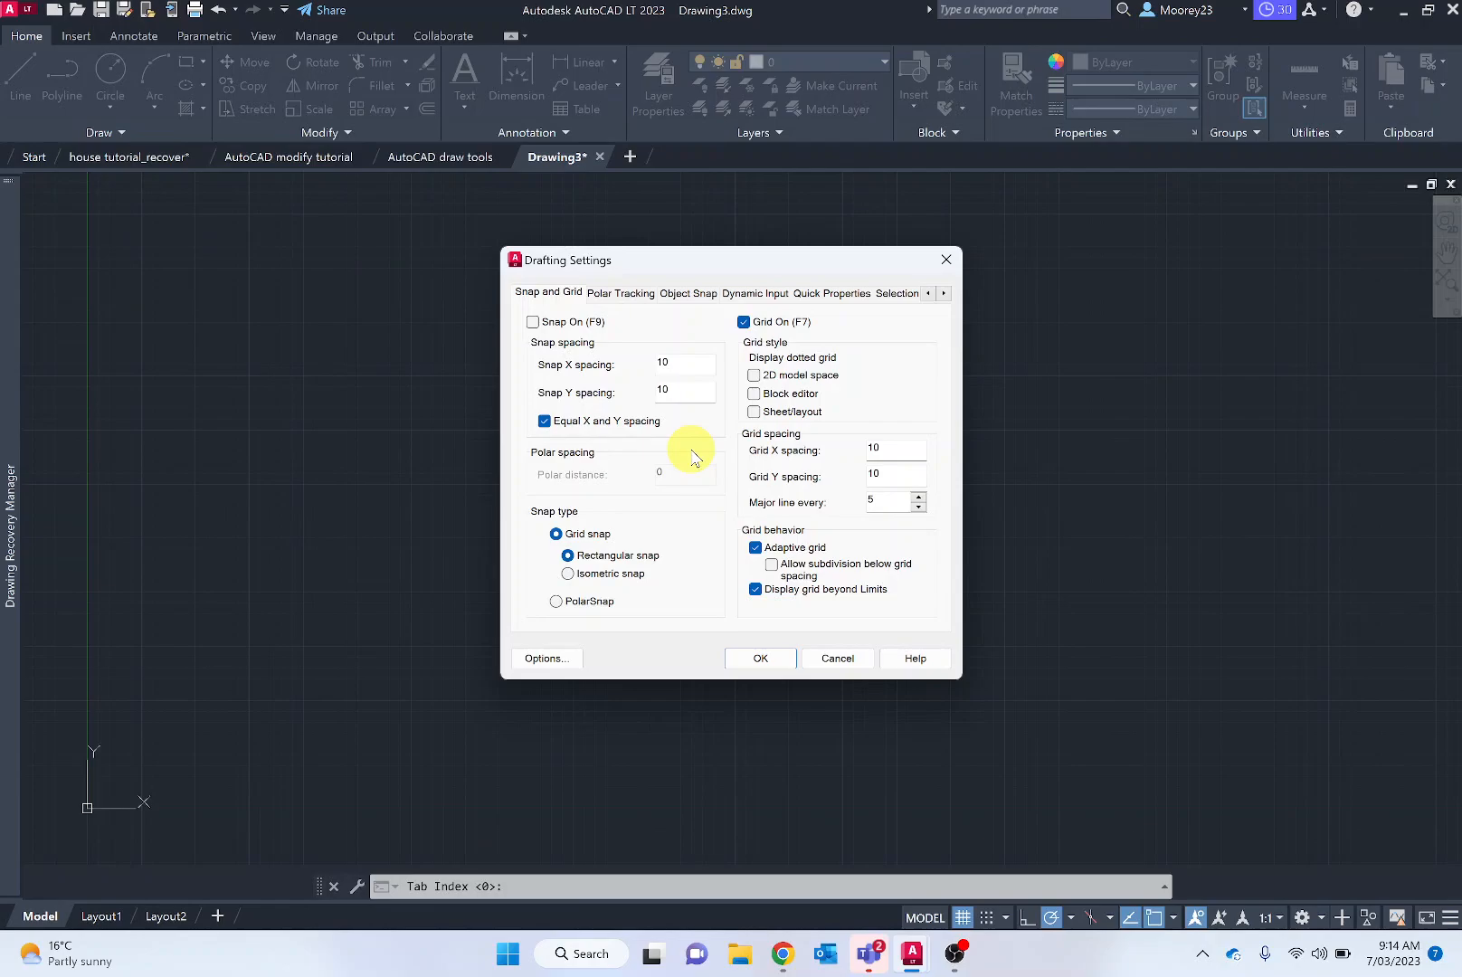
mouse_move(685, 363)
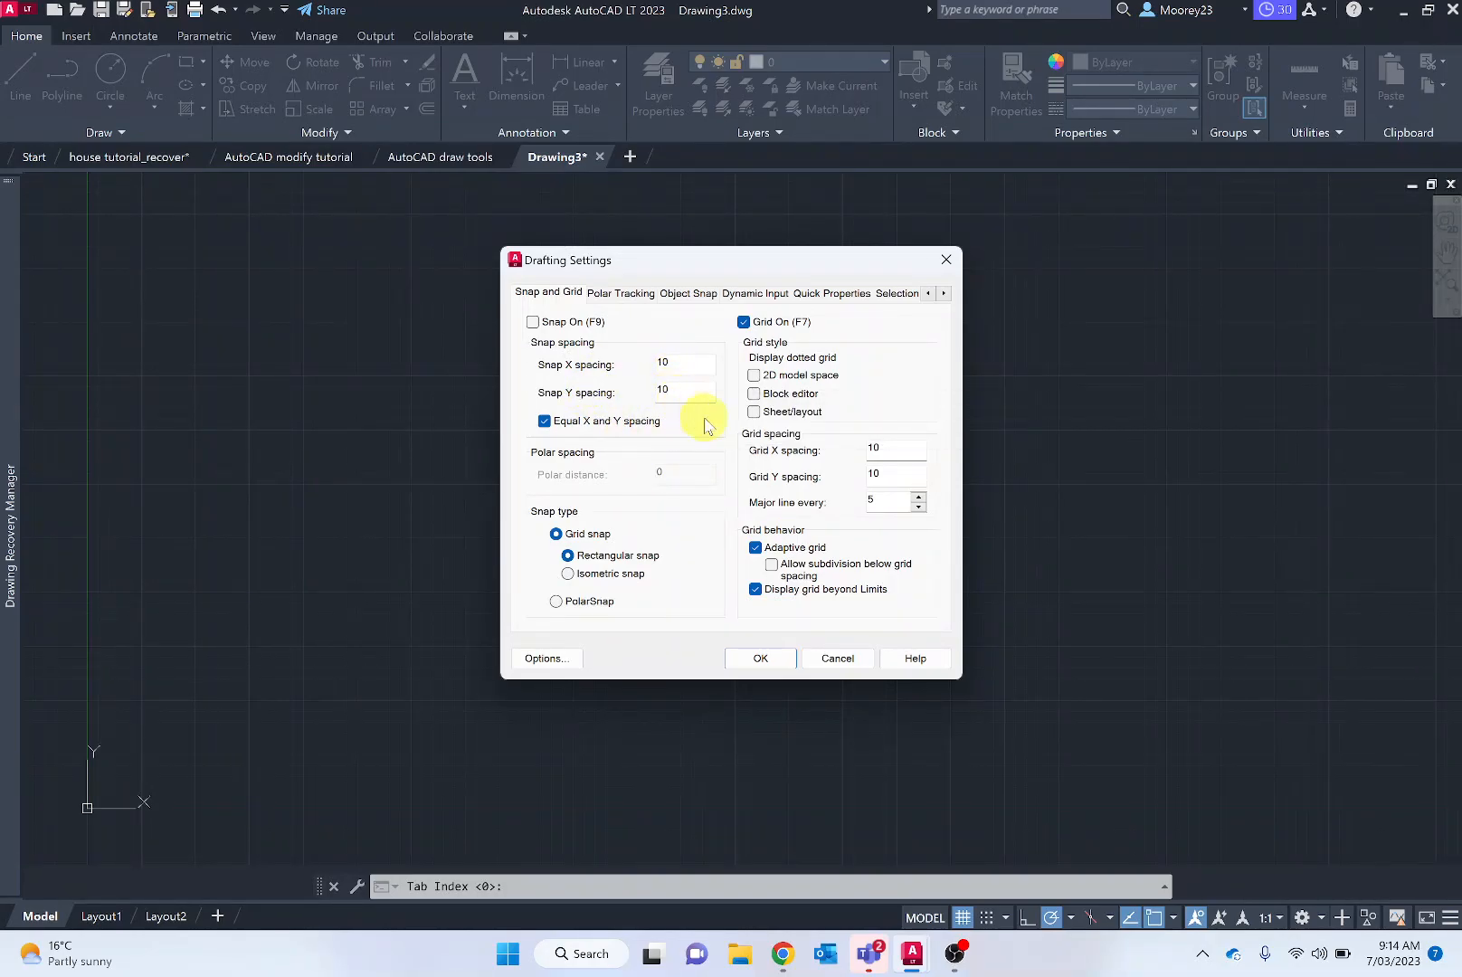
mouse_move(764, 443)
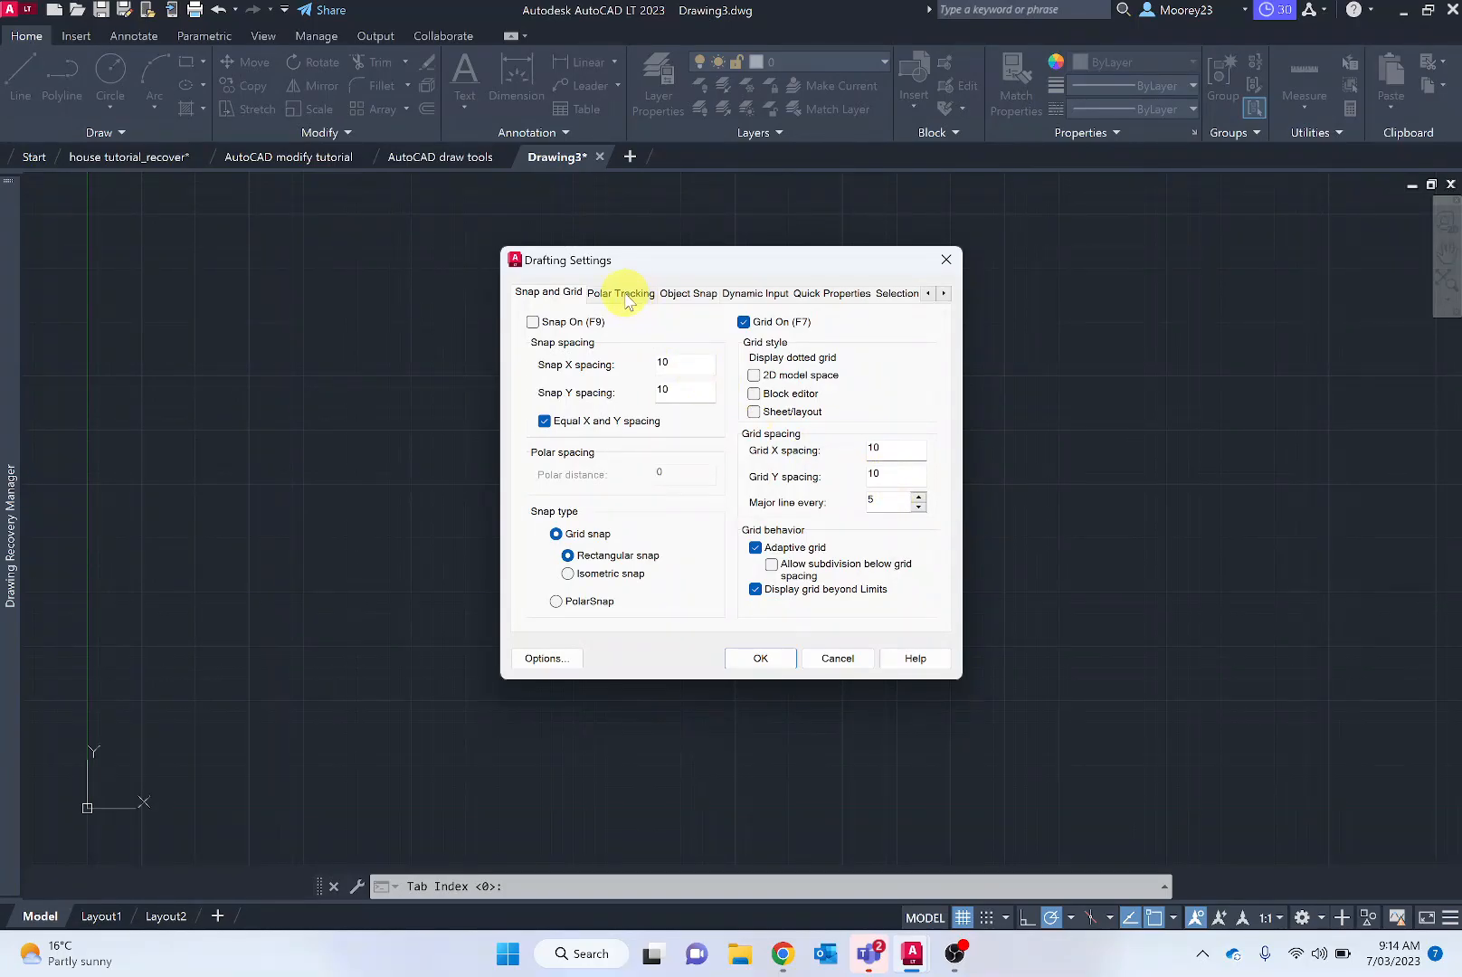
- Turn on polar tracking with a 45° increment angle in Drafting Settings
click(618, 293)
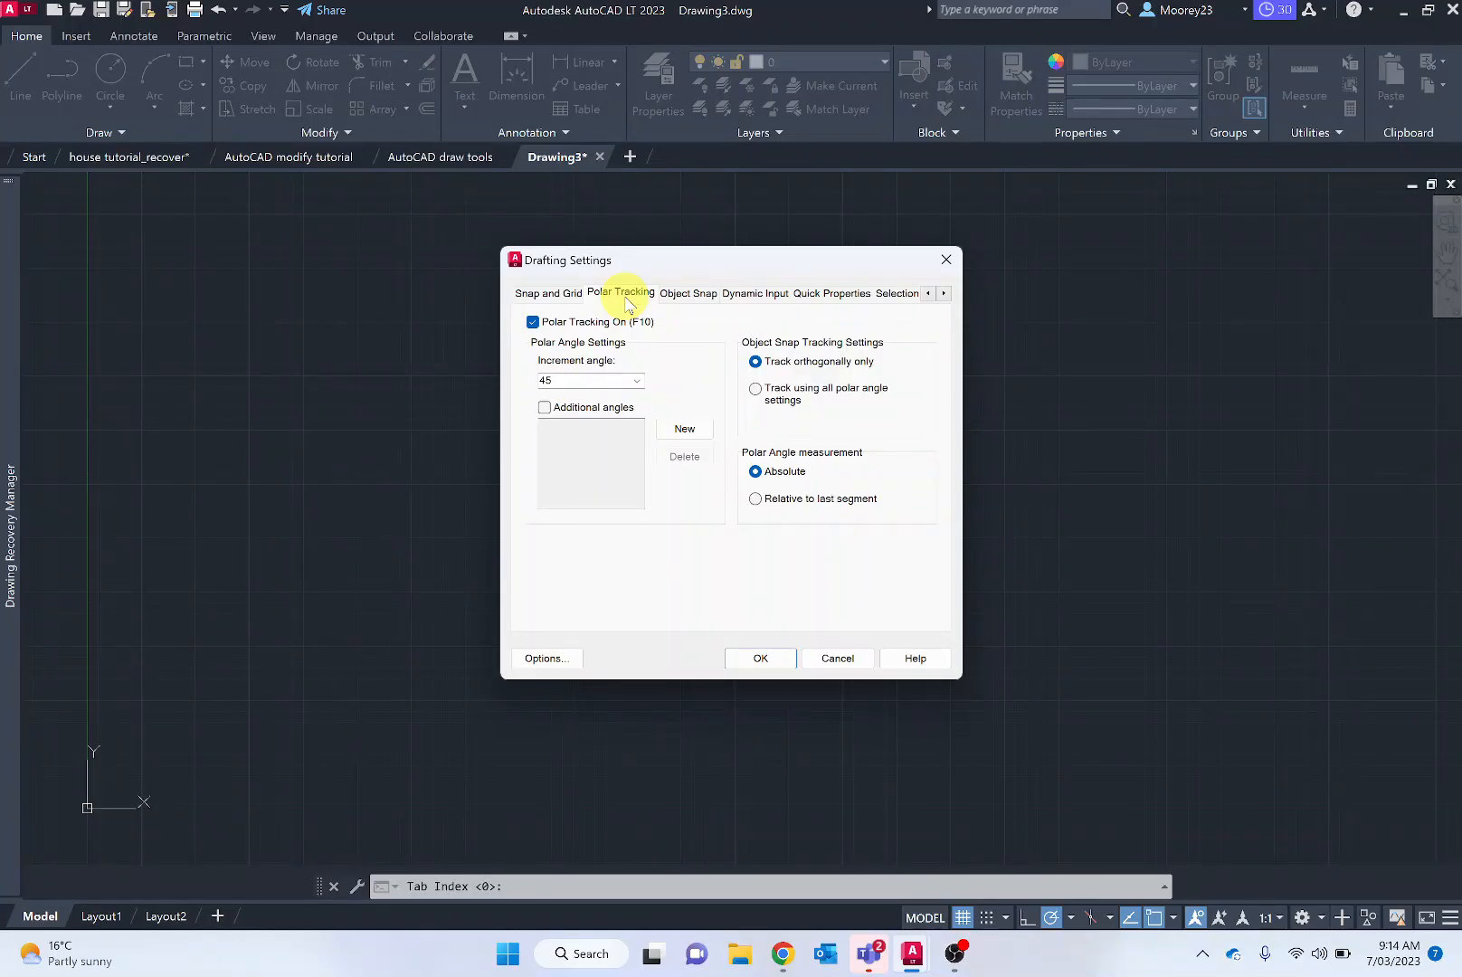
mouse_move(622, 343)
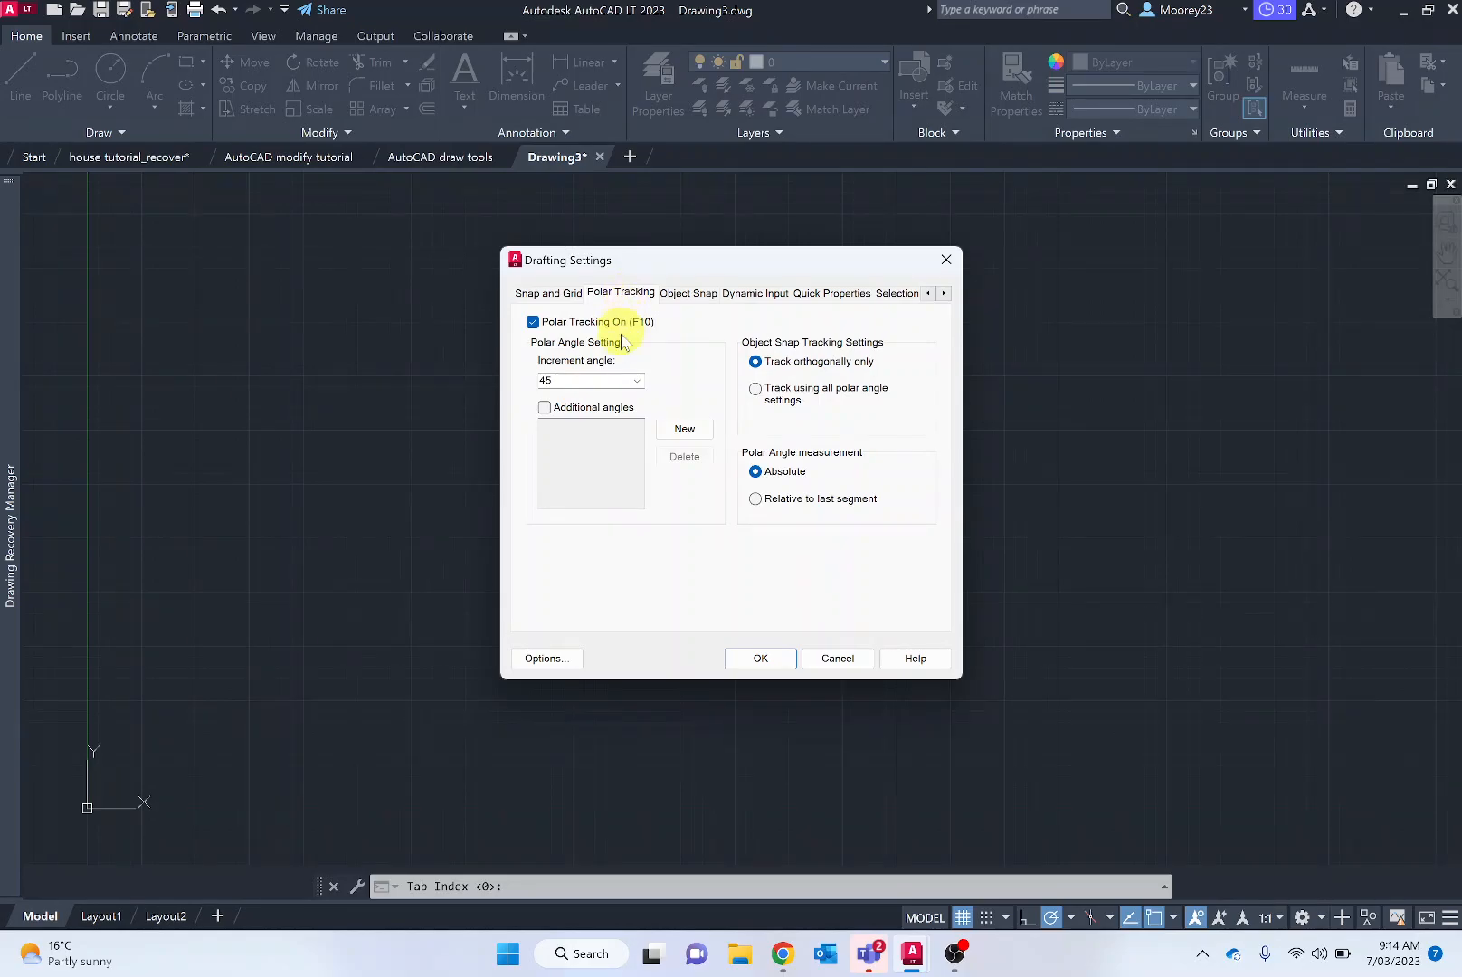
click(636, 380)
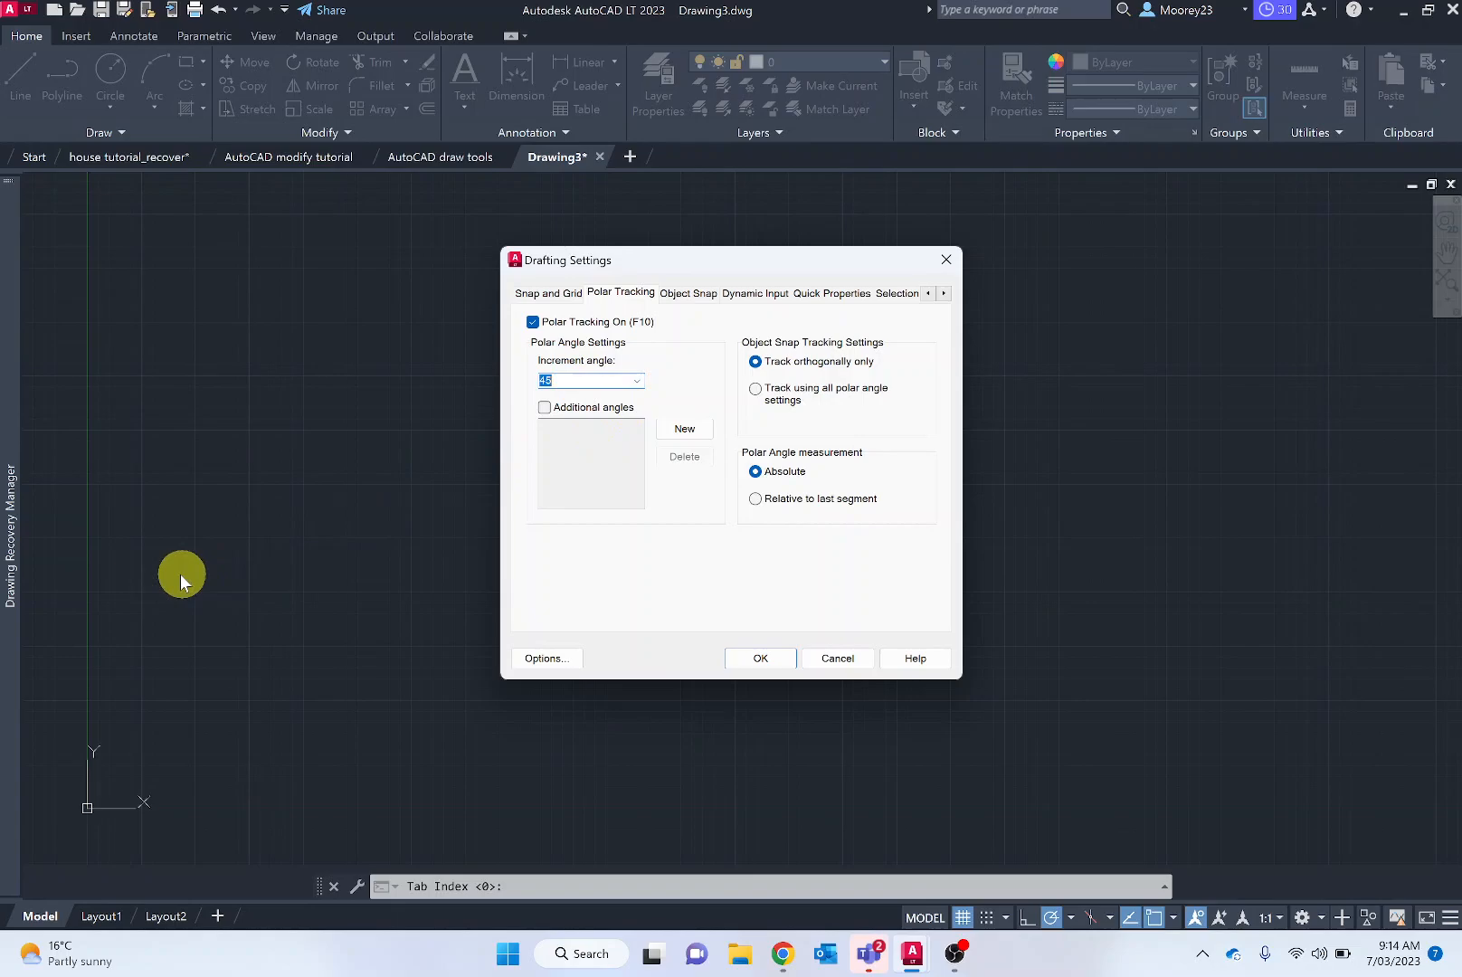
mouse_move(101, 519)
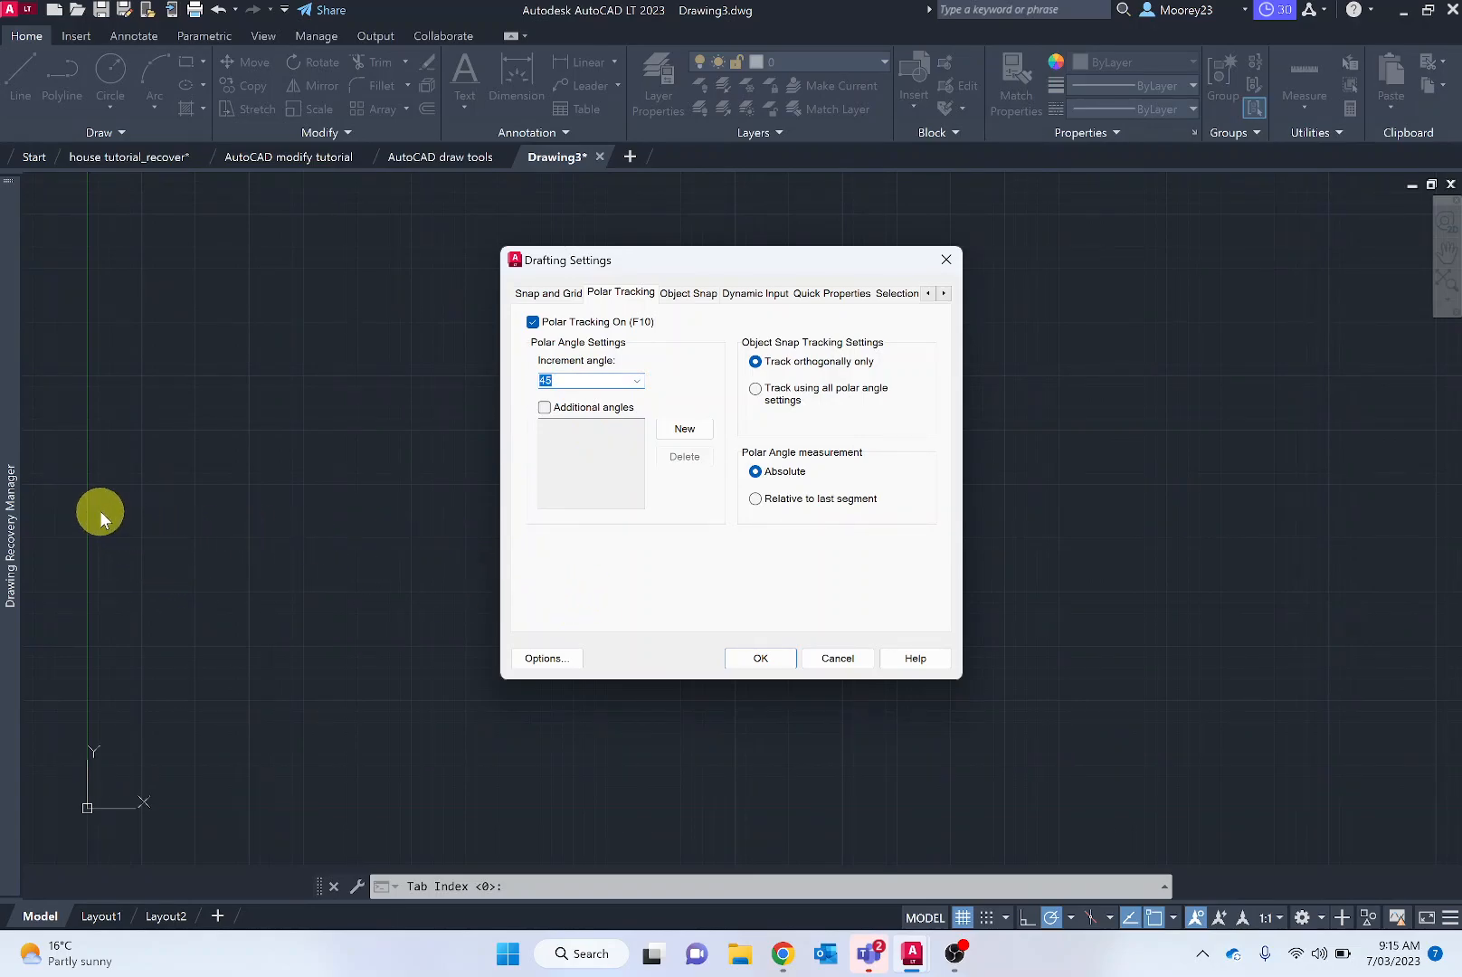
mouse_move(92, 540)
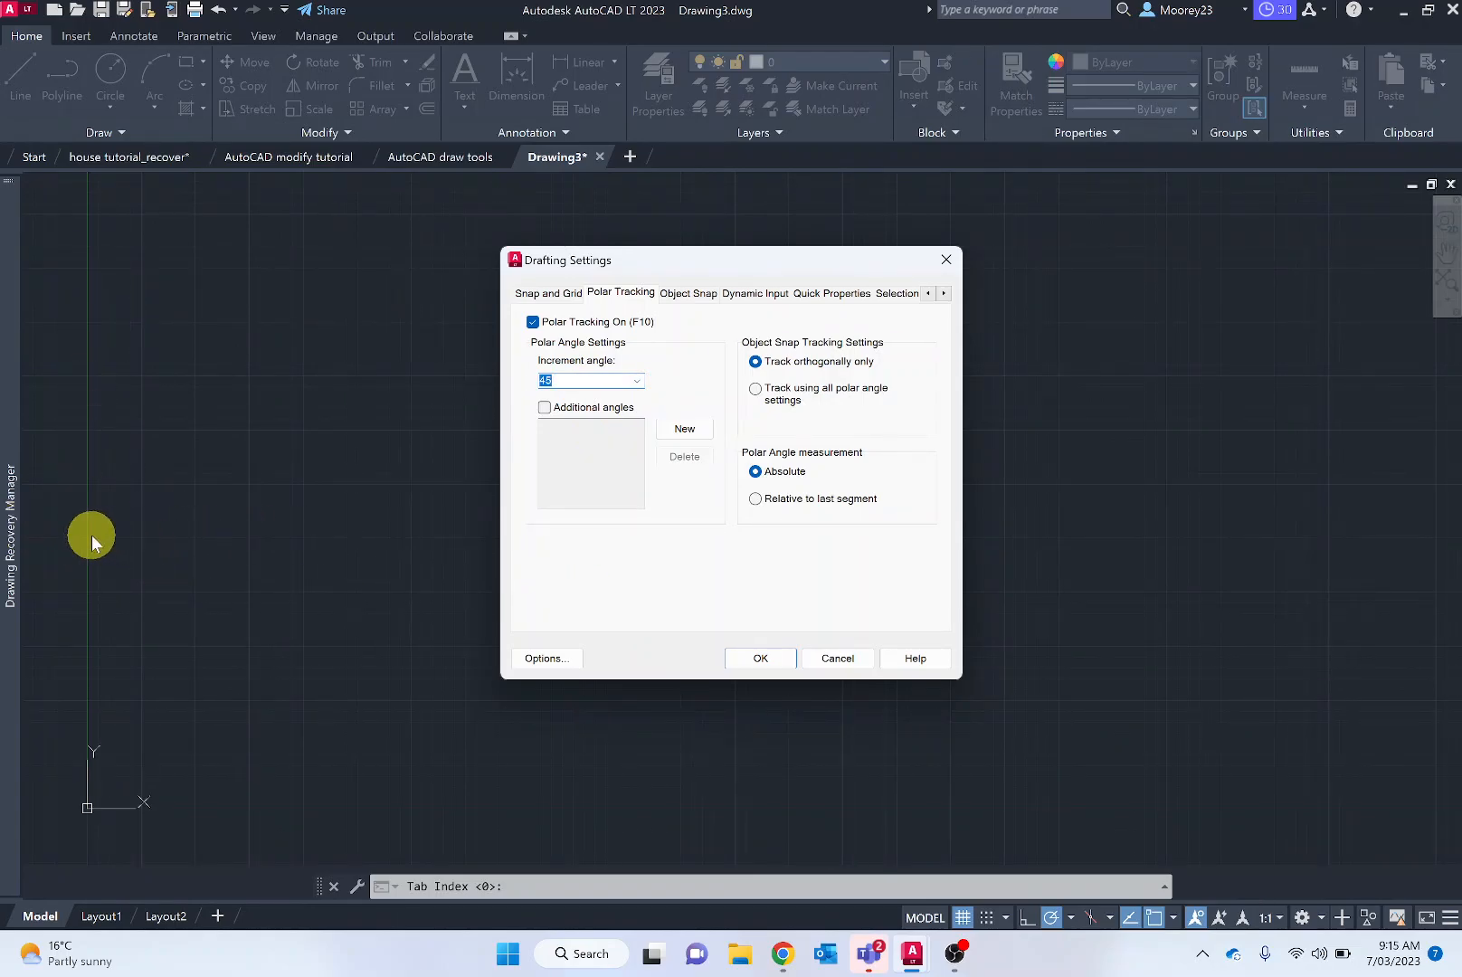
mouse_move(101, 516)
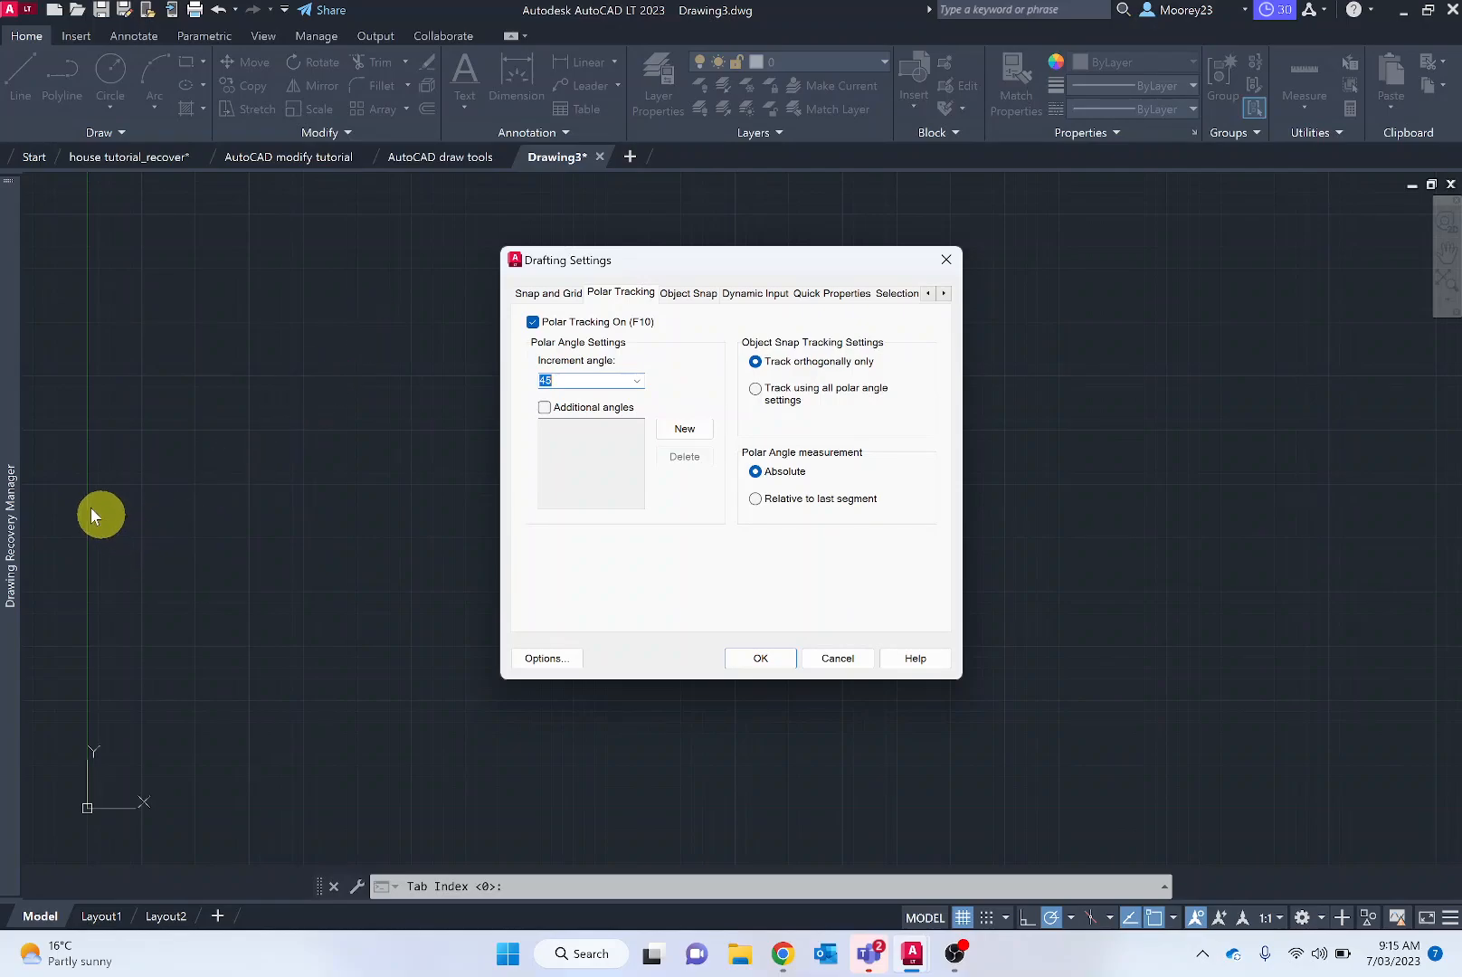
mouse_move(414, 492)
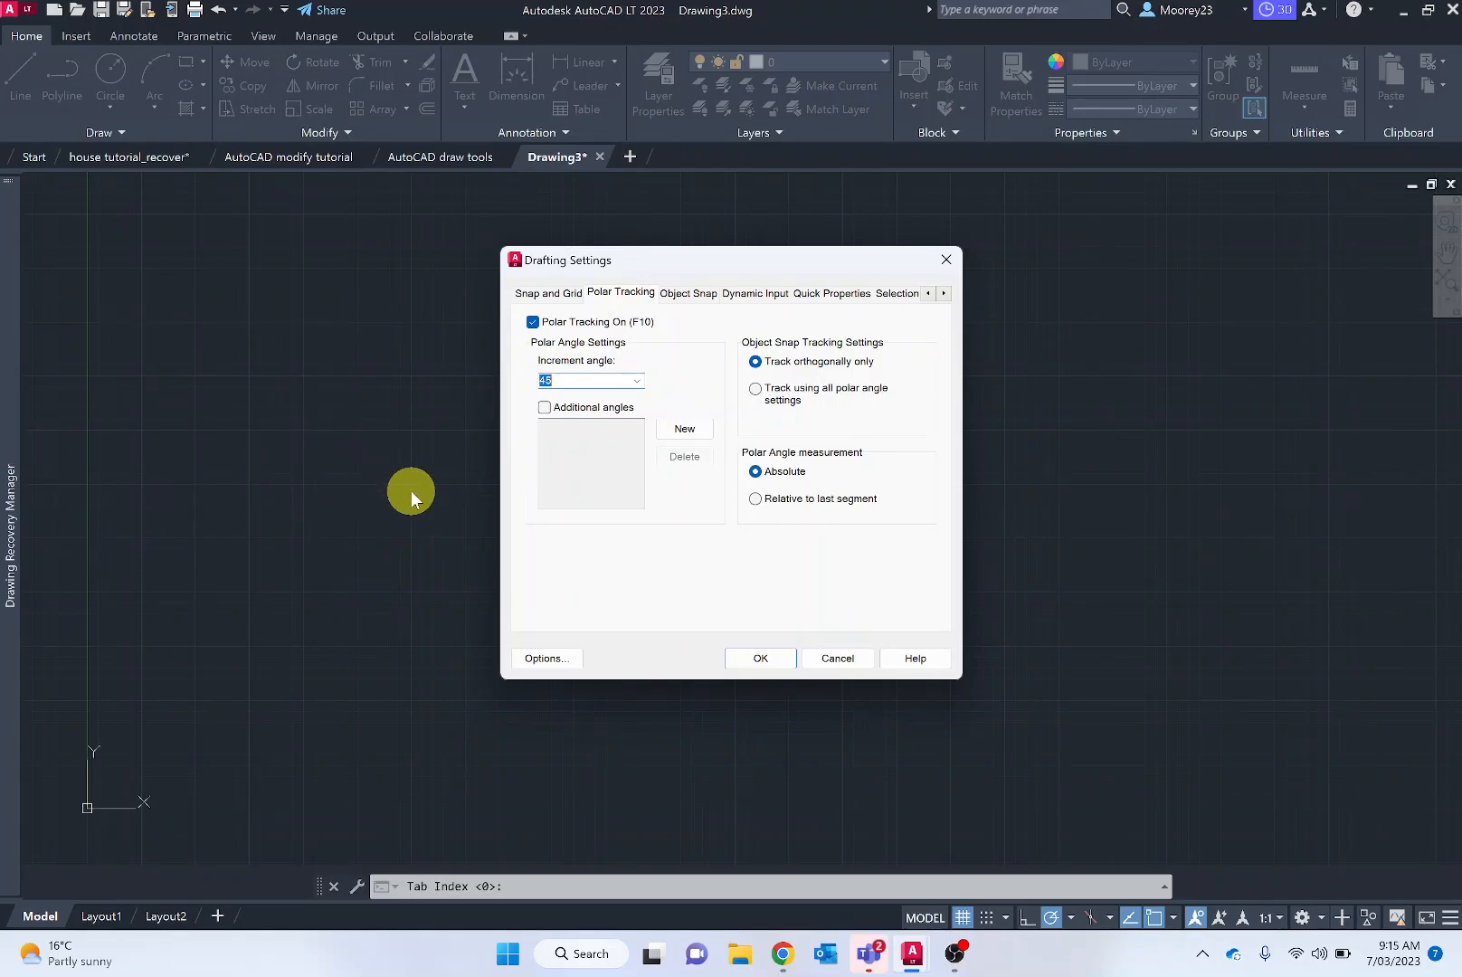
mouse_move(707, 304)
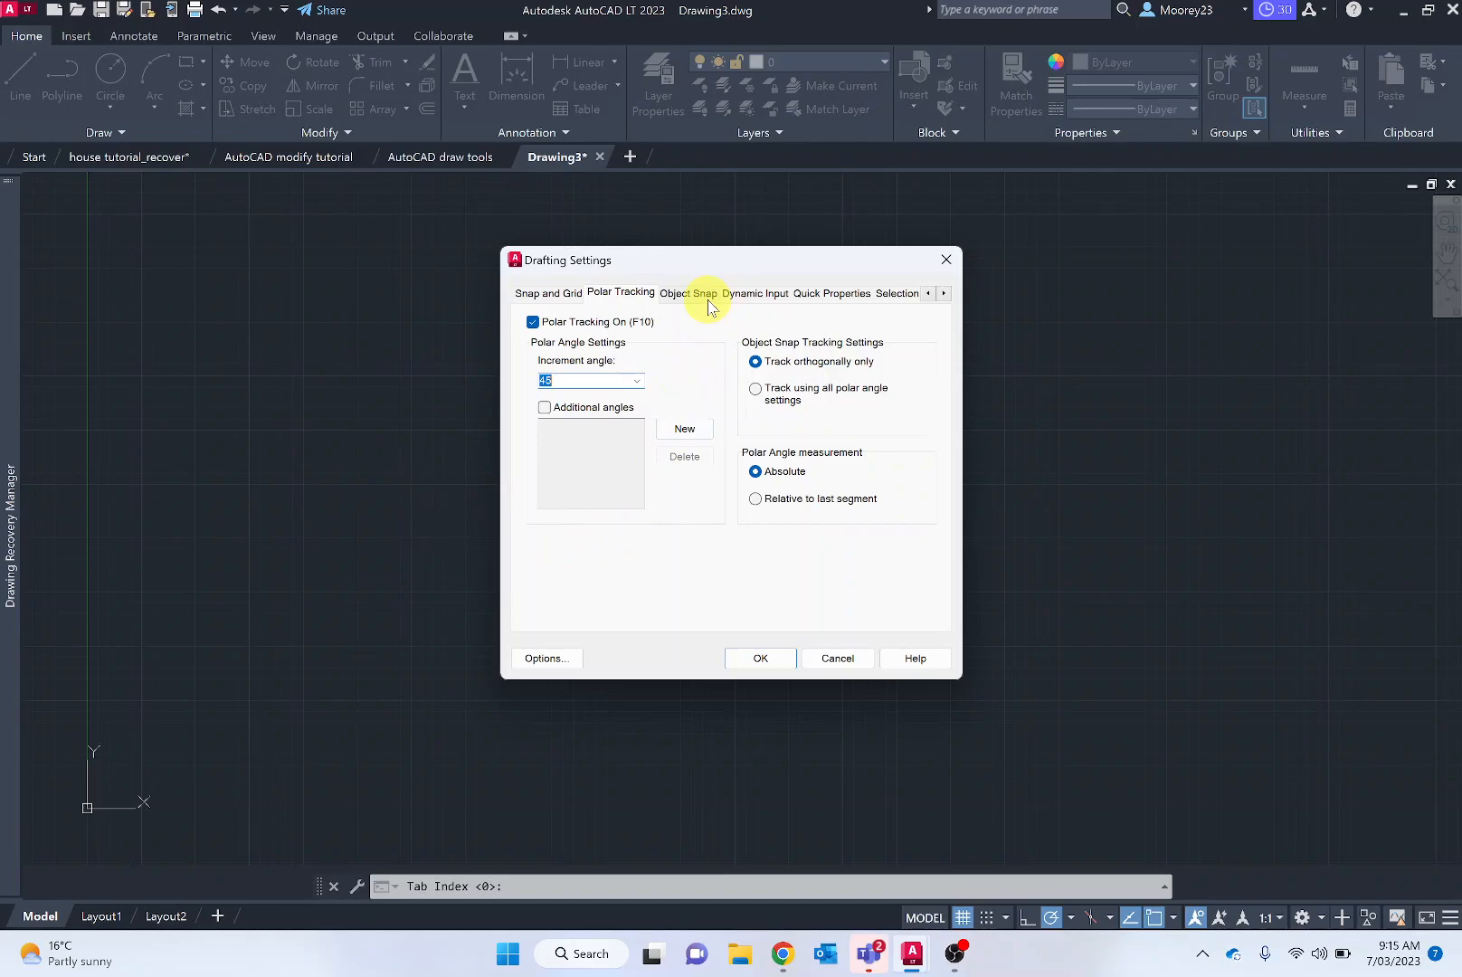
click(759, 658)
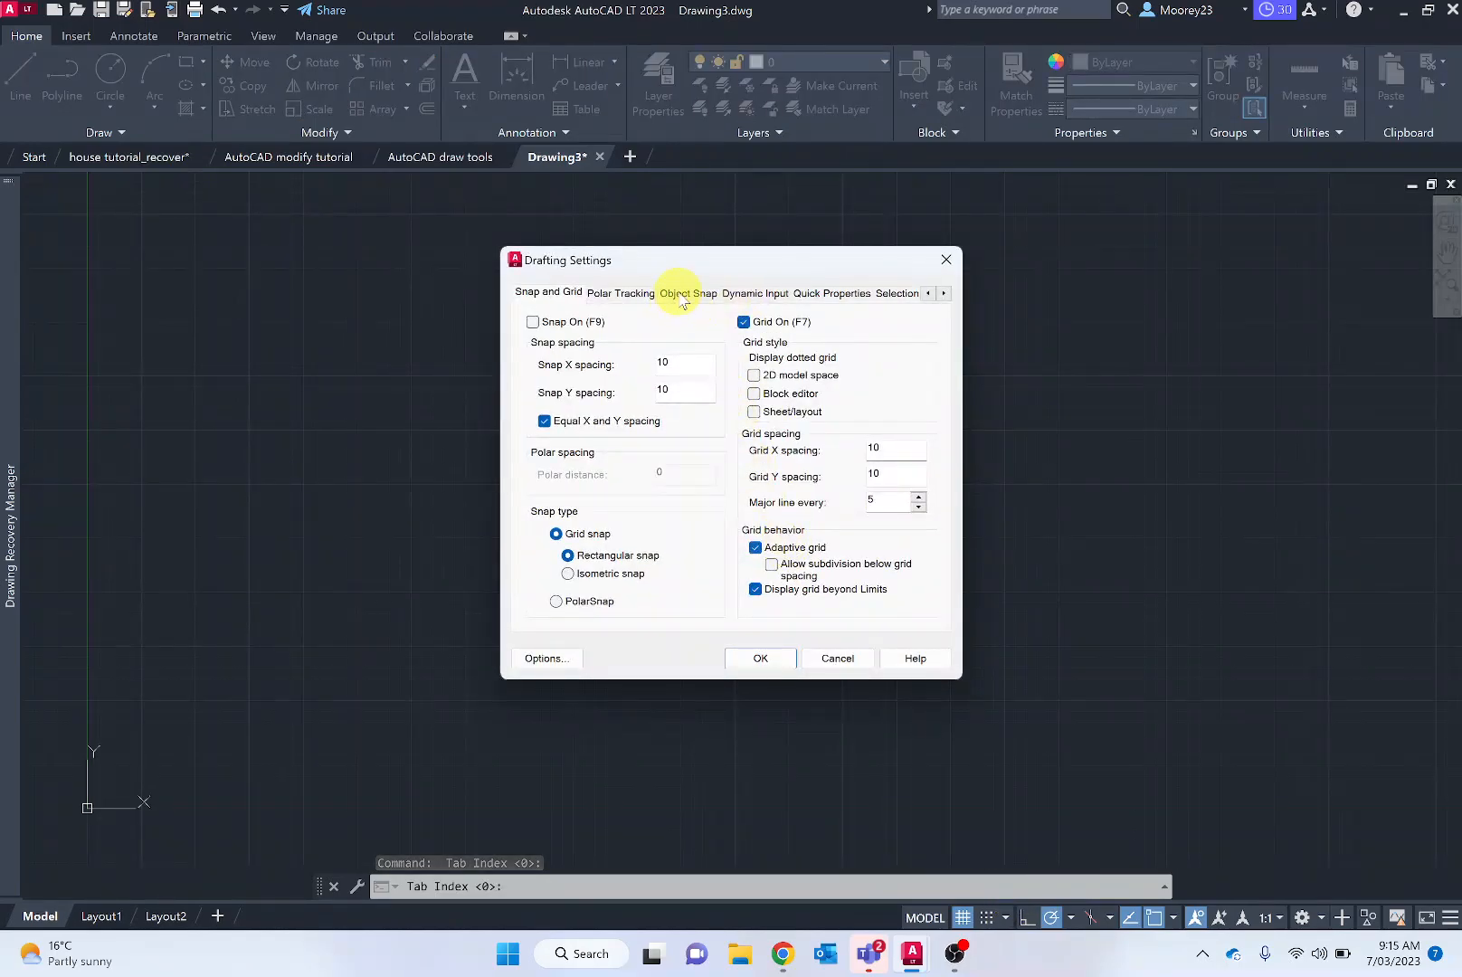
- Keep Object Snap and Object Snap Tracking on with the chosen modes, and close the dialog with OK
click(687, 294)
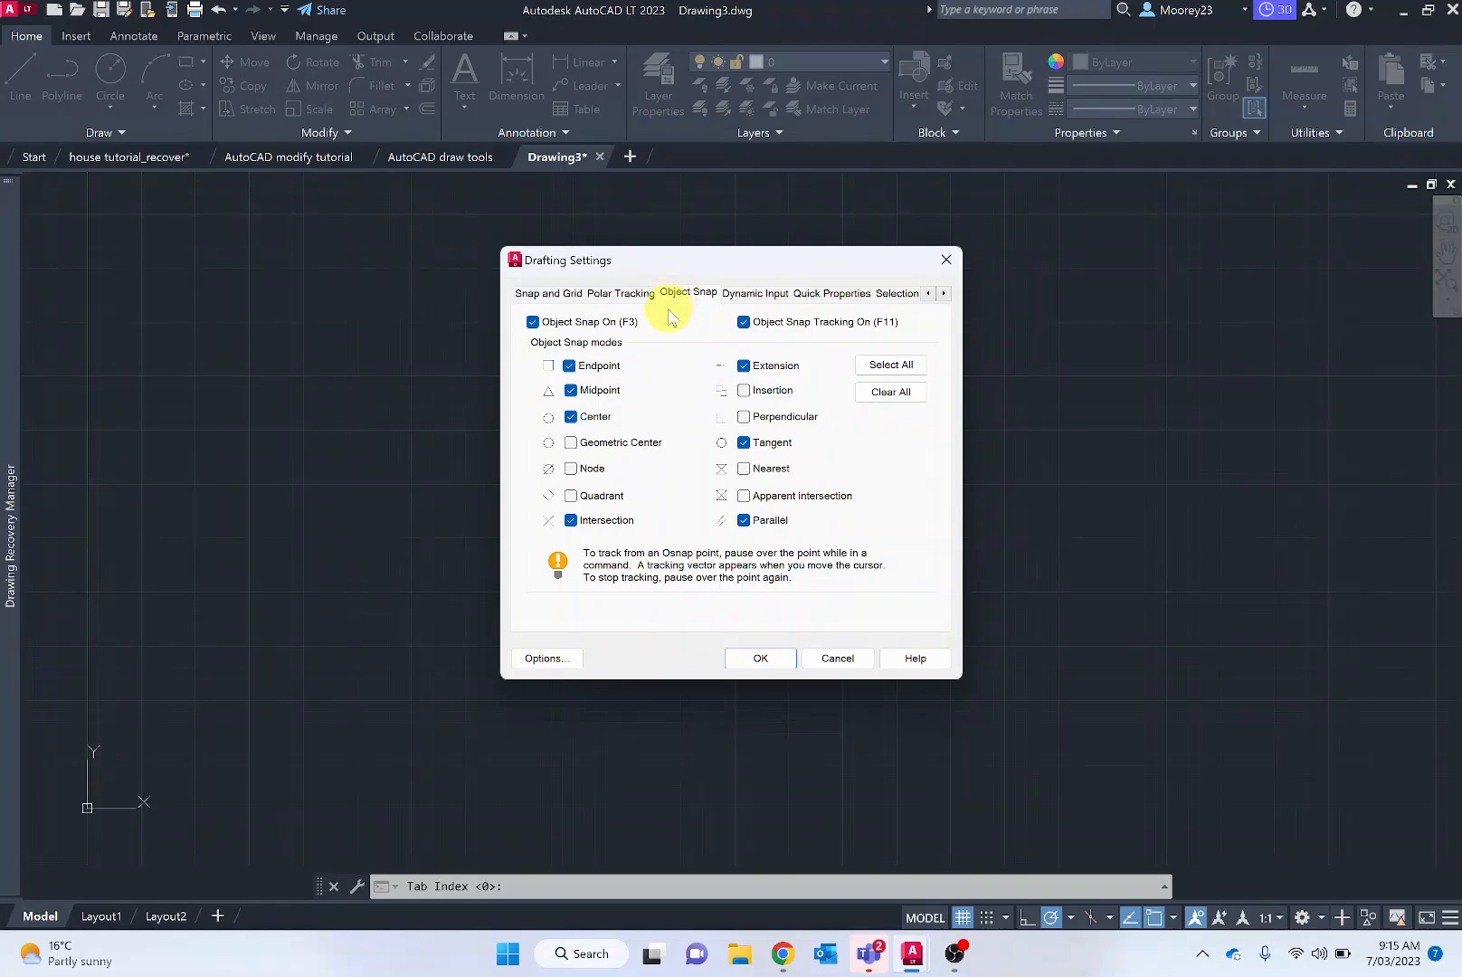
mouse_move(546, 329)
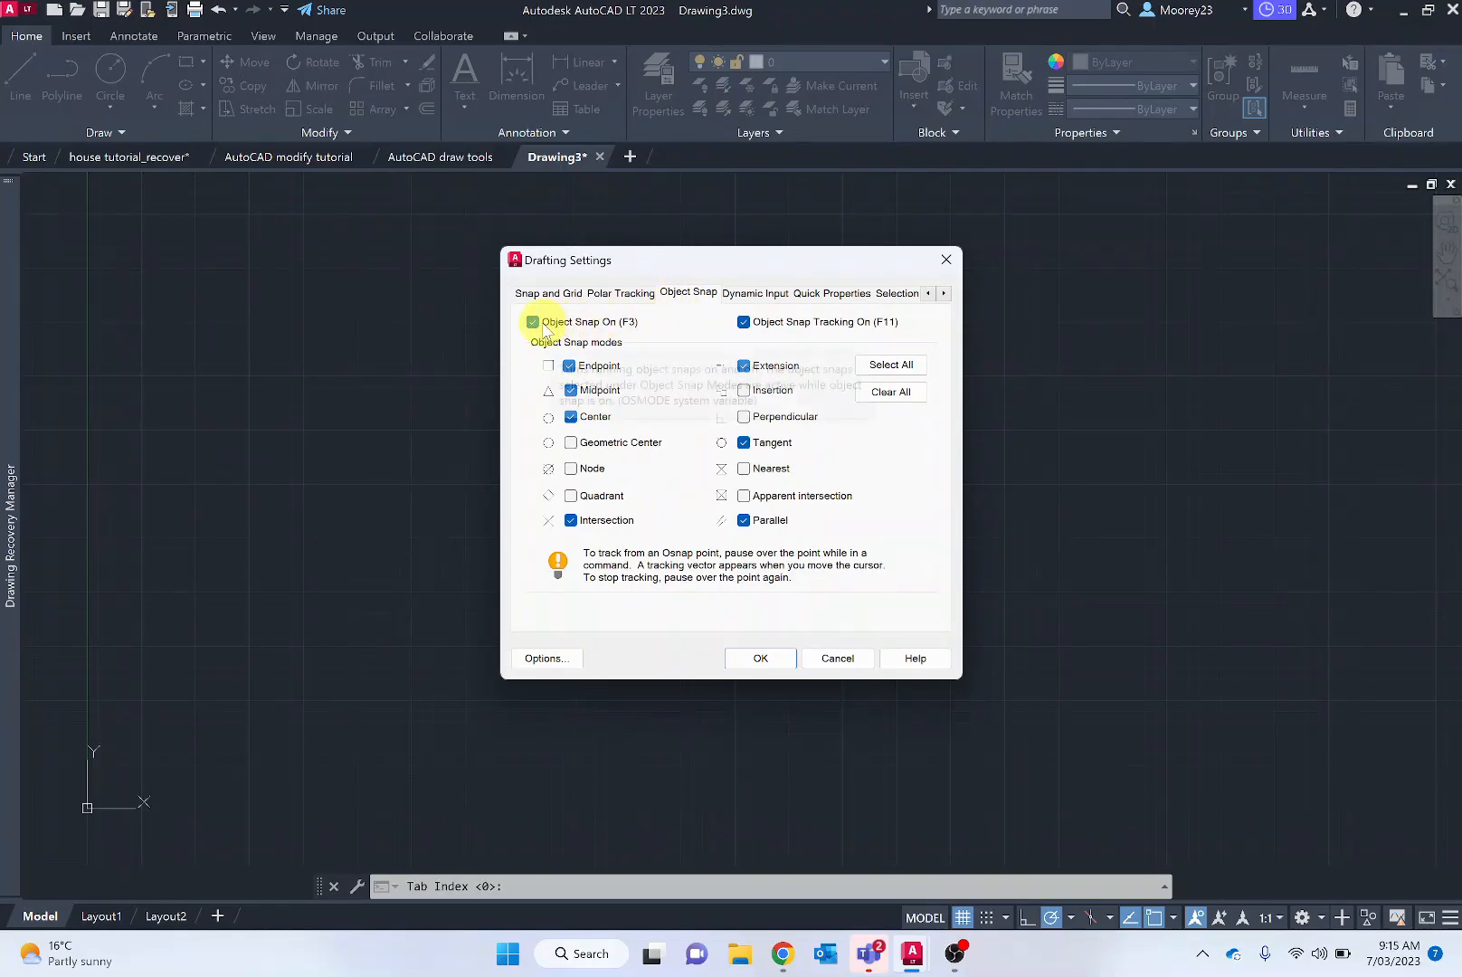
mouse_move(611, 328)
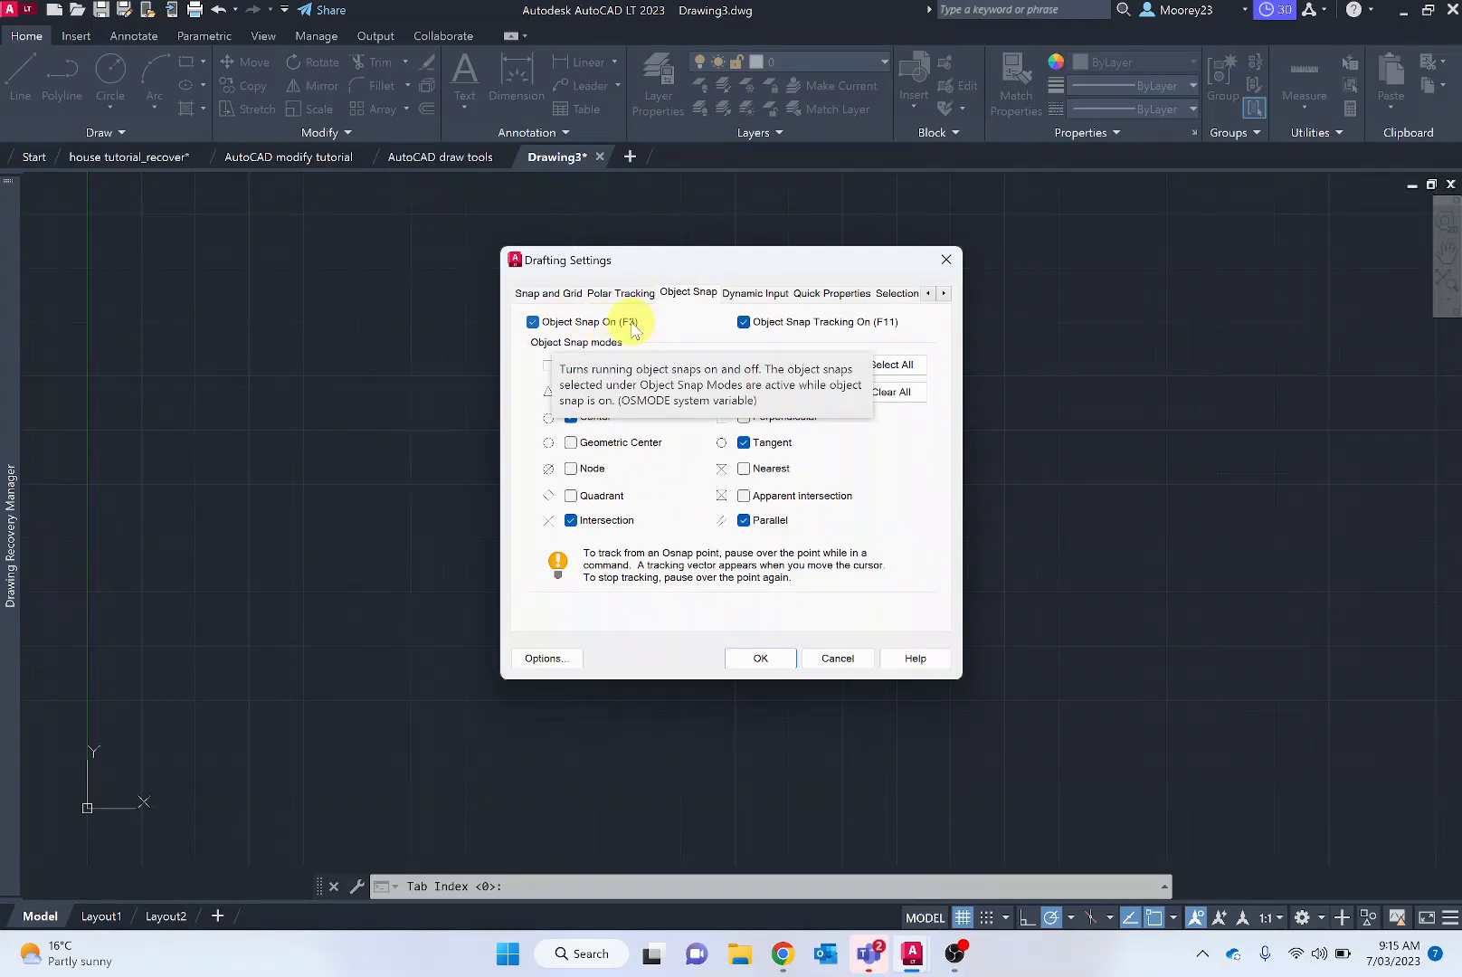
mouse_move(676, 326)
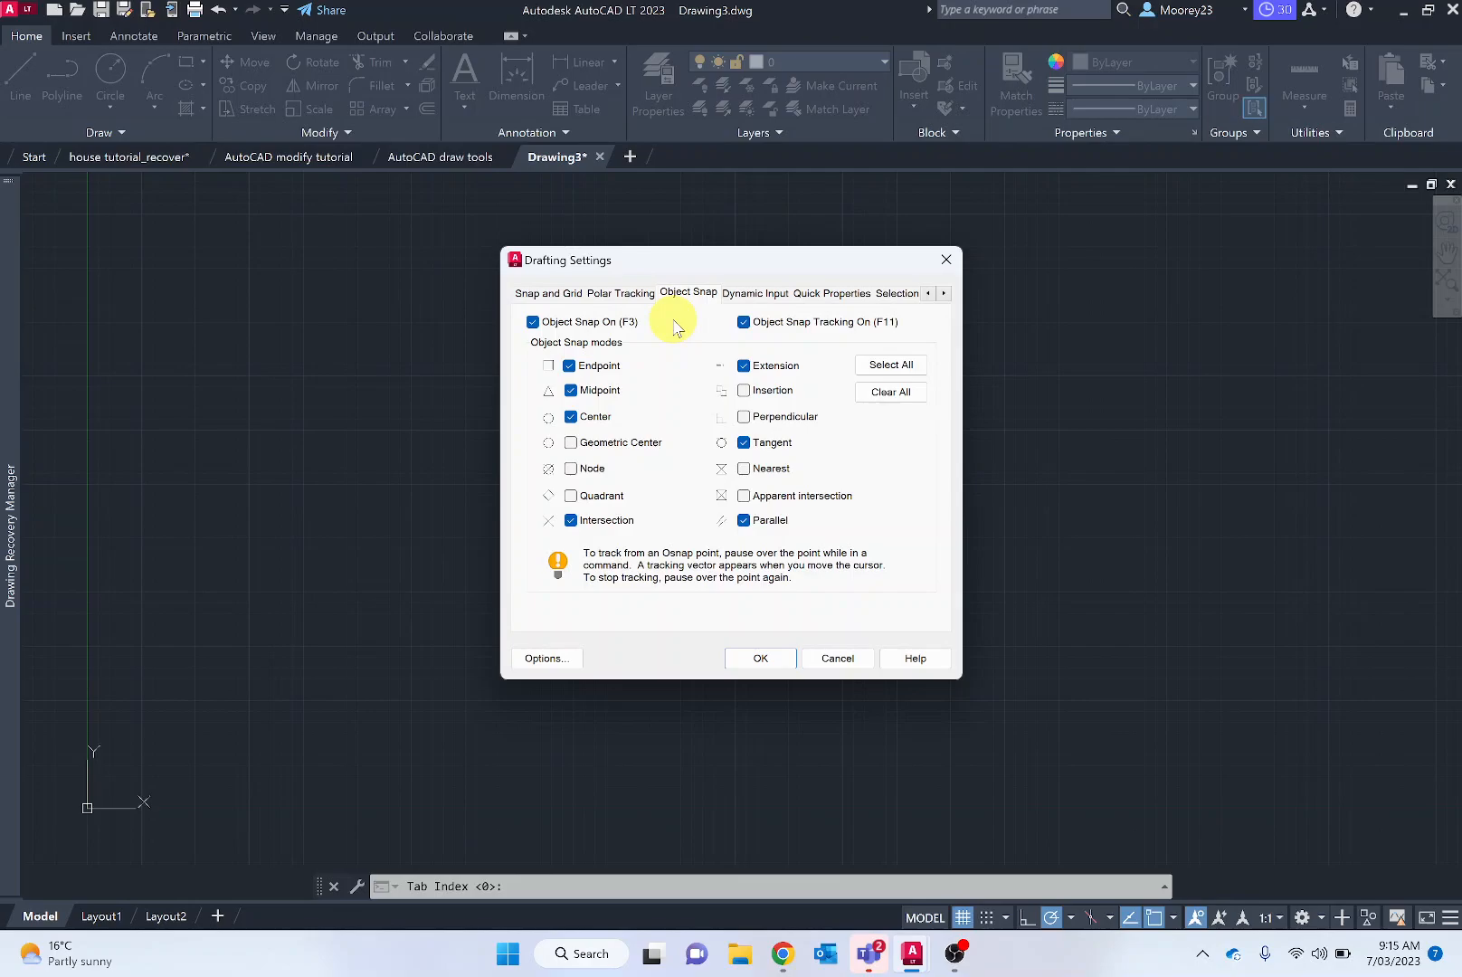
mouse_move(625, 390)
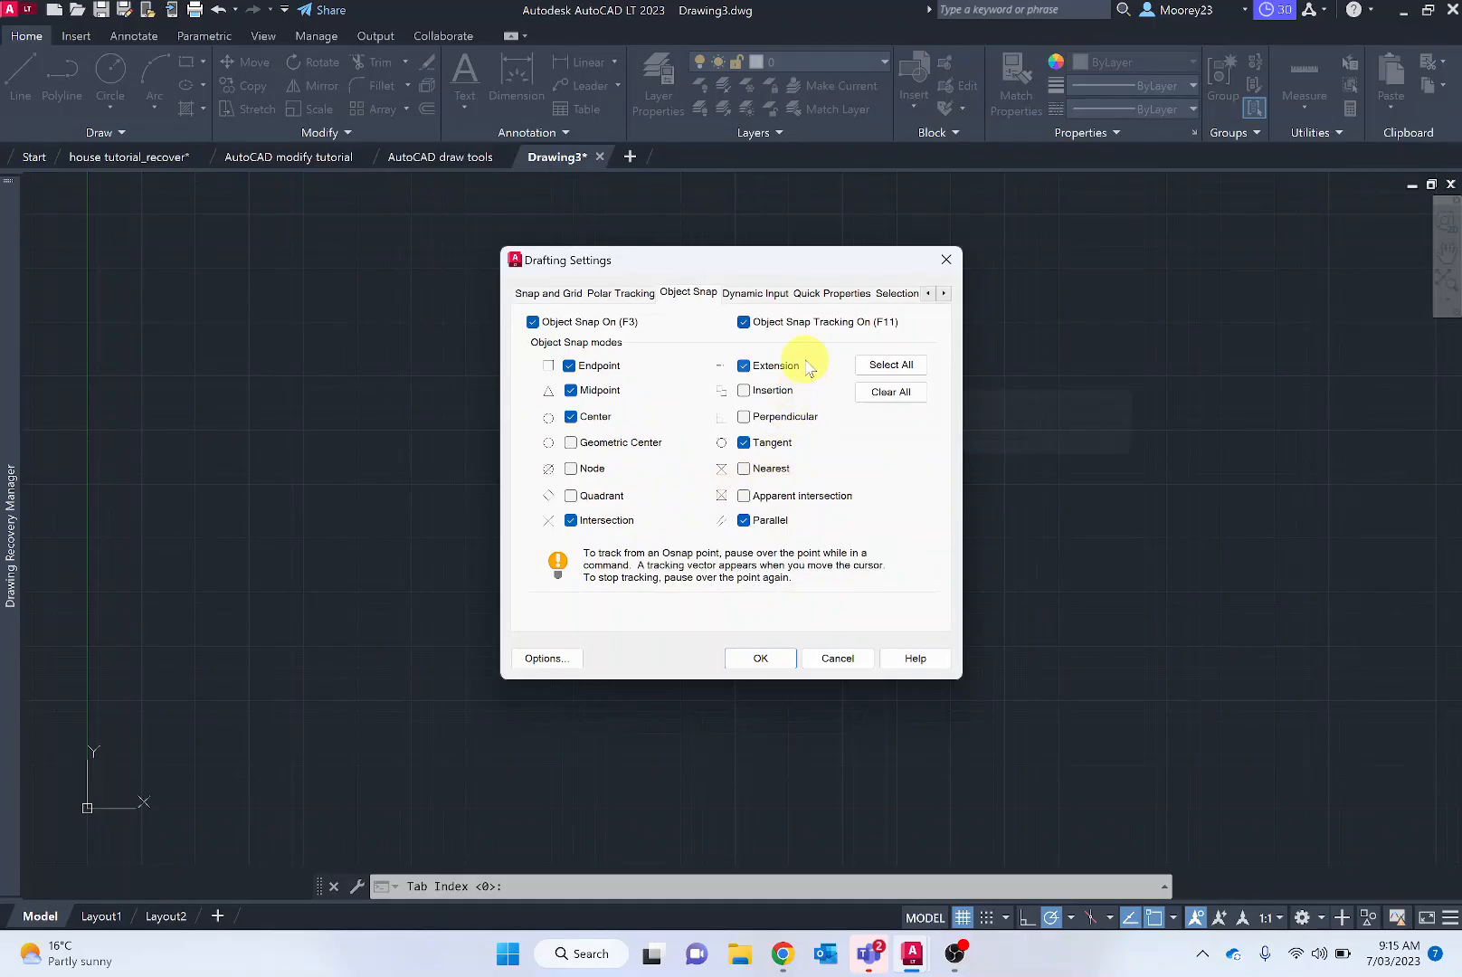
mouse_move(794, 520)
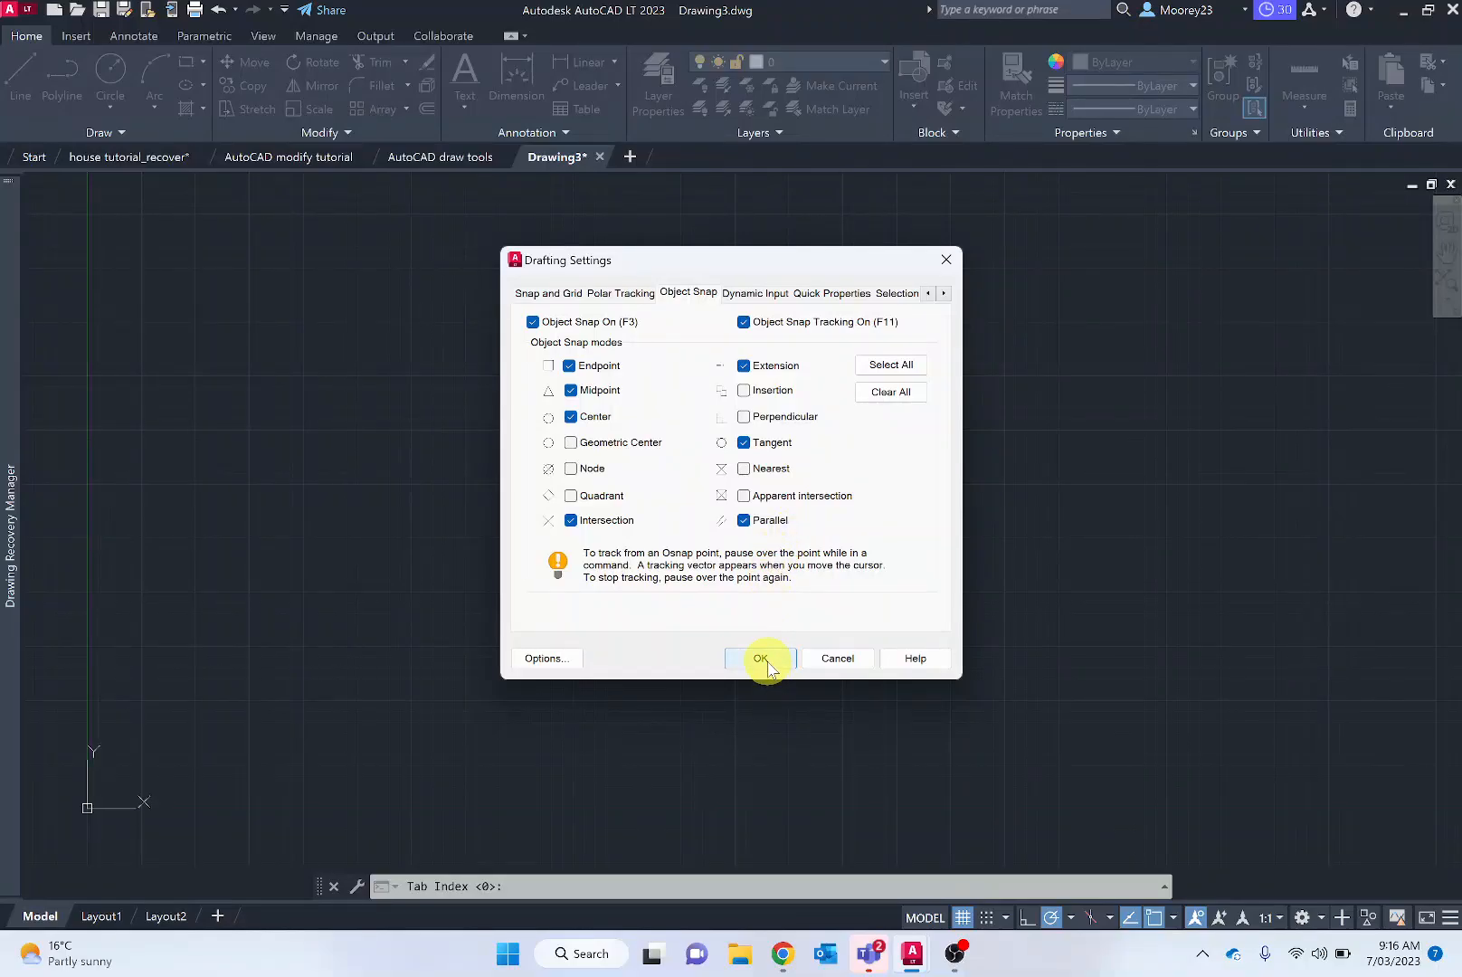
click(761, 658)
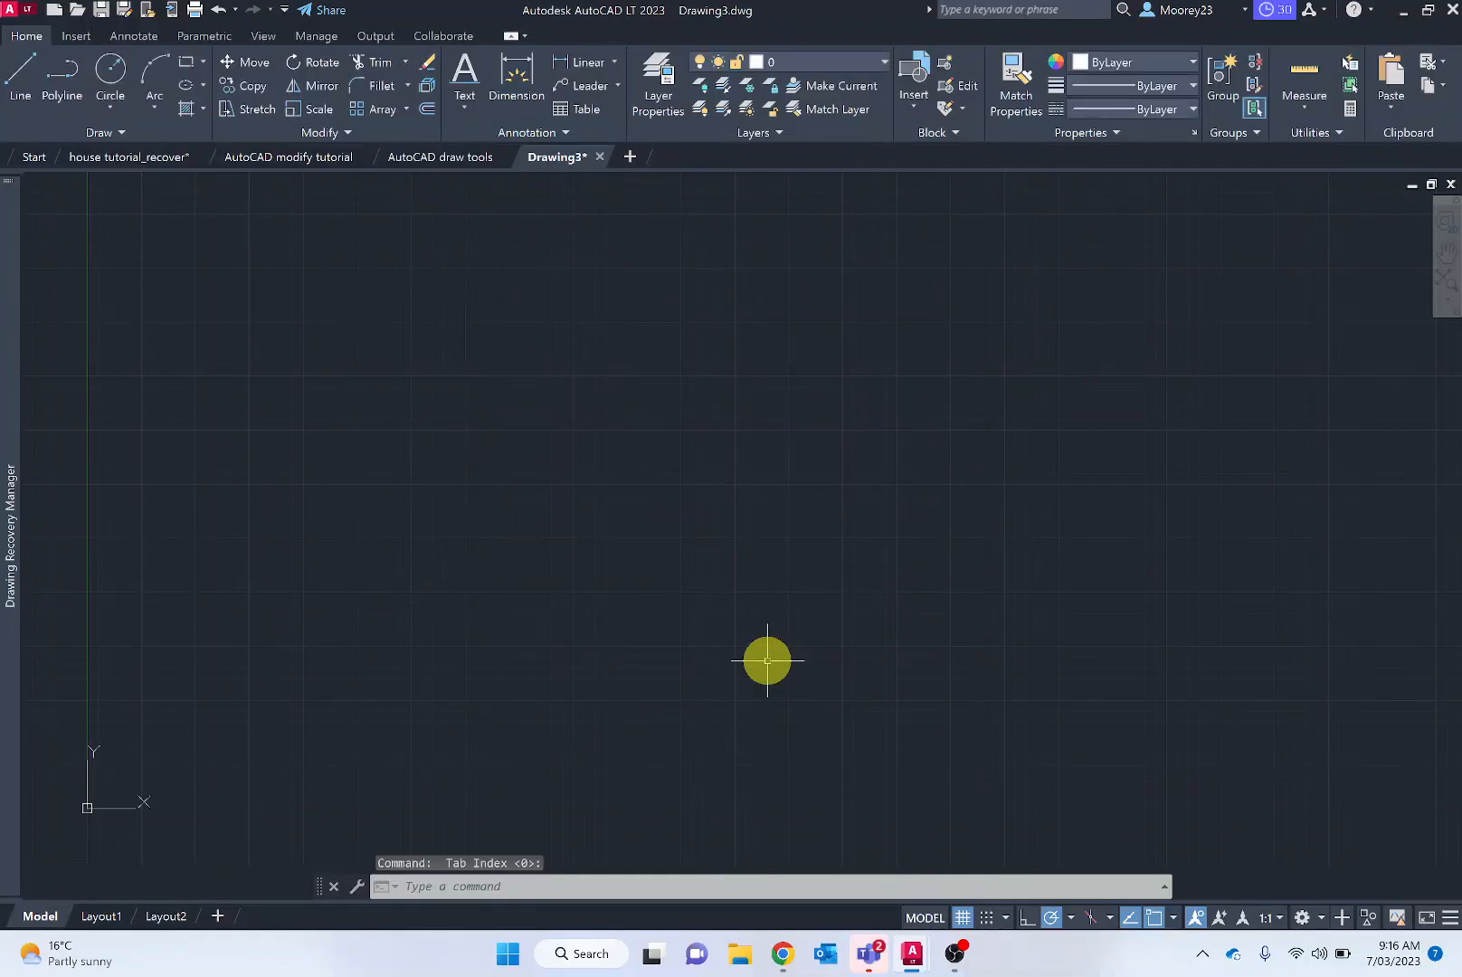